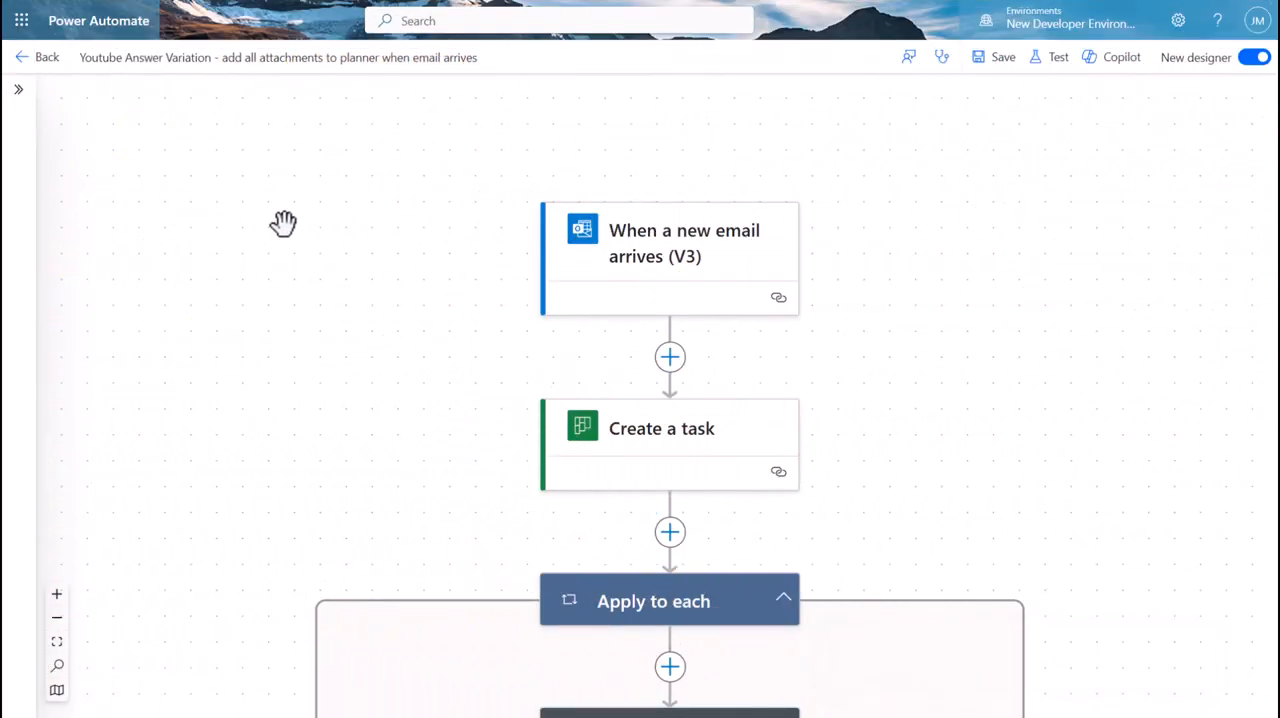
mouse_move(312, 243)
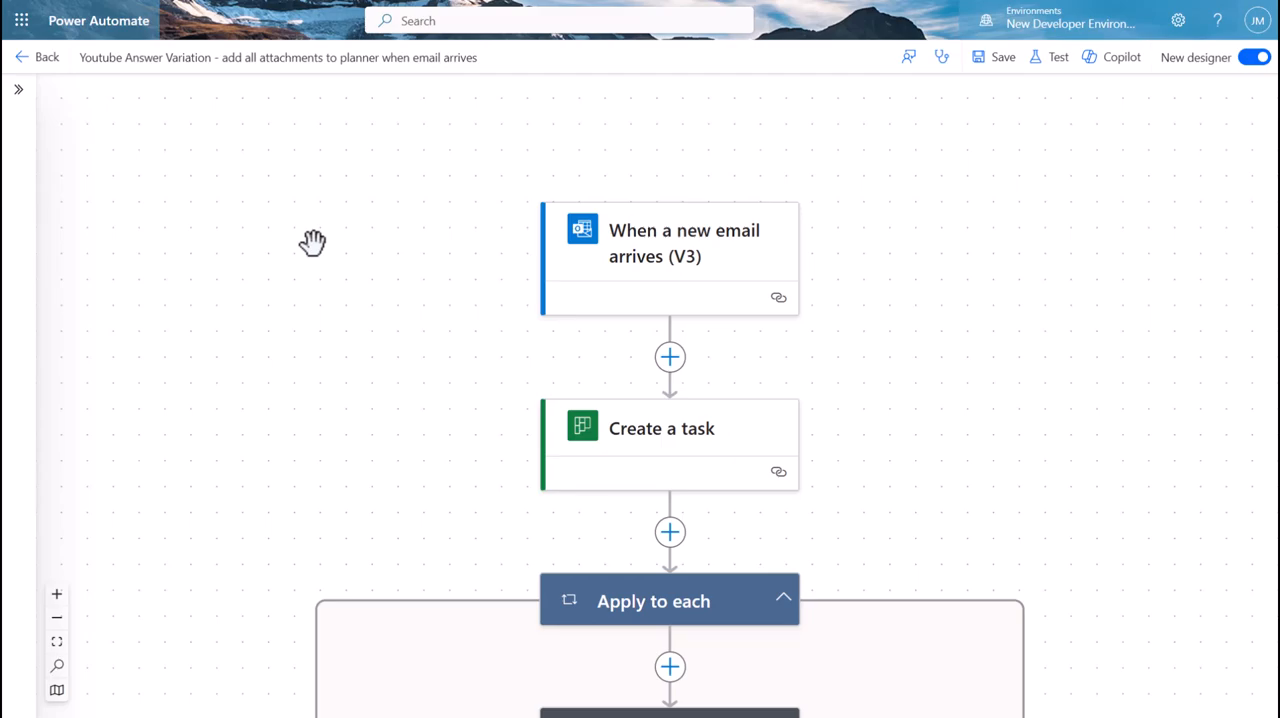
mouse_move(688, 285)
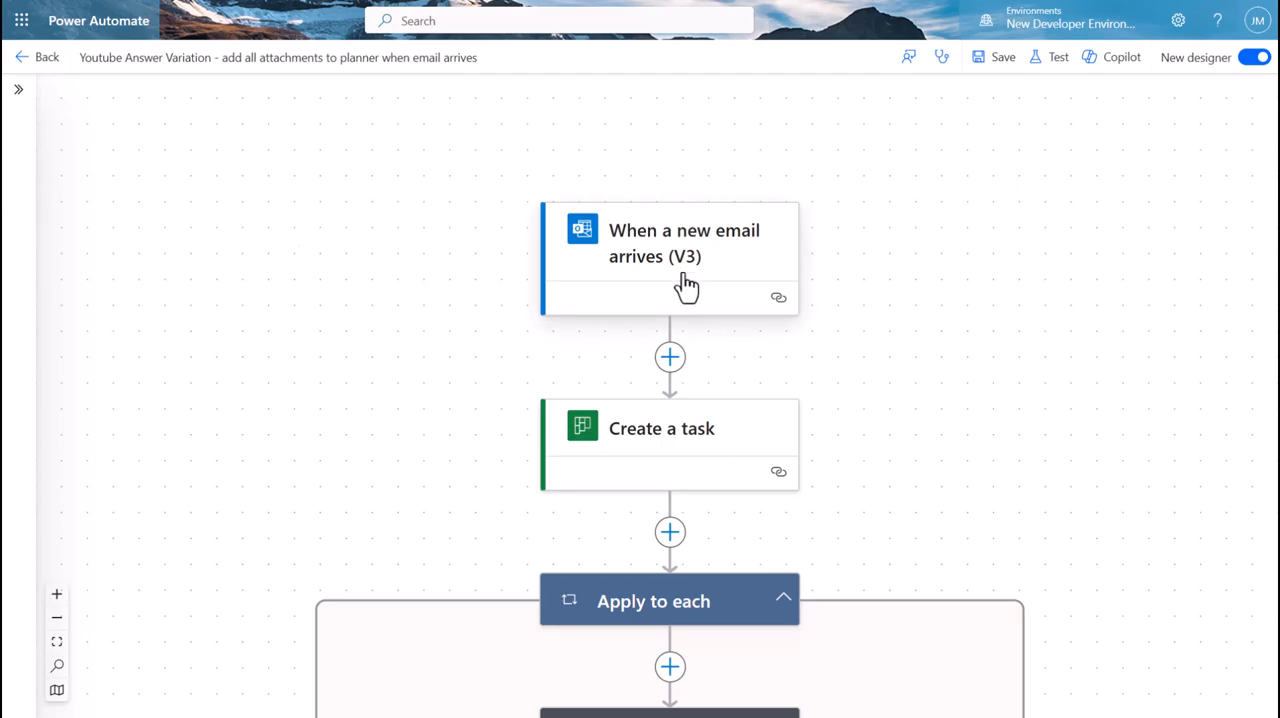
mouse_move(727, 270)
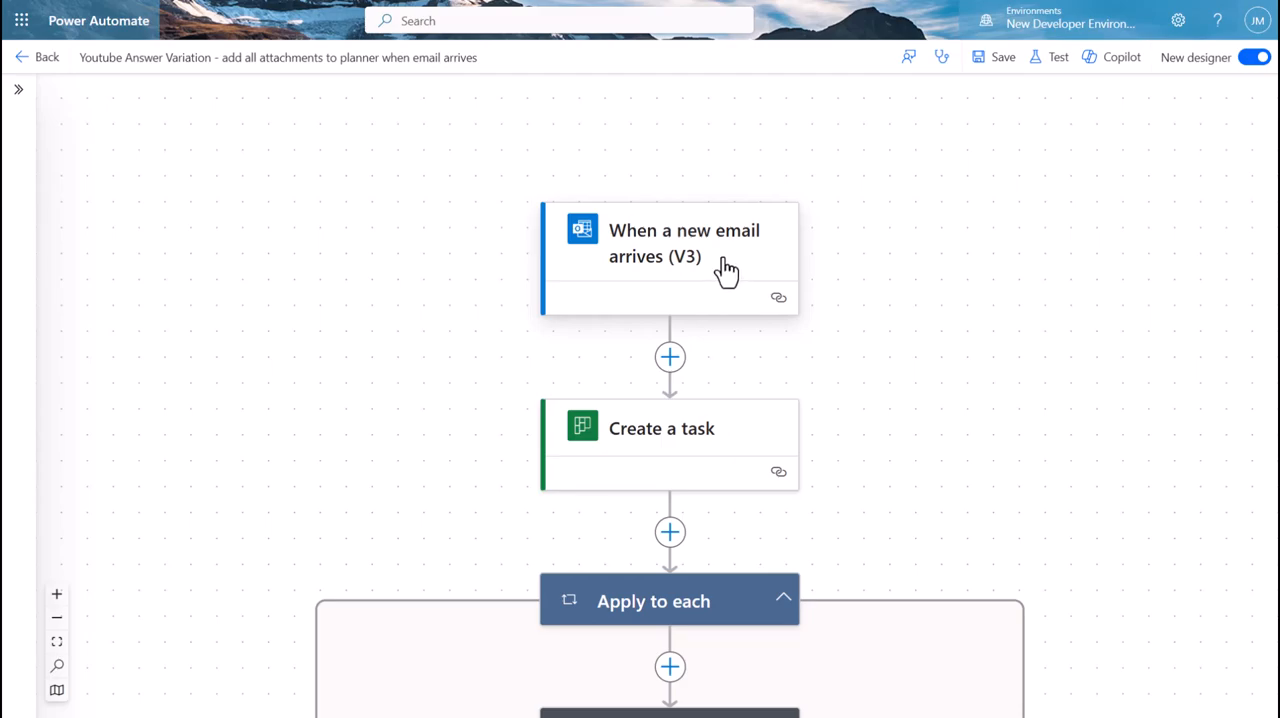
Step: Review the new-email trigger's attachment parameters and browse its mailbox folders, with Inbox selected
click(669, 257)
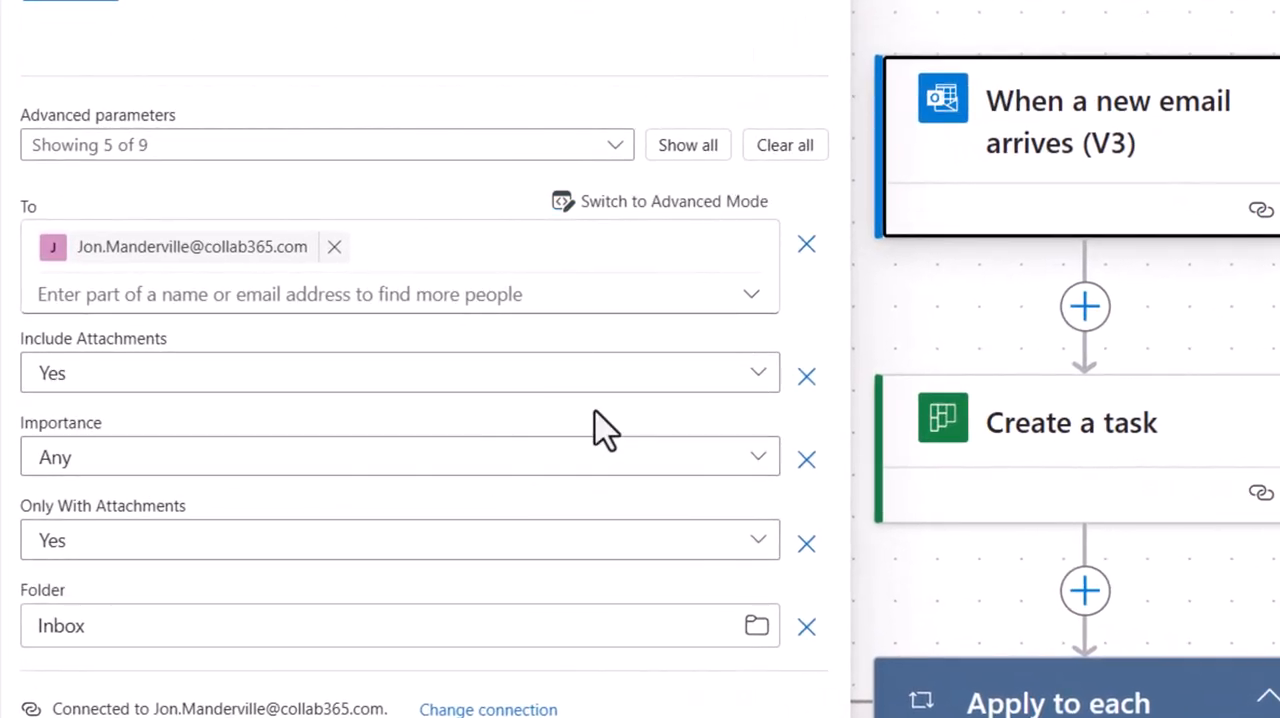
mouse_move(687, 145)
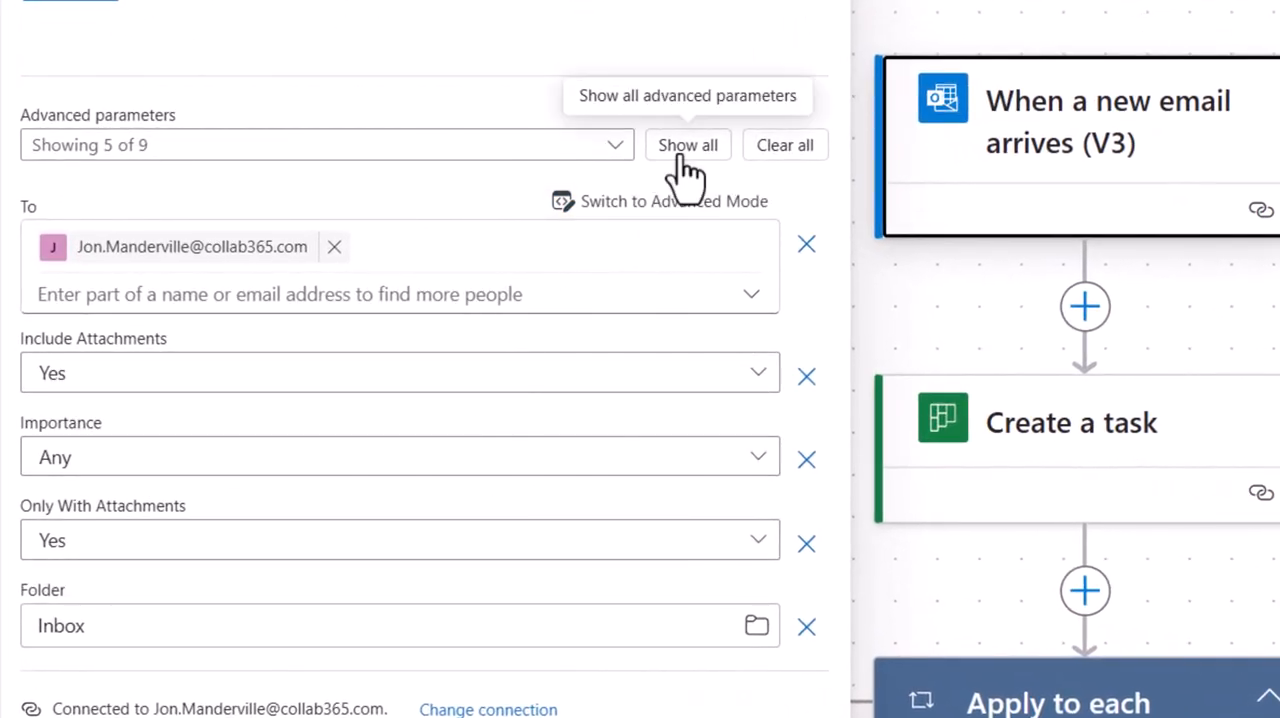
mouse_move(720, 385)
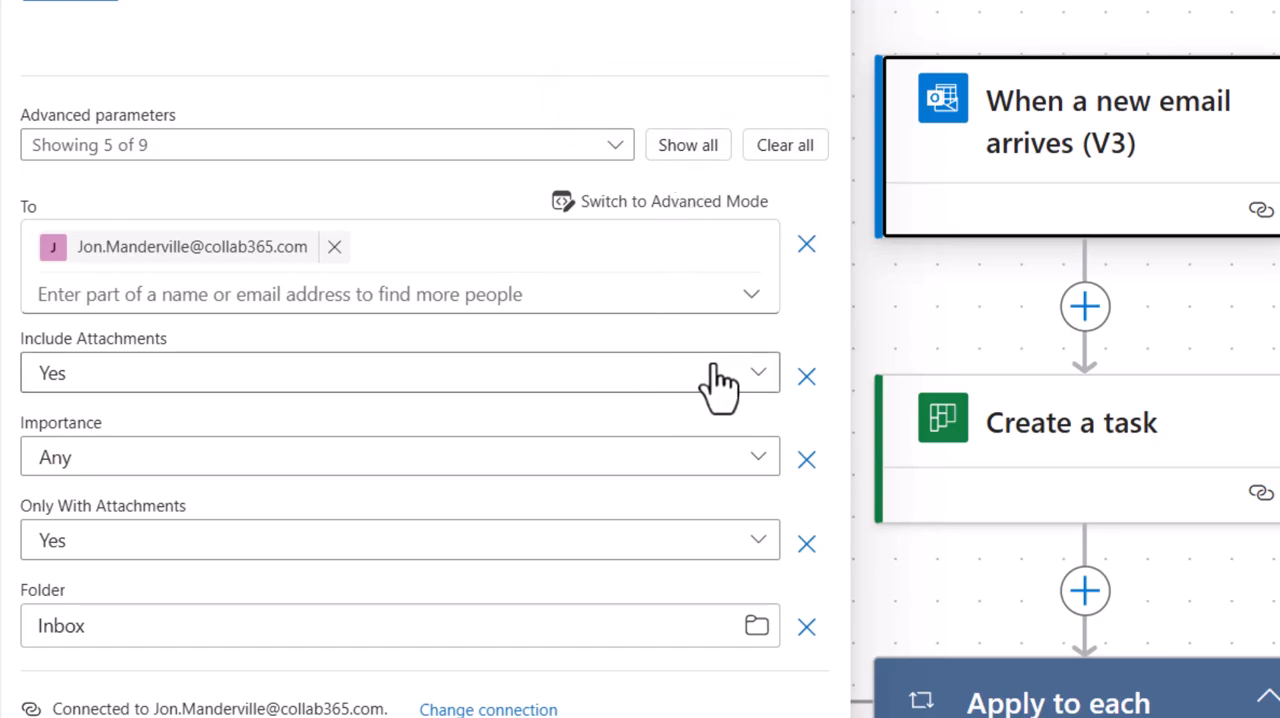
scroll(down, 3)
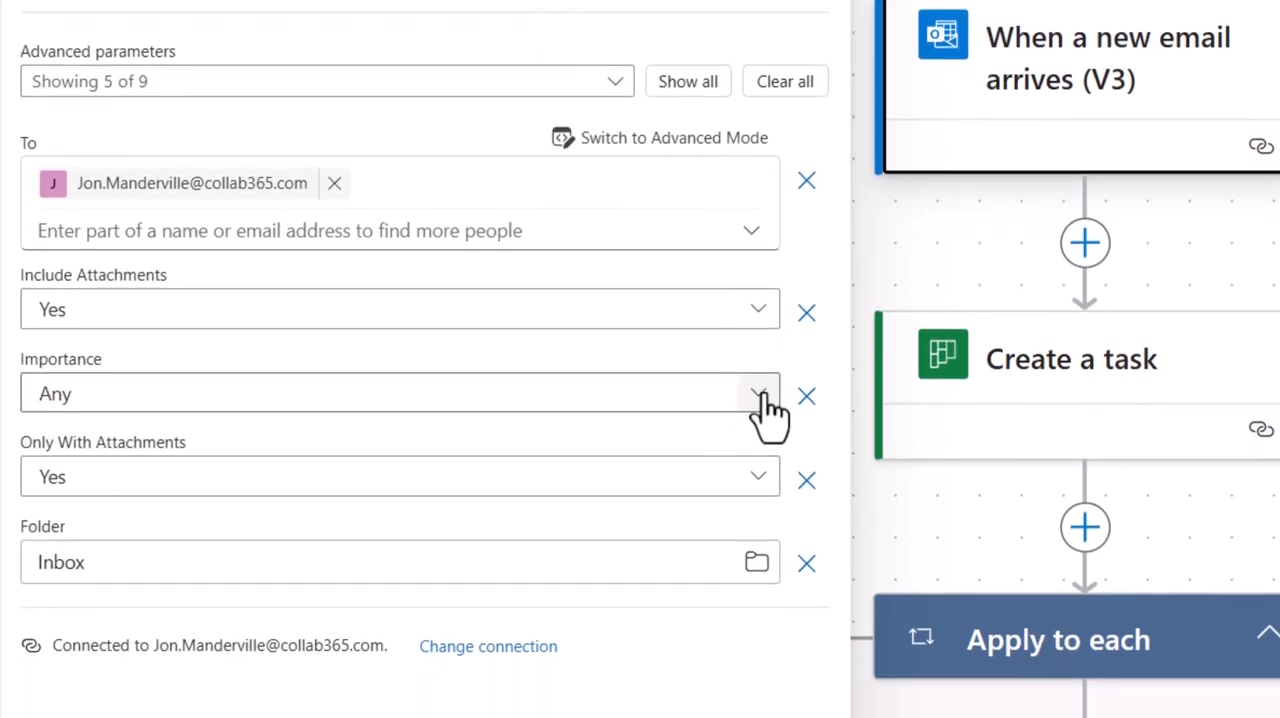
scroll(down, 3)
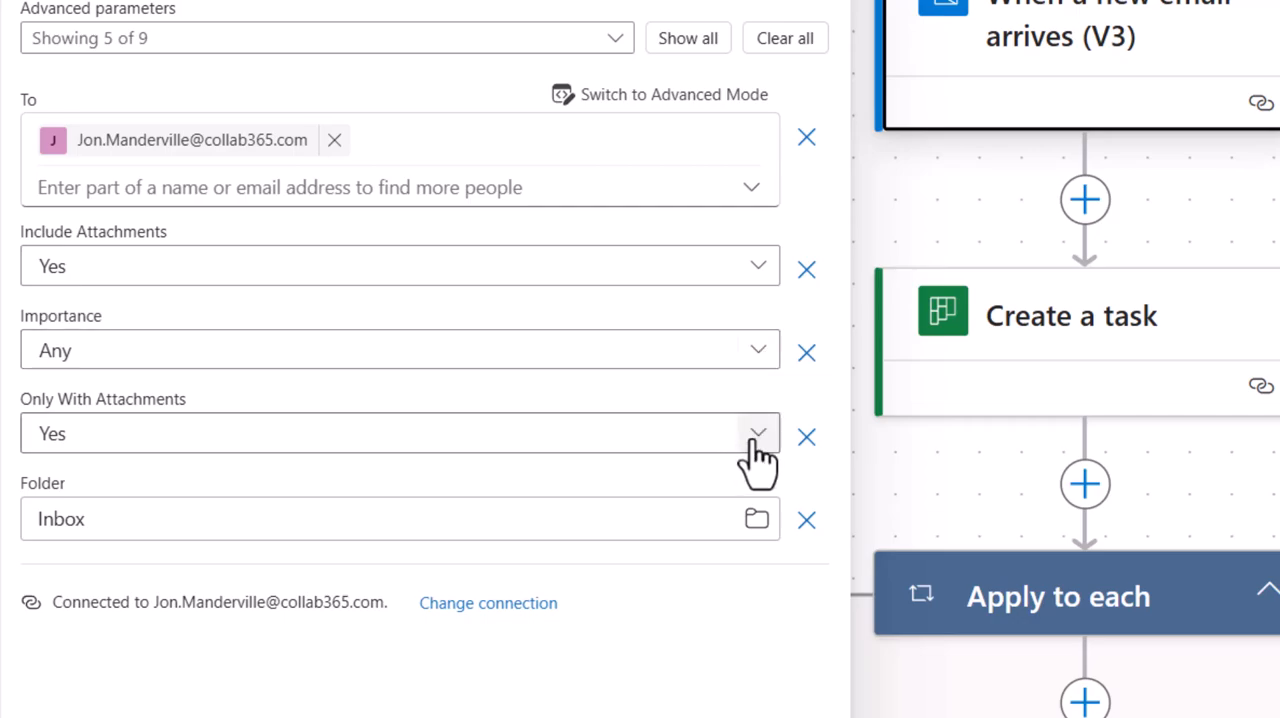
mouse_move(858, 530)
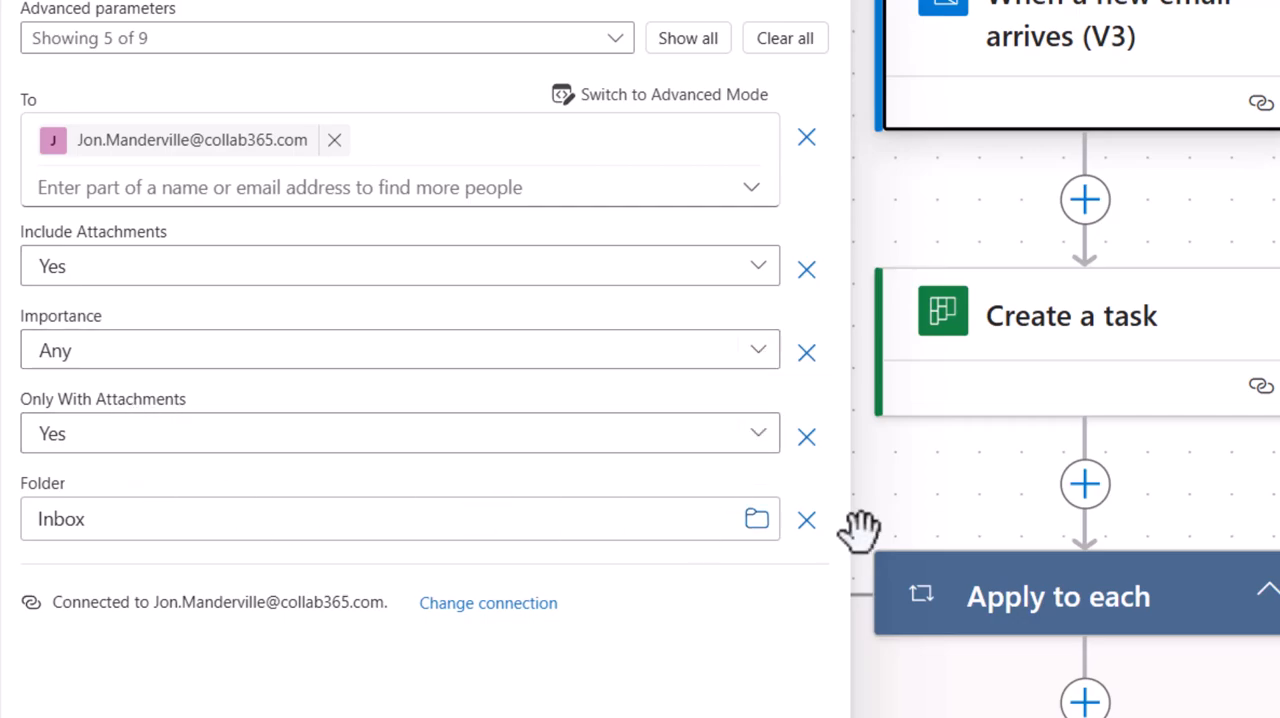
click(757, 518)
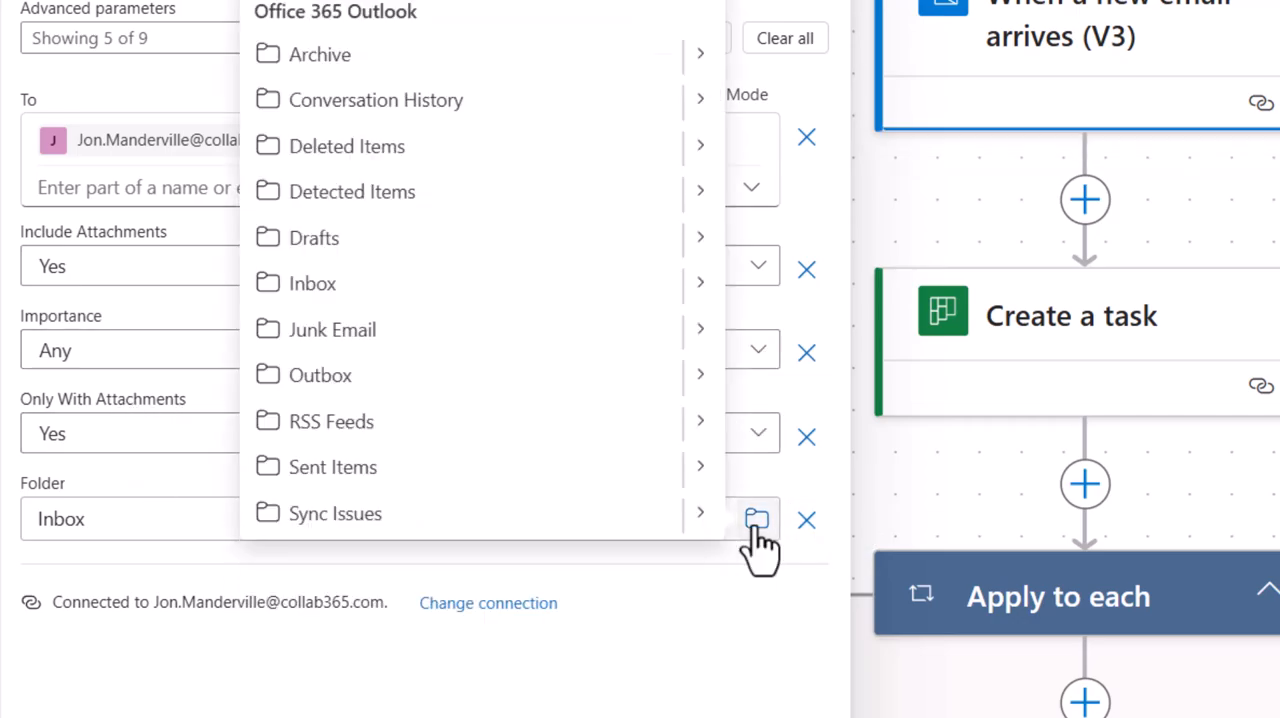
mouse_move(720, 315)
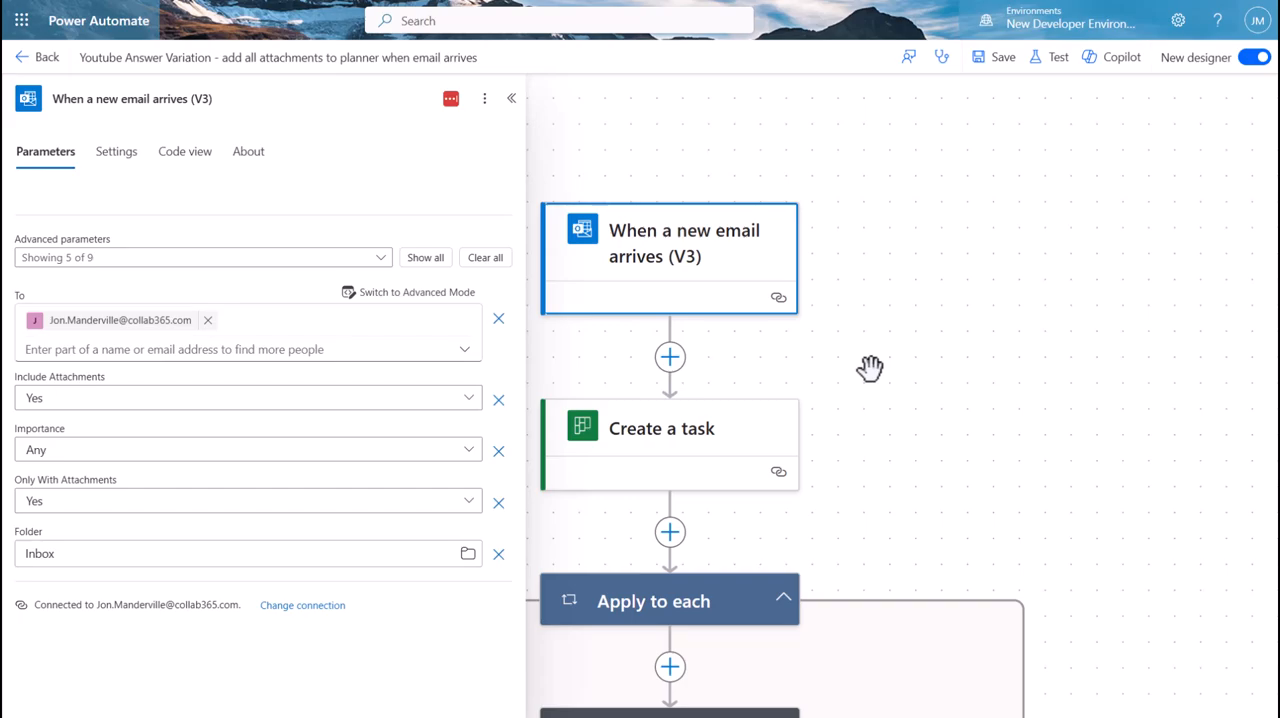
mouse_move(744, 263)
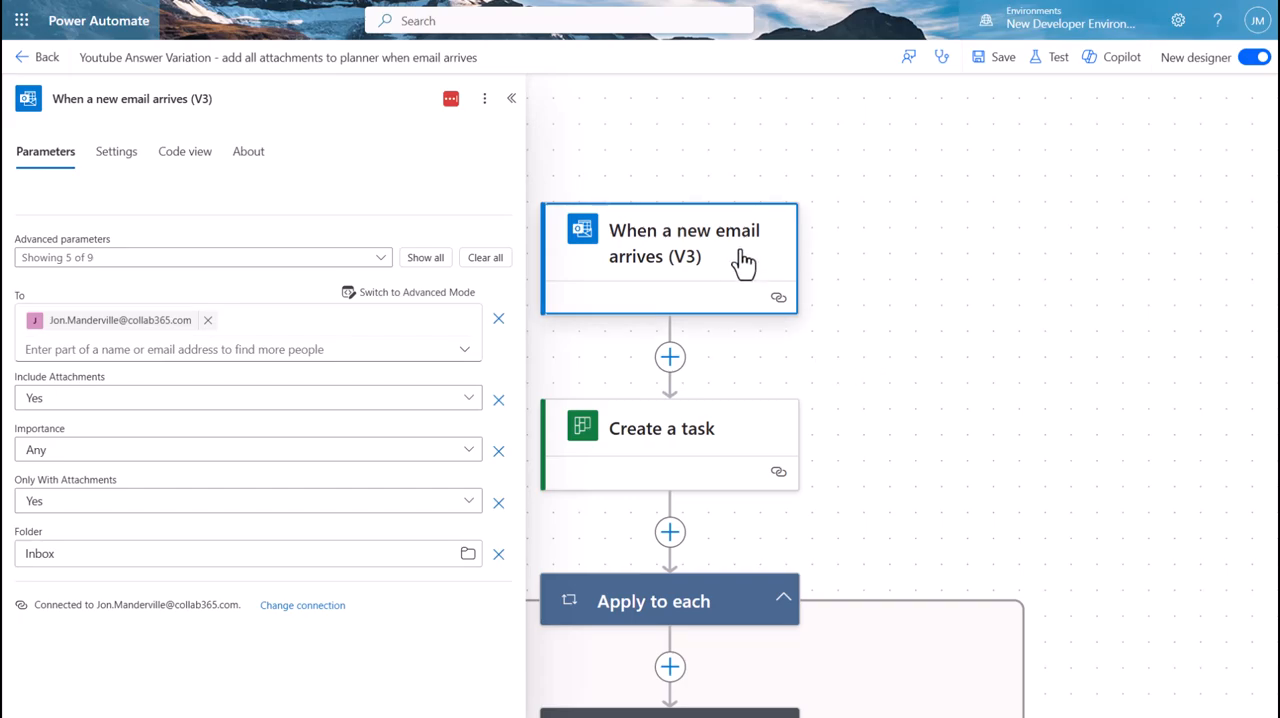
mouse_move(468, 553)
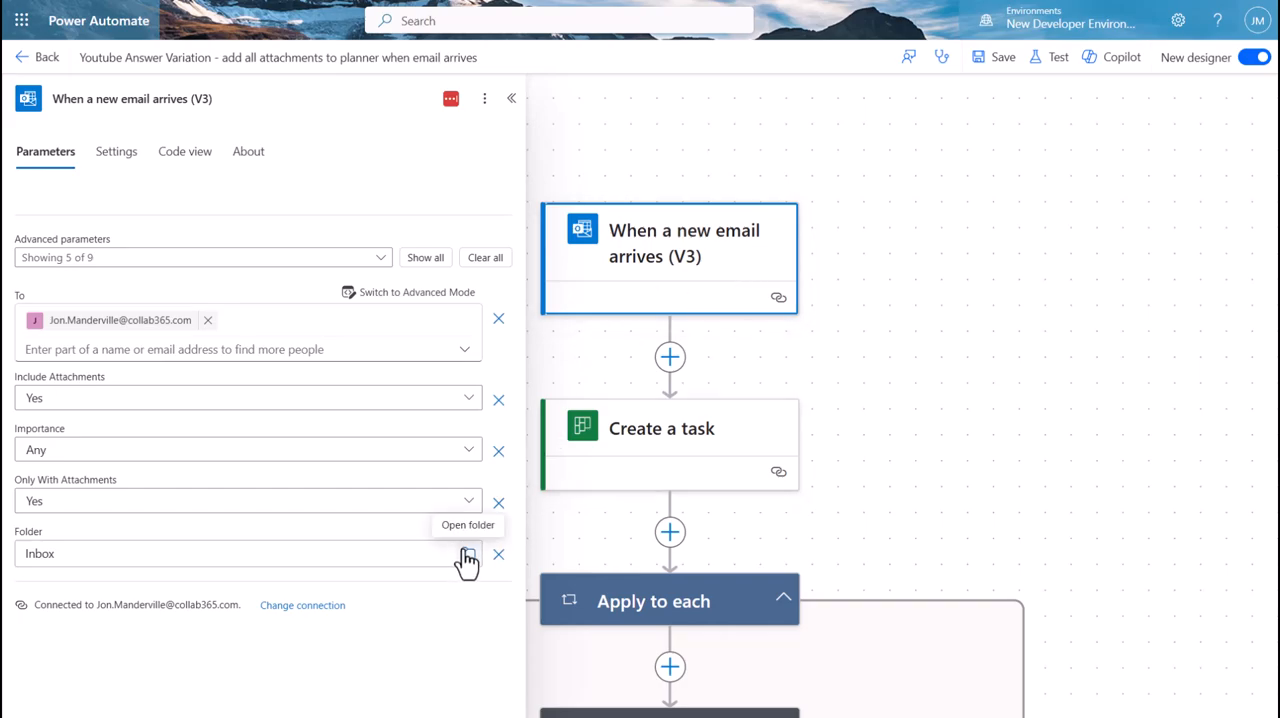
mouse_move(462, 550)
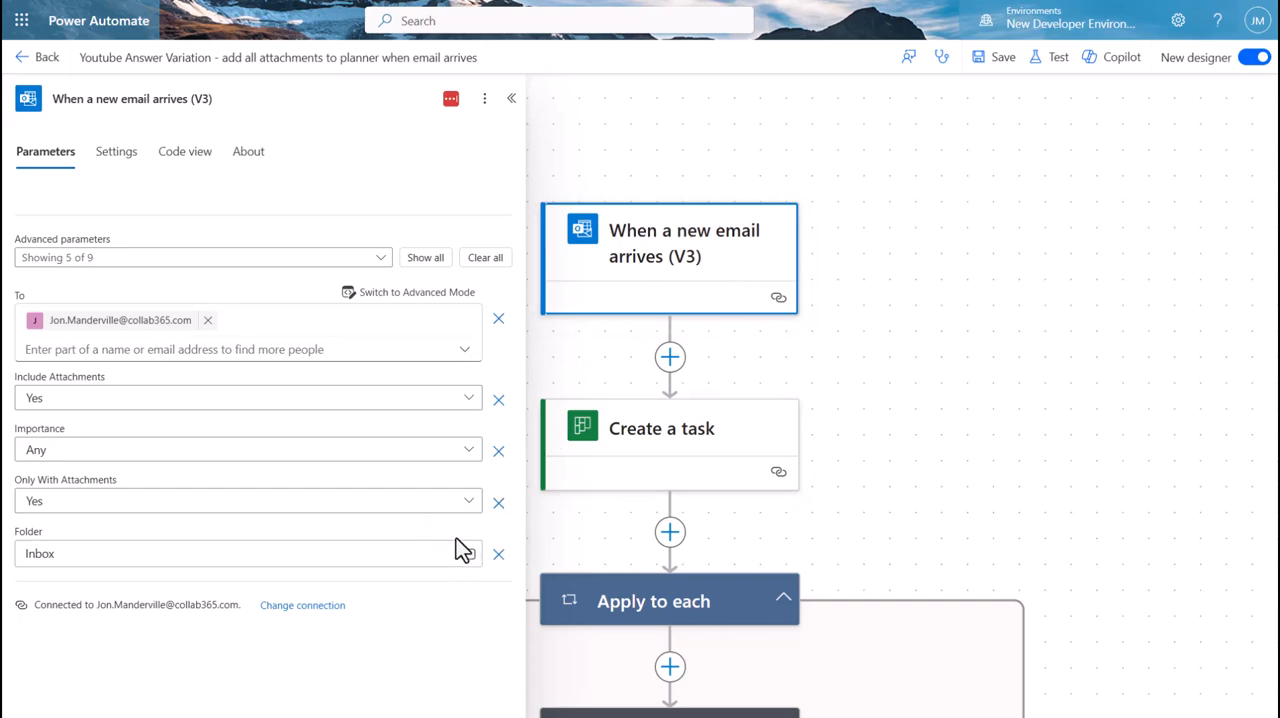
mouse_move(463, 531)
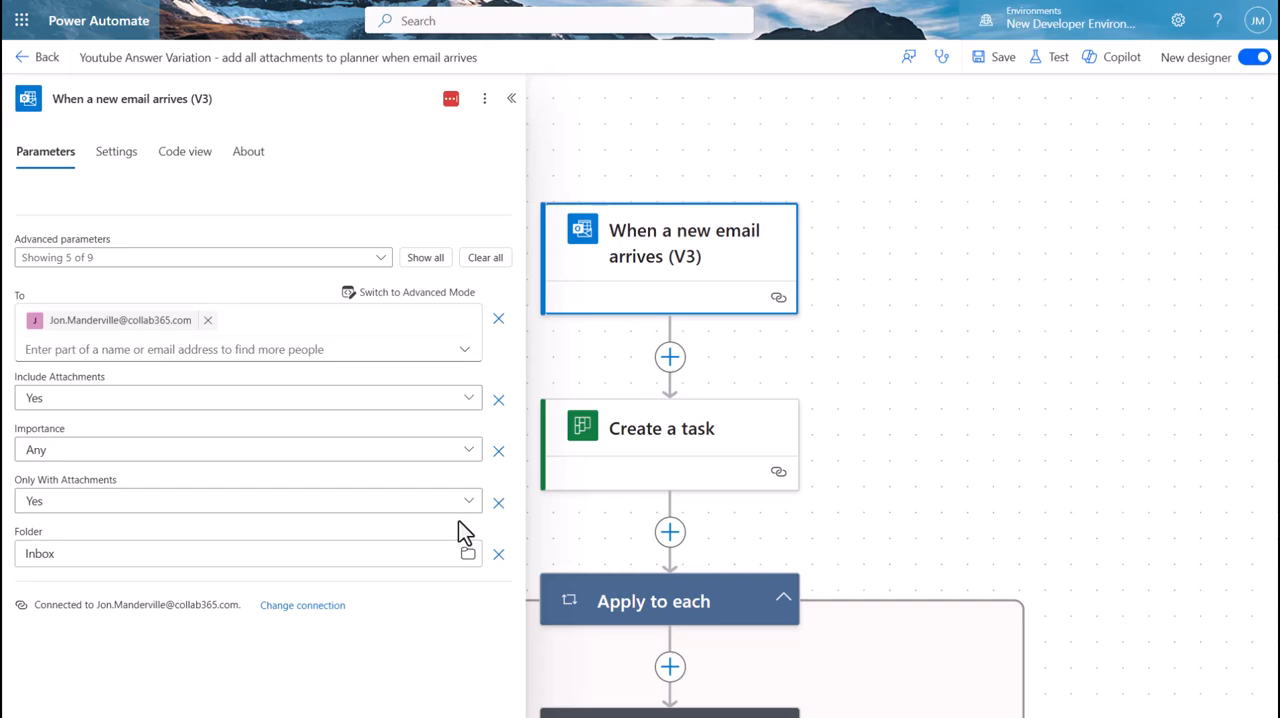
mouse_move(881, 244)
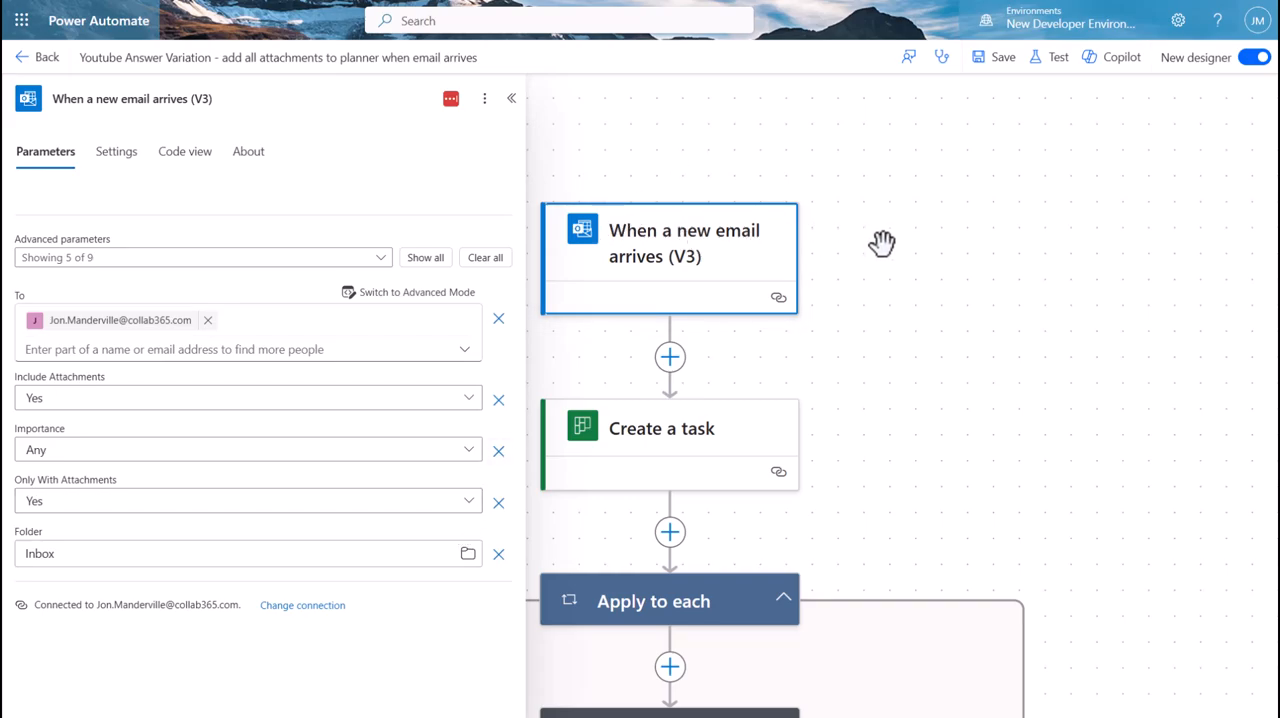
Step: Close the trigger pane and browse Planner actions after Create a task without adding any
click(511, 98)
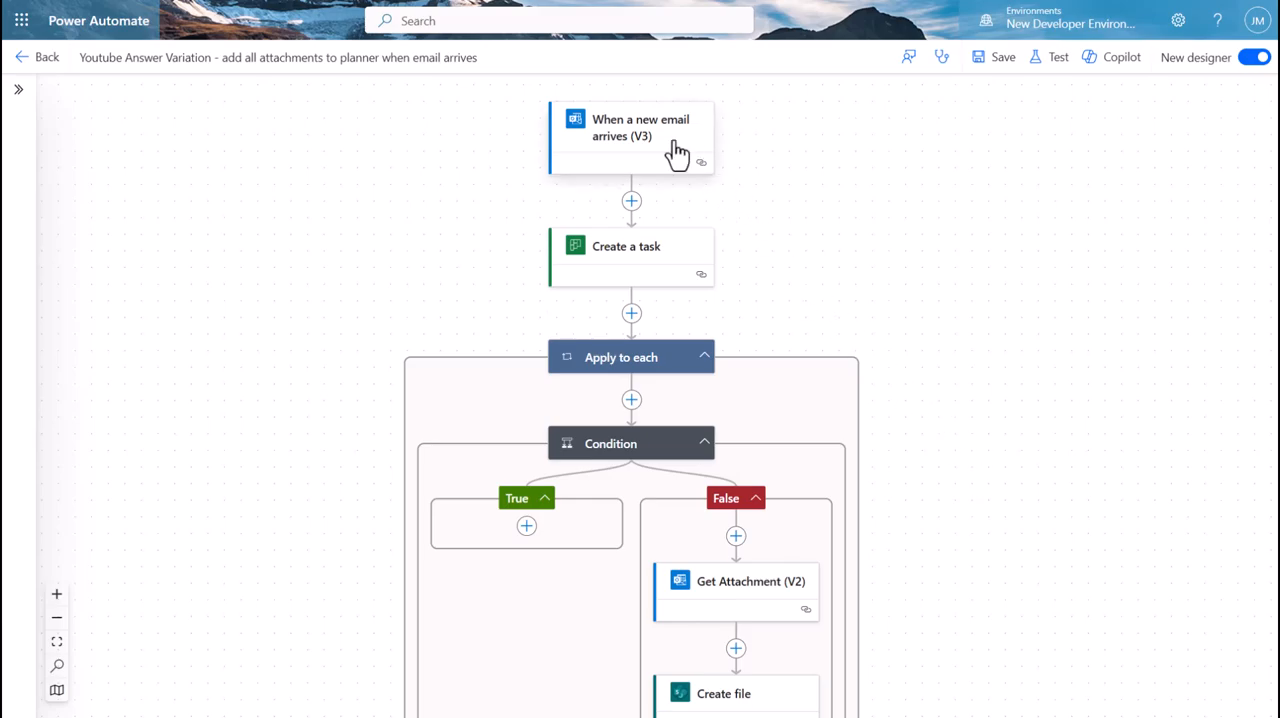
mouse_move(673, 268)
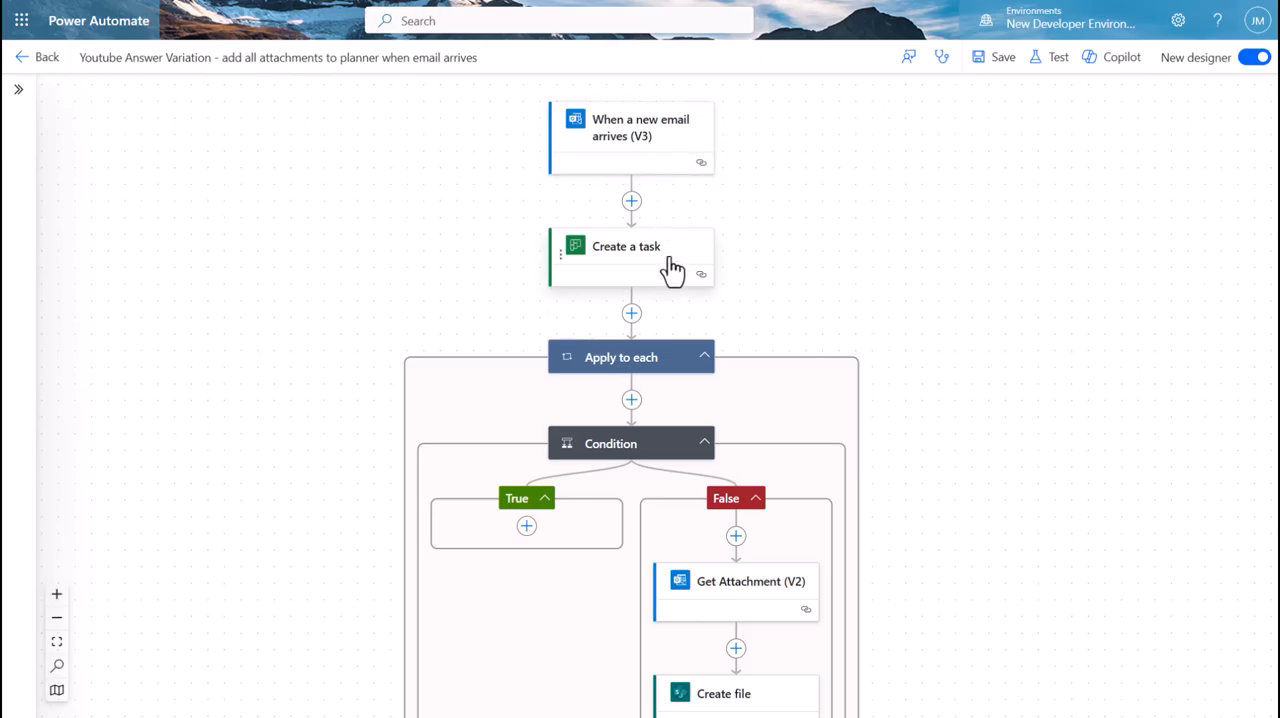
click(631, 246)
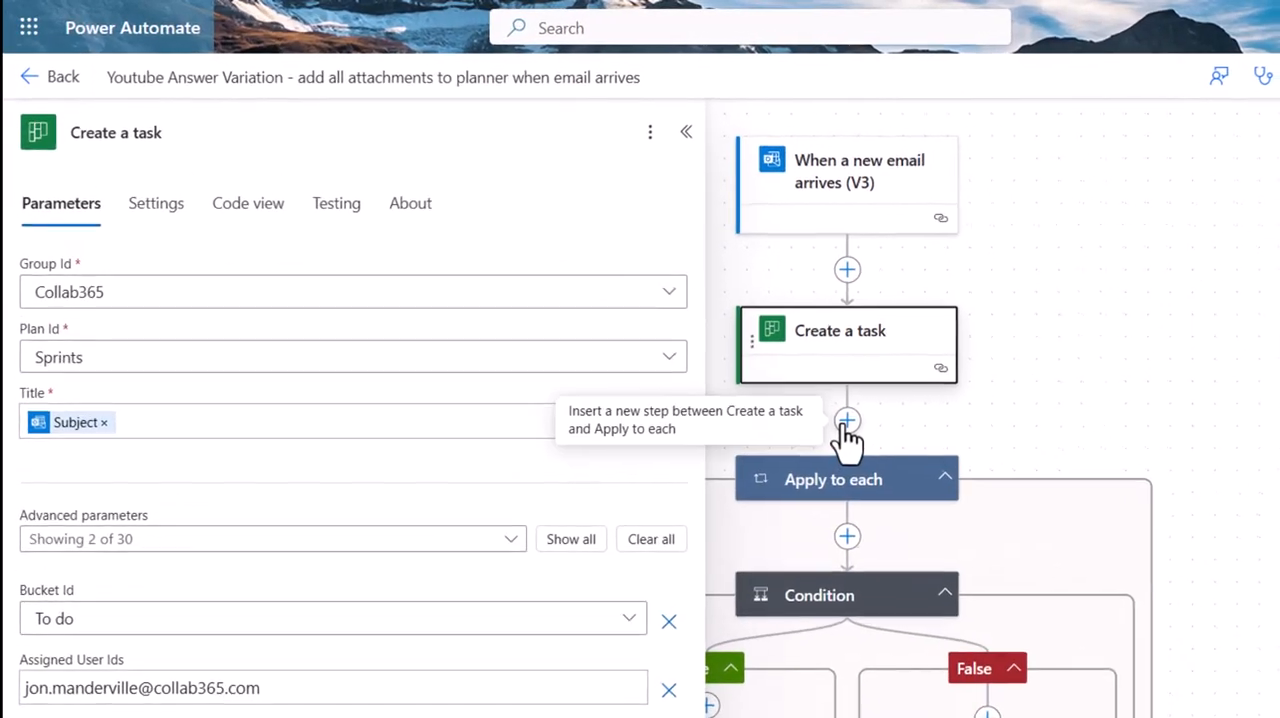
click(847, 420)
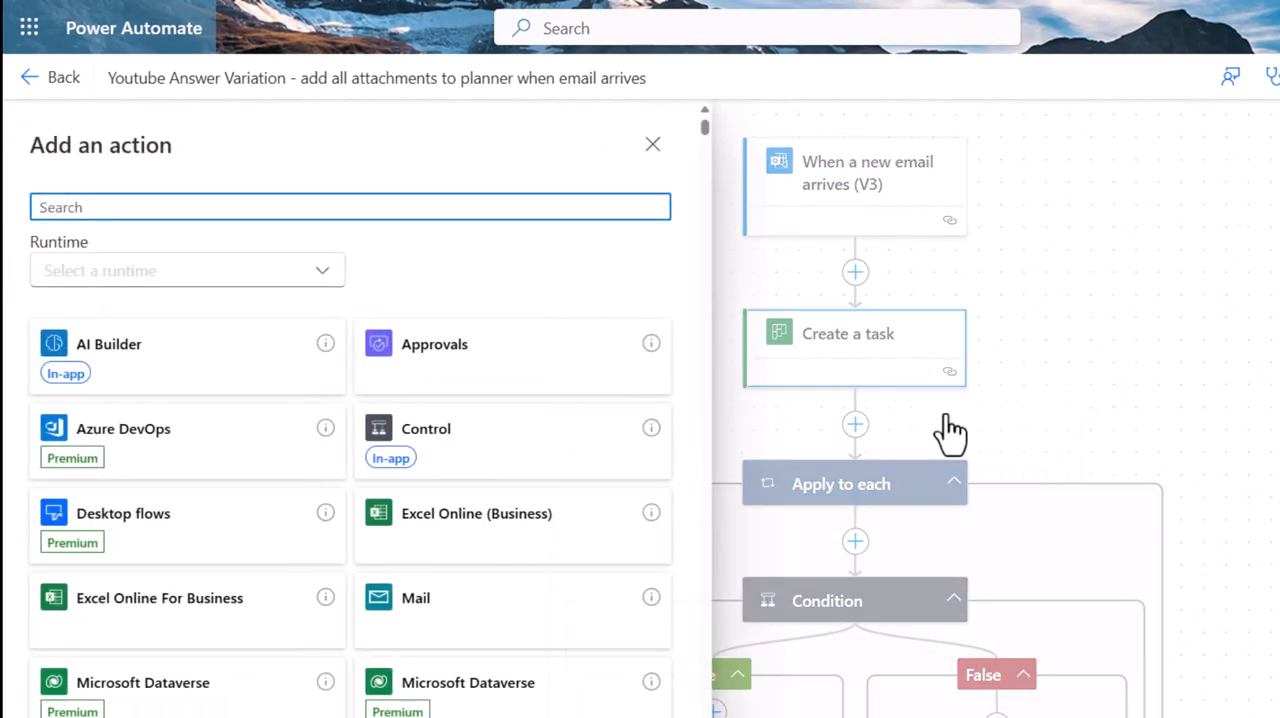
text(planner)
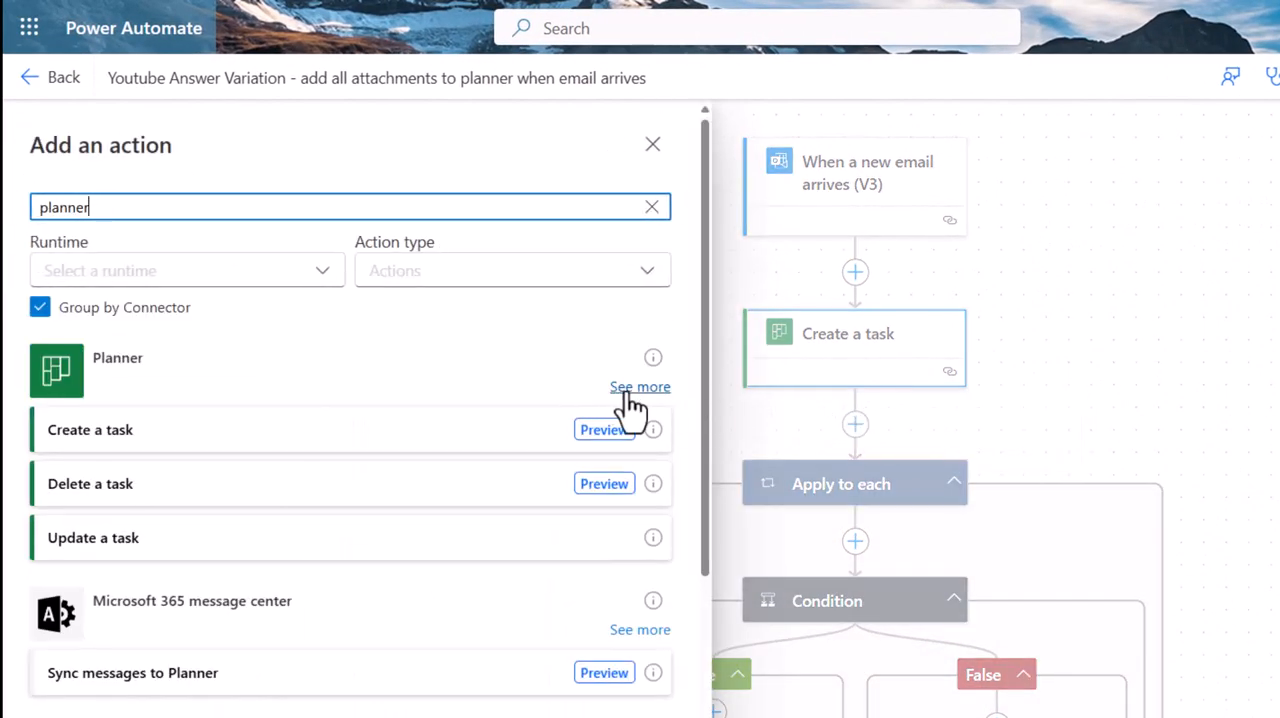
click(640, 387)
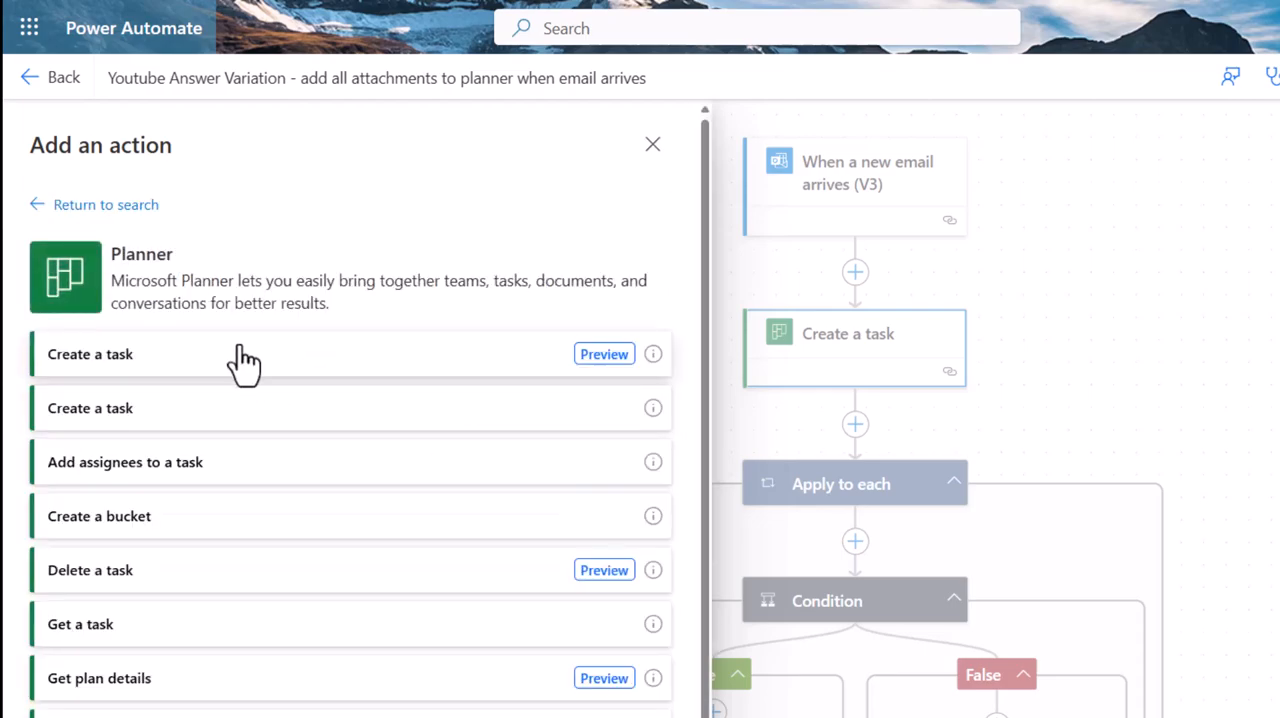
mouse_move(237, 413)
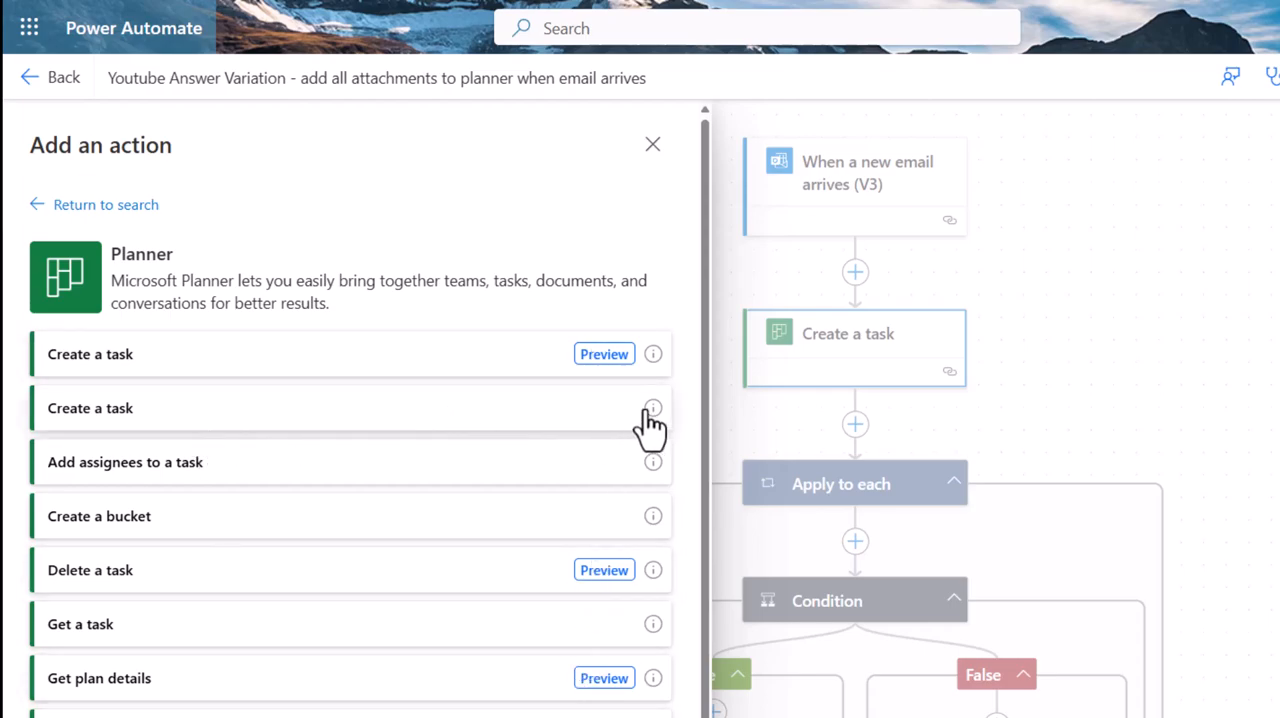
click(652, 144)
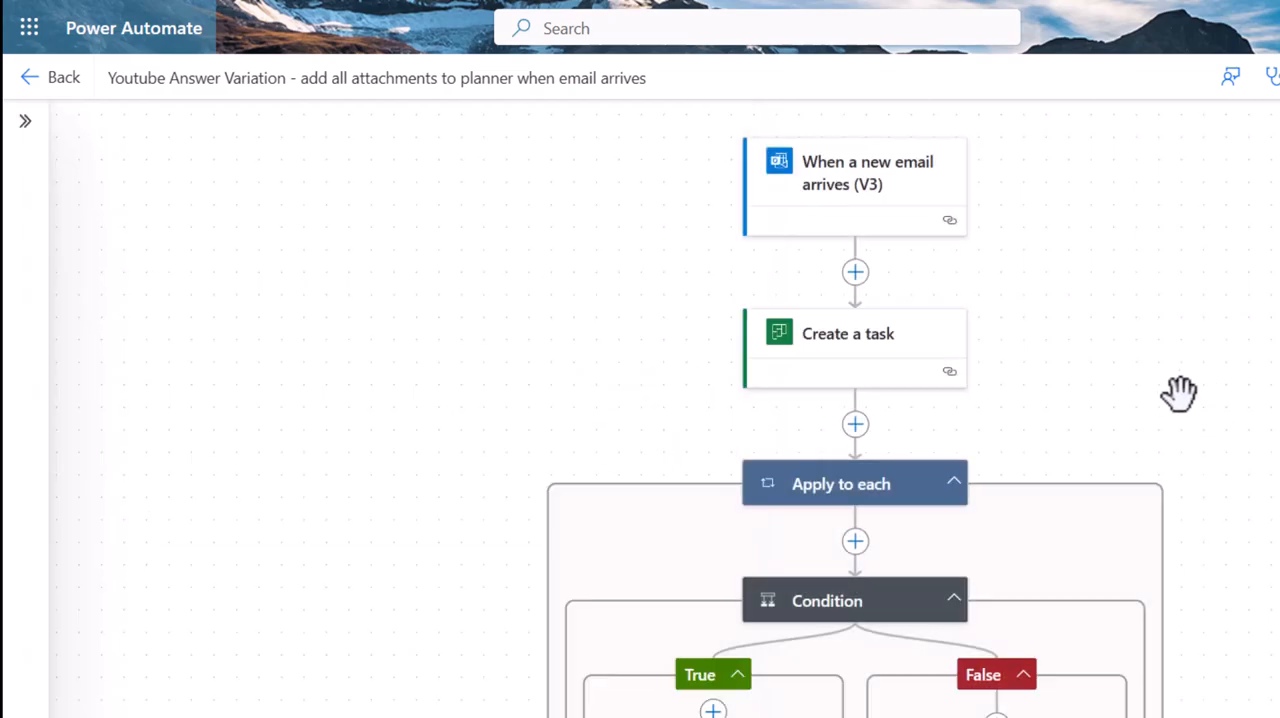
Step: Review Create a task: Collab365 group, Sprints plan, email Subject title, To do bucket, assignee
click(848, 333)
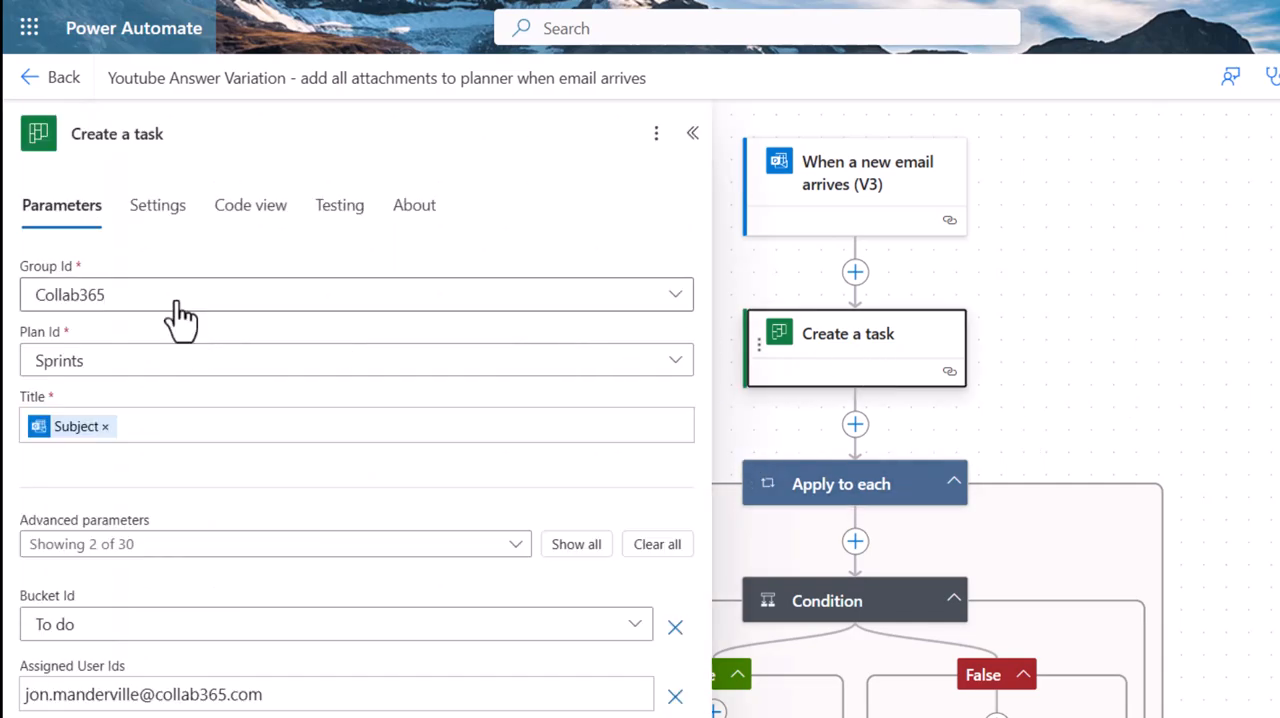
mouse_move(497, 280)
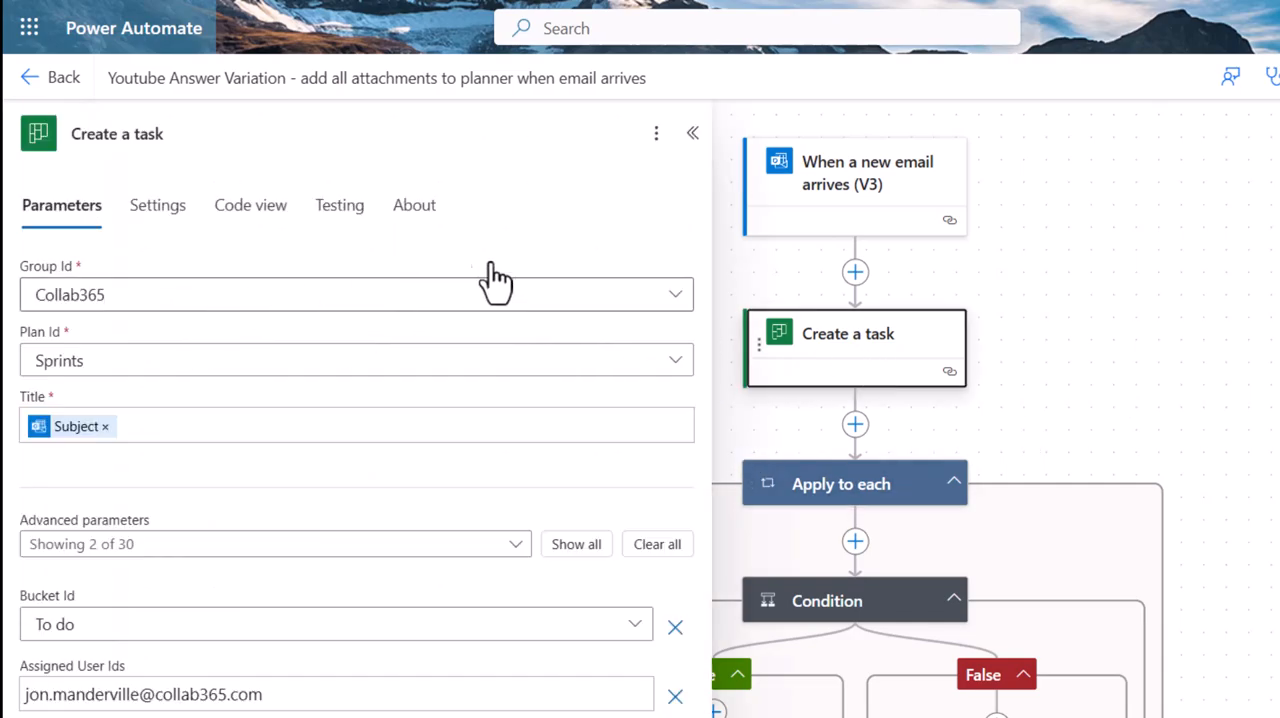
mouse_move(548, 378)
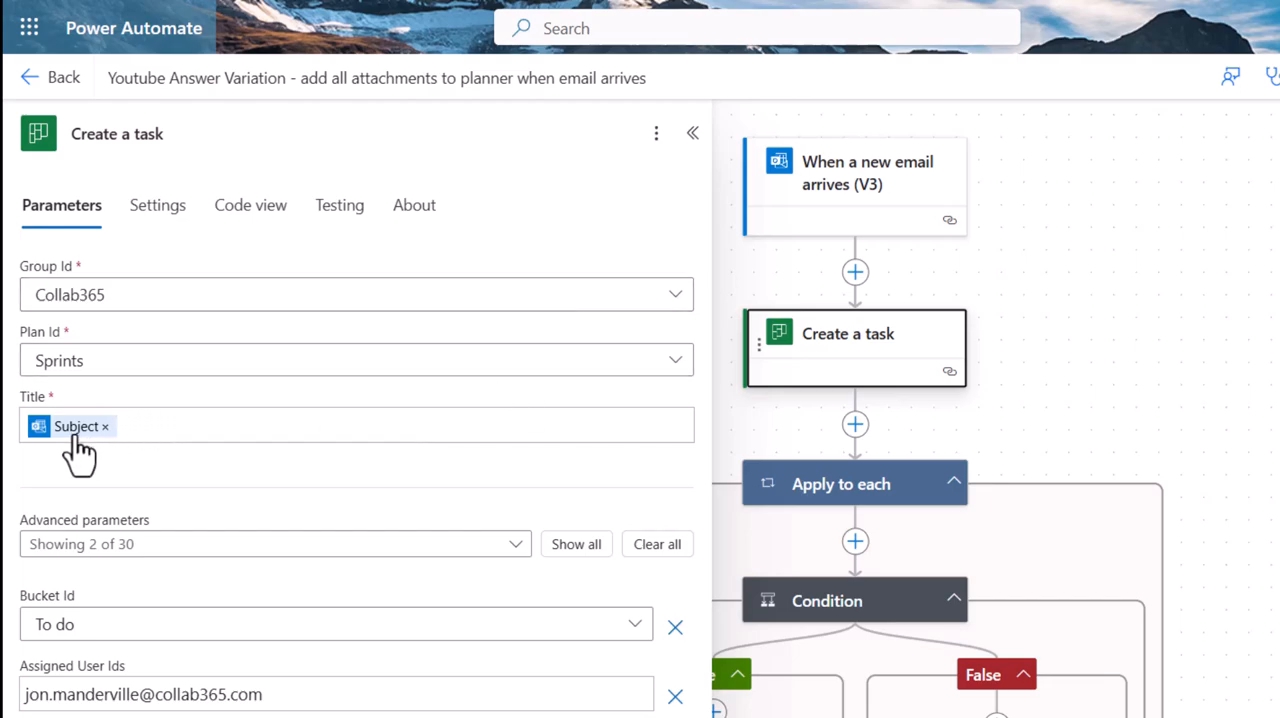
mouse_move(95, 445)
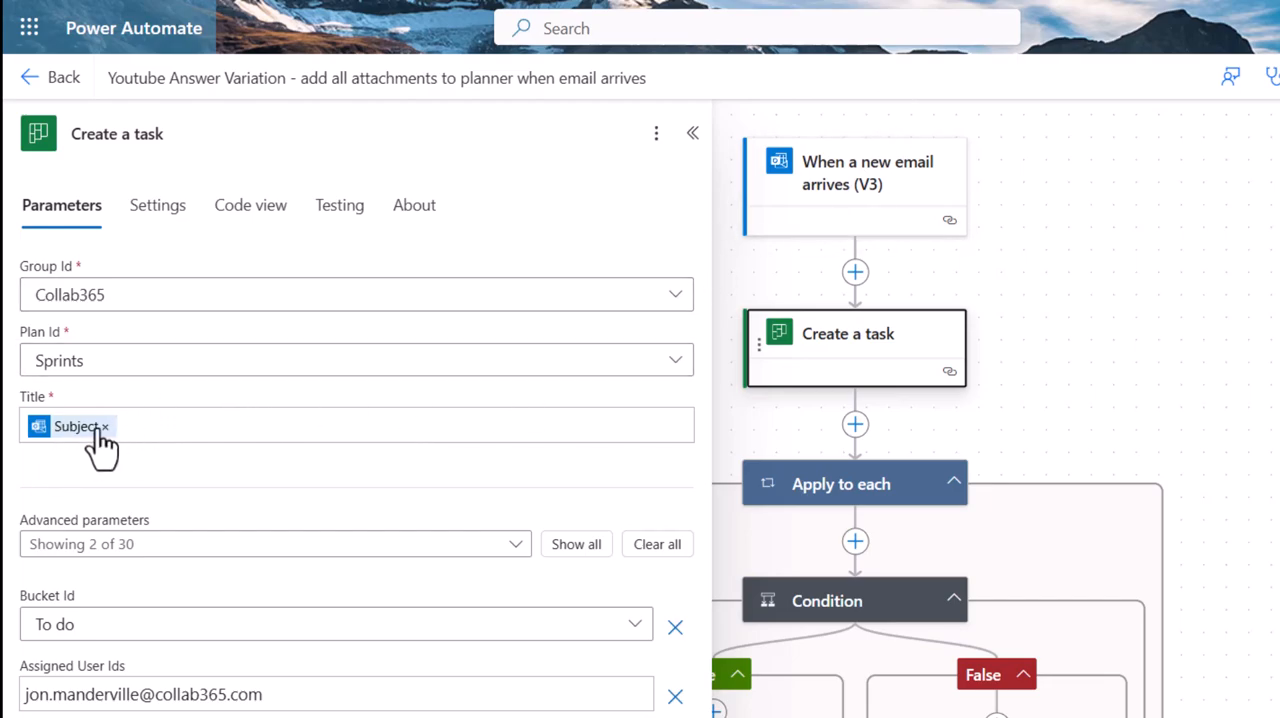
mouse_move(70, 426)
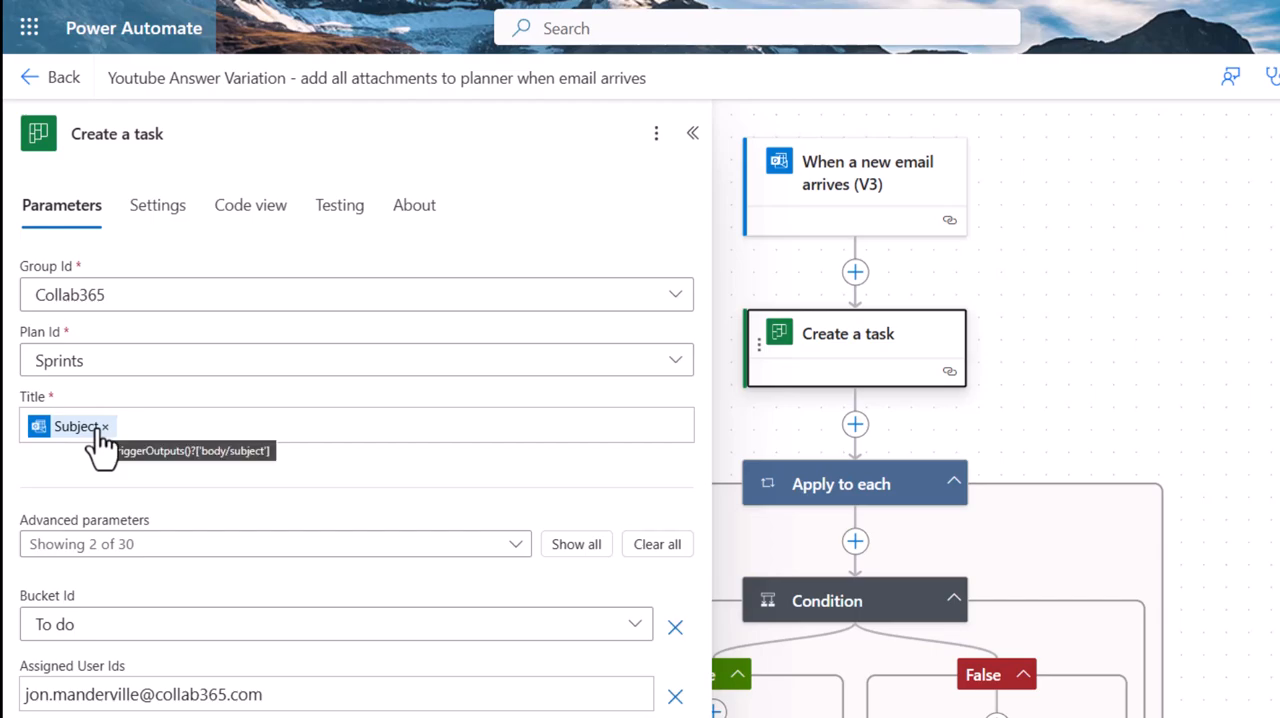
mouse_move(915, 345)
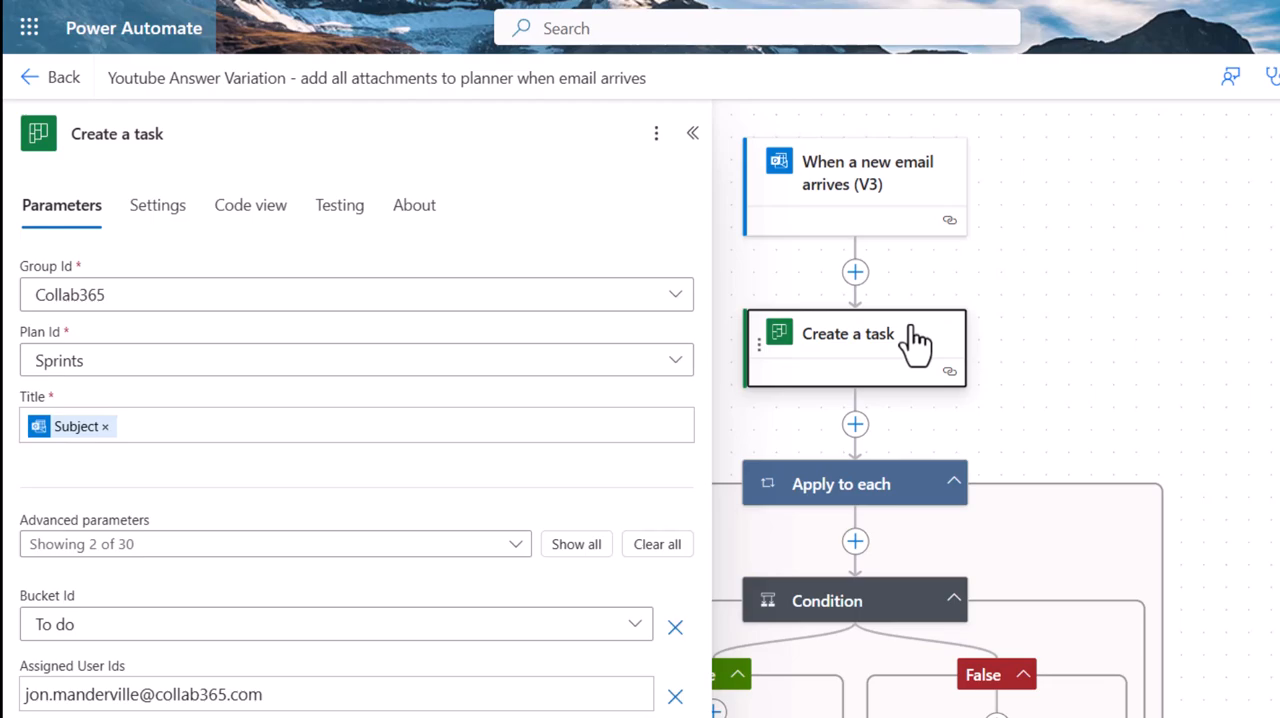
mouse_move(318, 625)
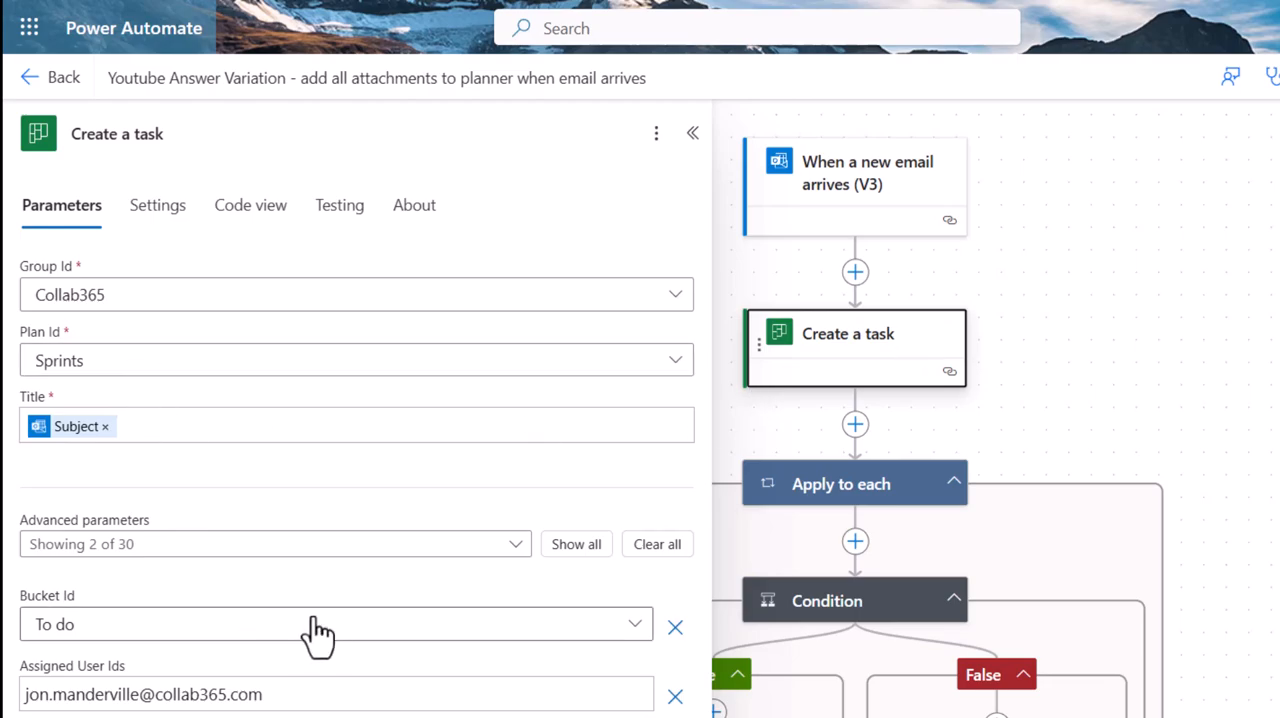
scroll(down, 3)
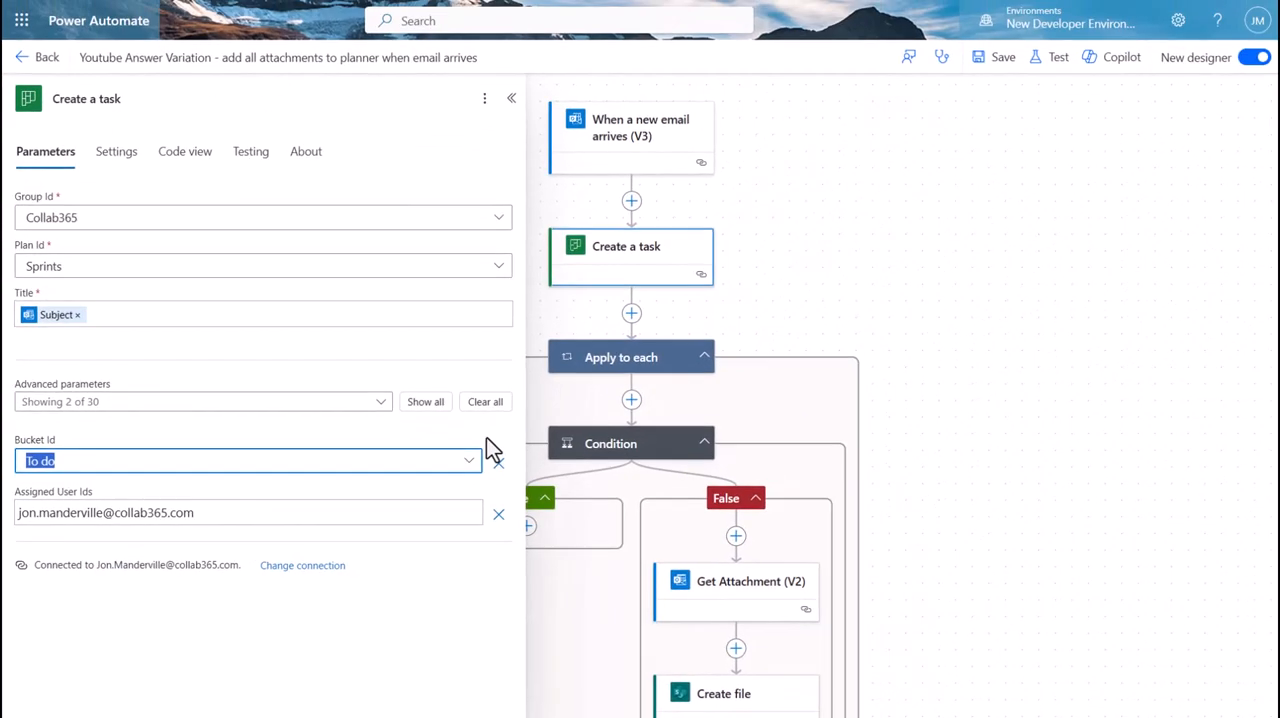
Step: Inspect the Apply to each loop over Attachments and its isInline-equals-true condition
click(620, 357)
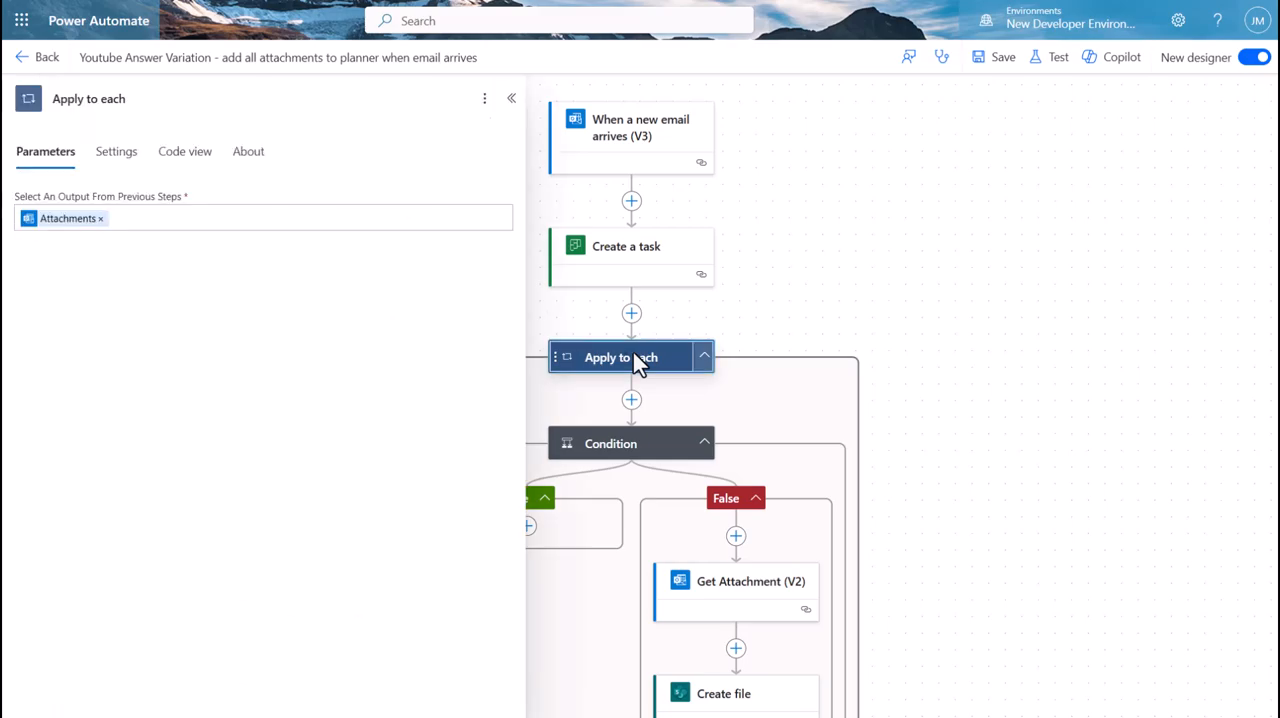
mouse_move(65, 218)
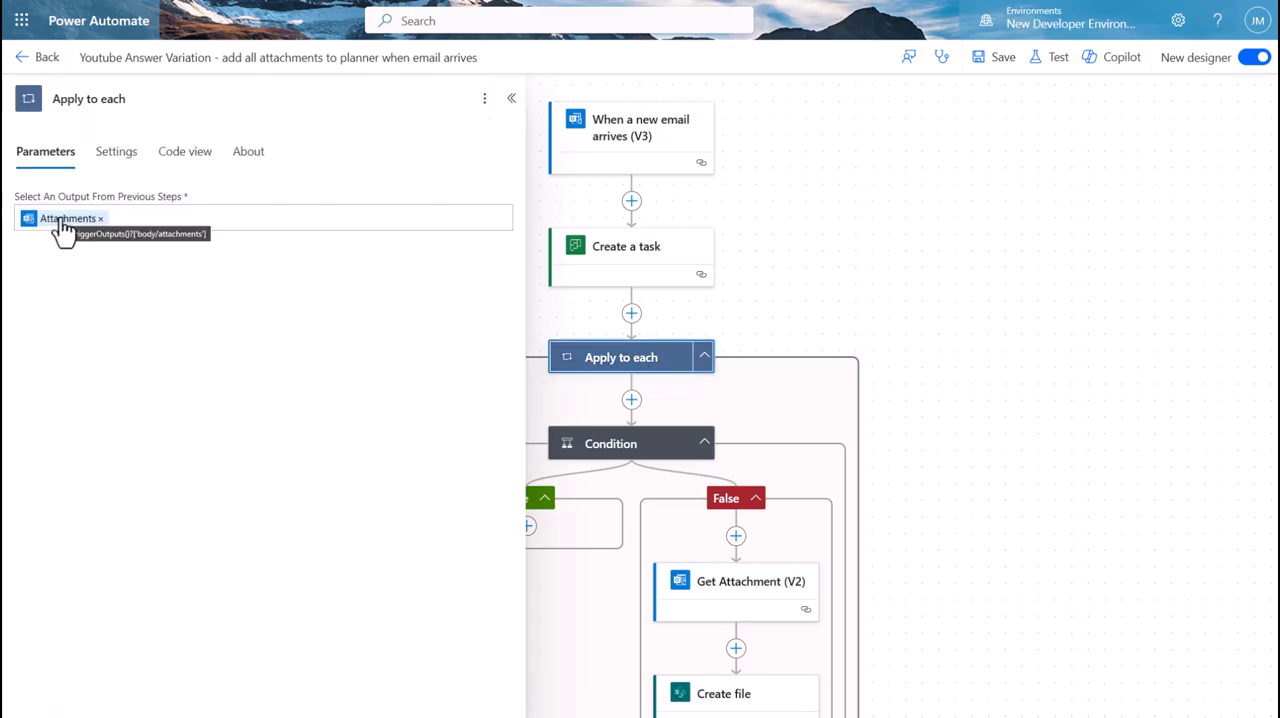
click(611, 443)
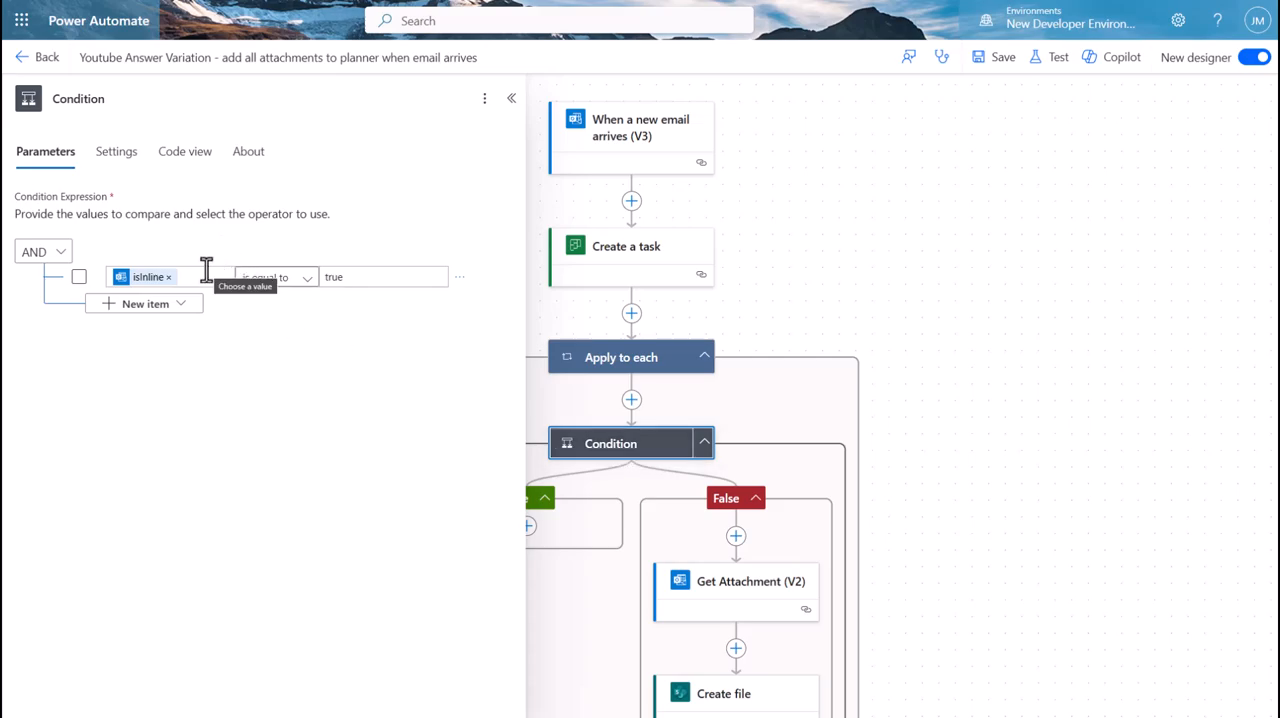
mouse_move(155, 290)
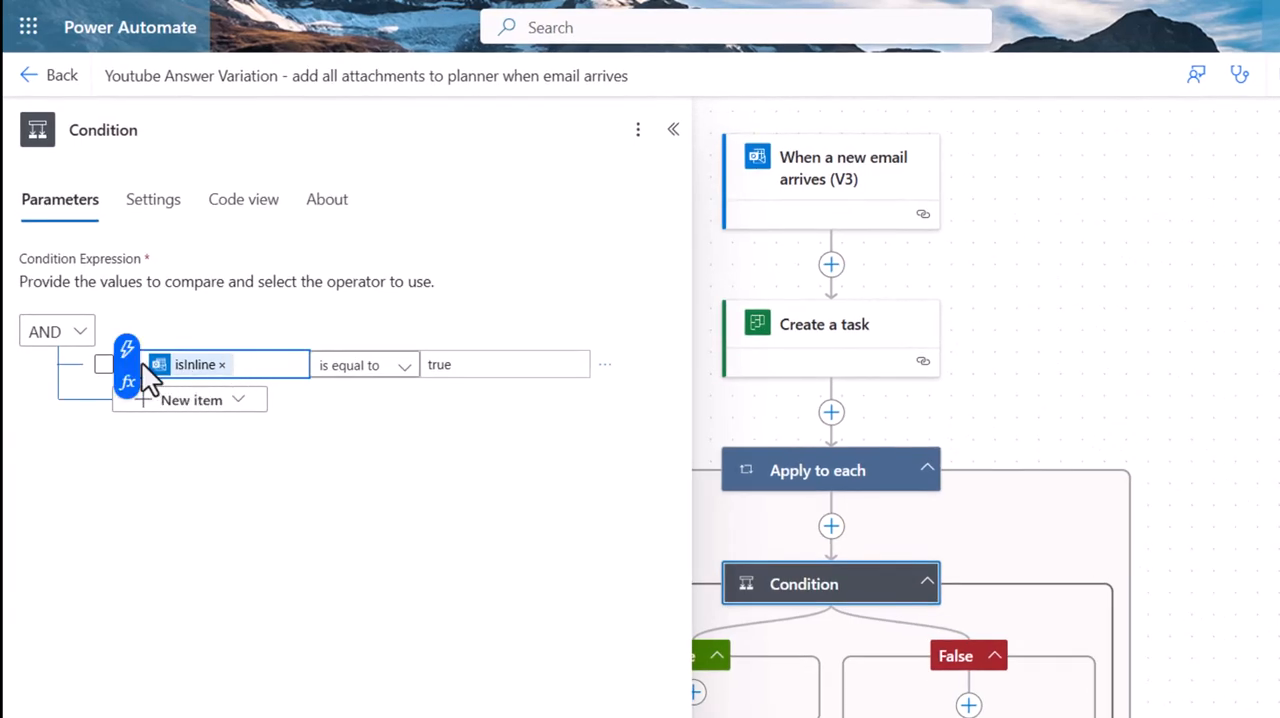
click(127, 350)
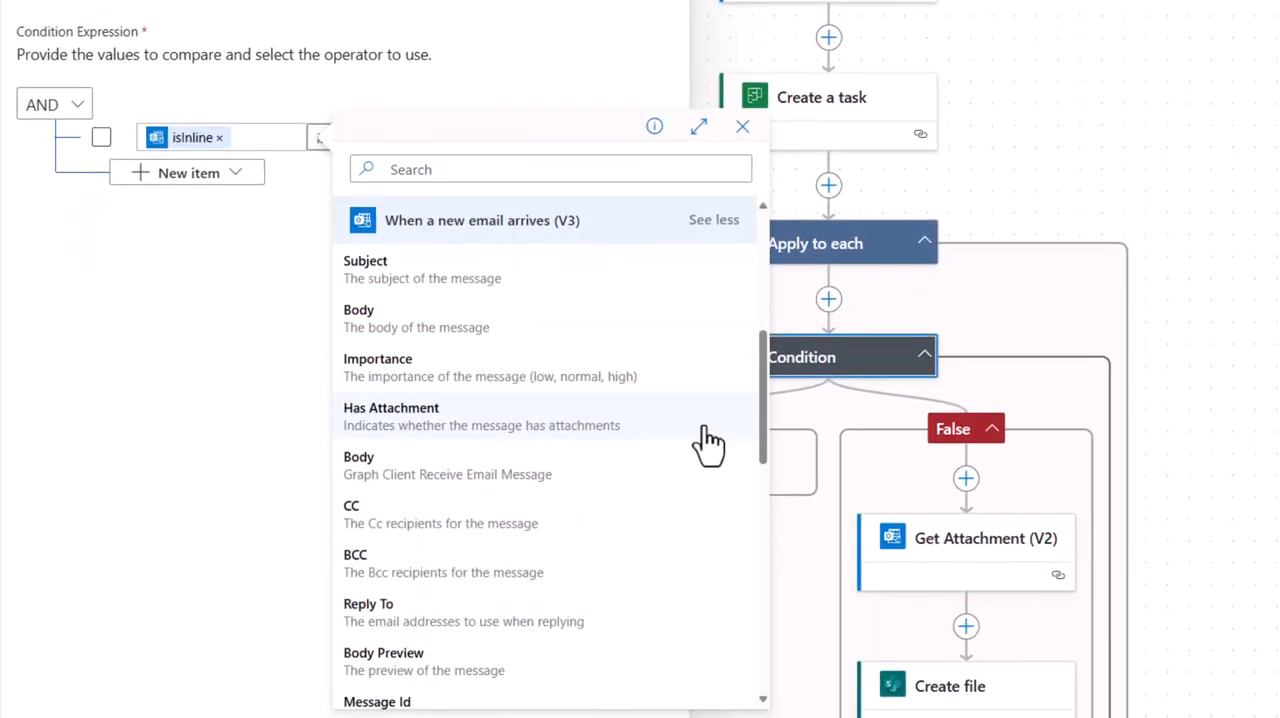
scroll(down, 3)
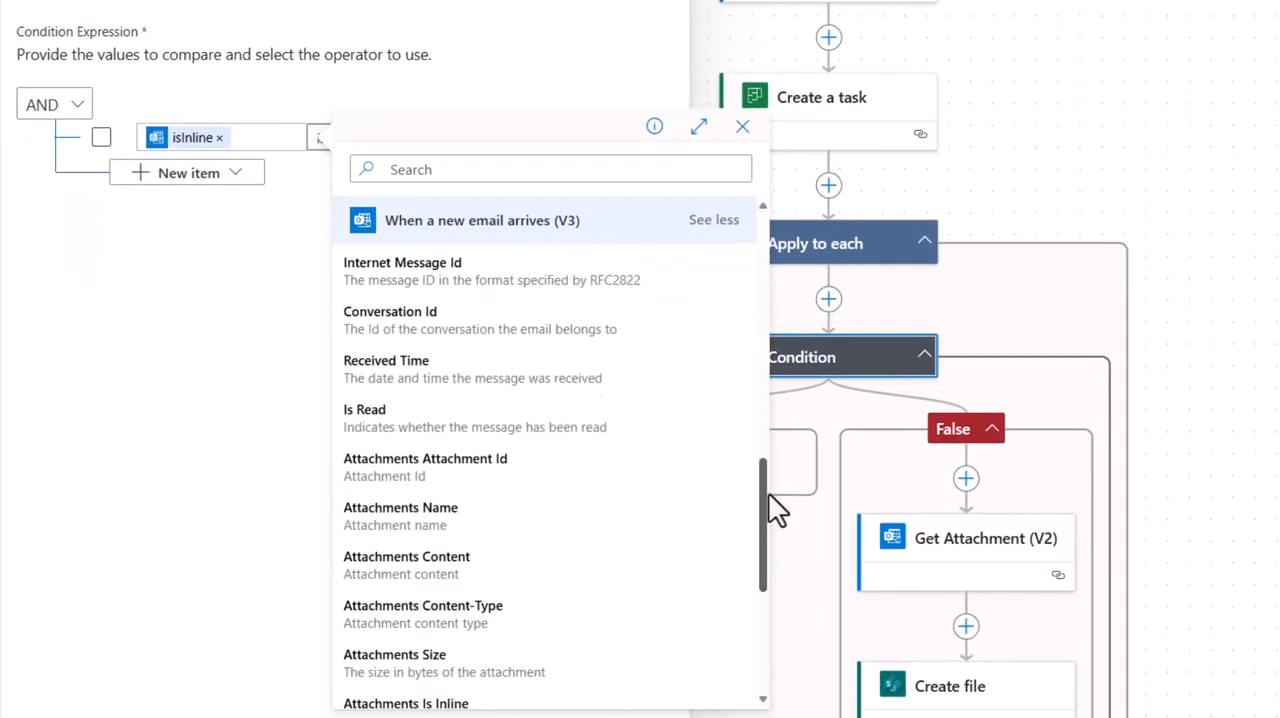
scroll(down, 3)
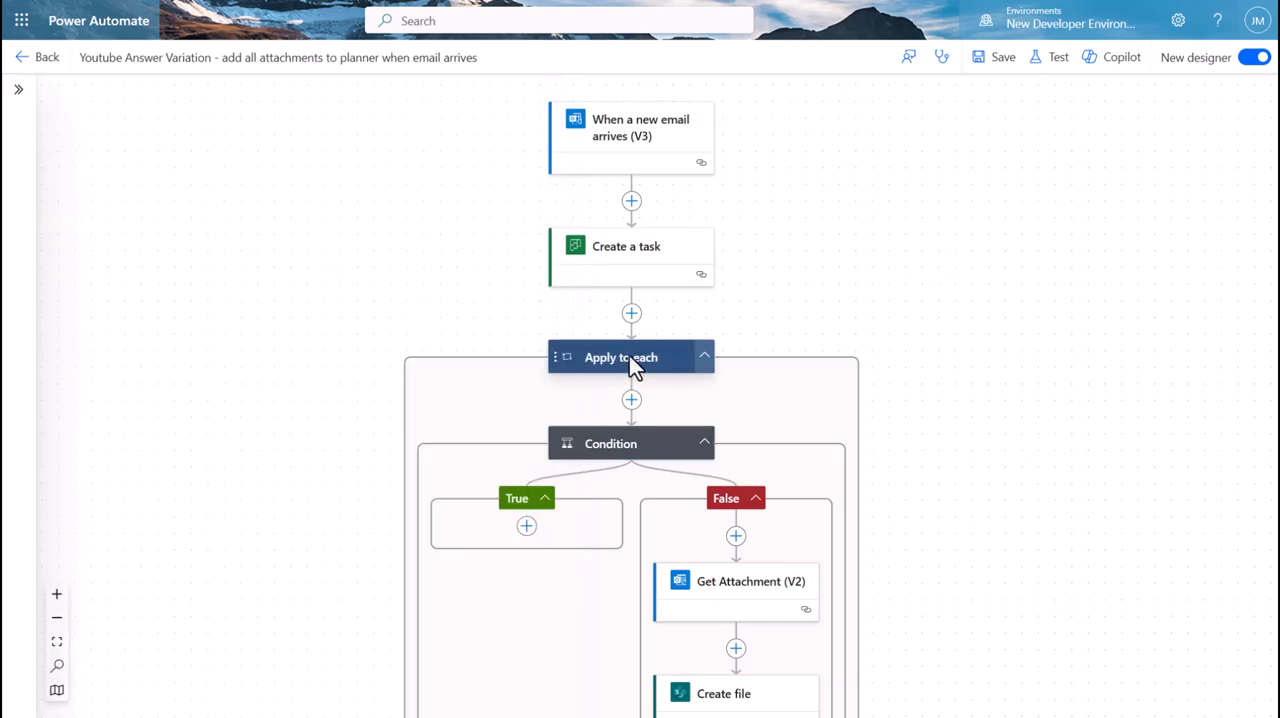
mouse_move(633, 375)
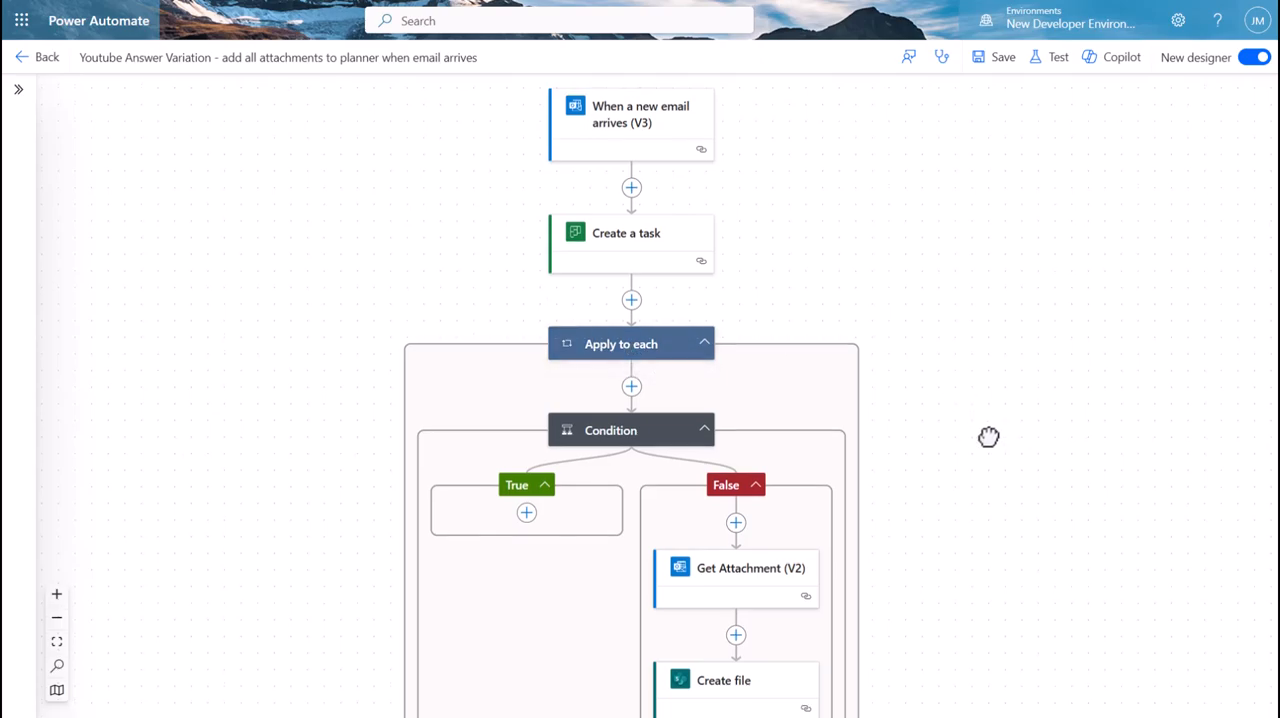
scroll(down, 3)
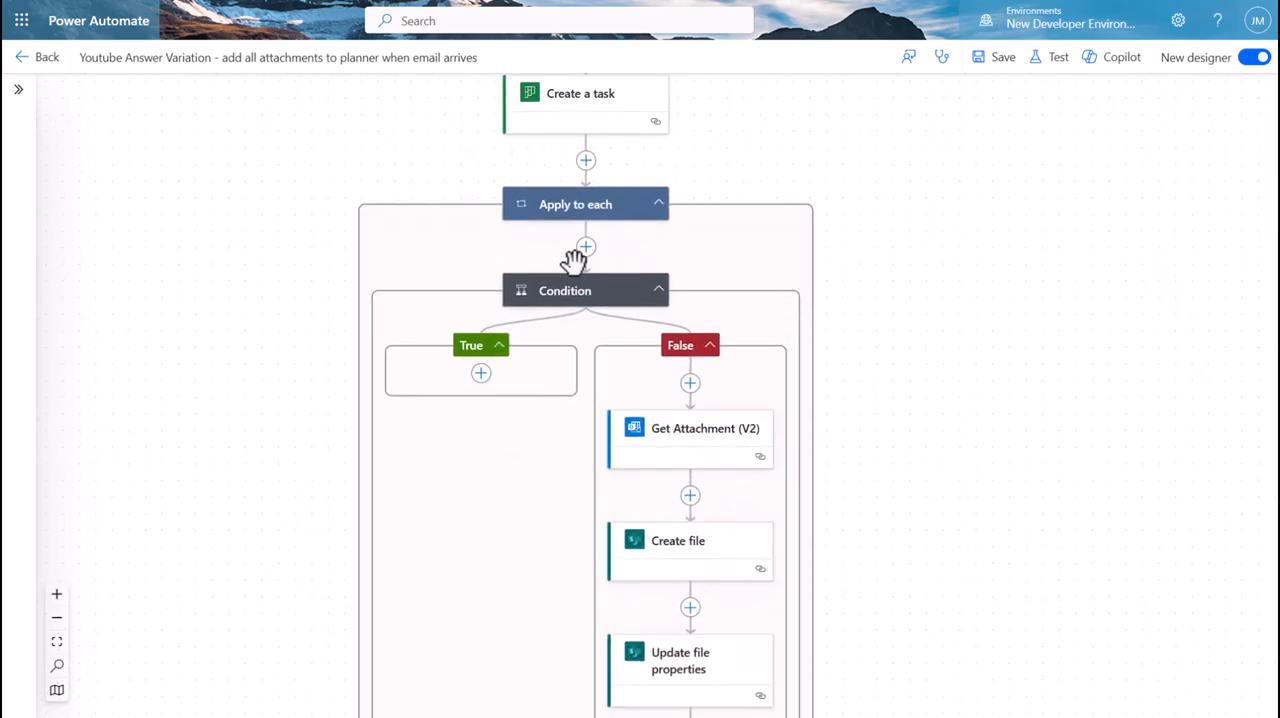
mouse_move(600, 230)
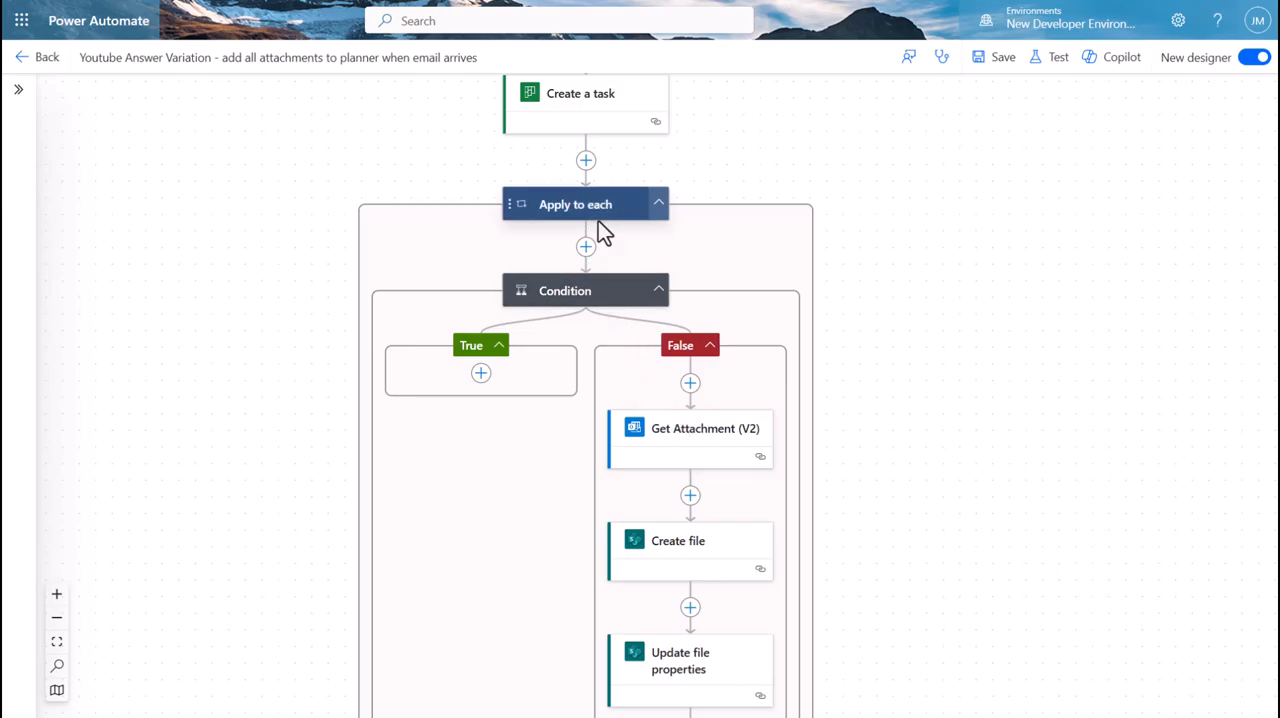
click(575, 204)
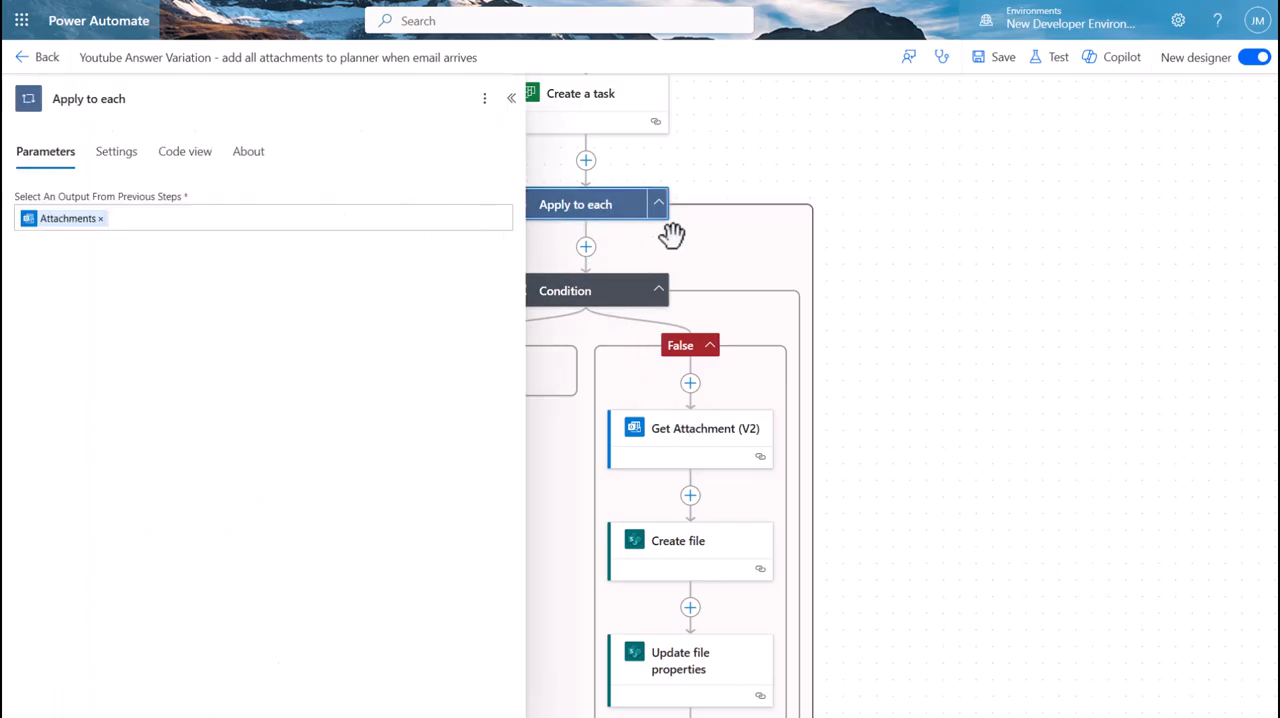
click(511, 98)
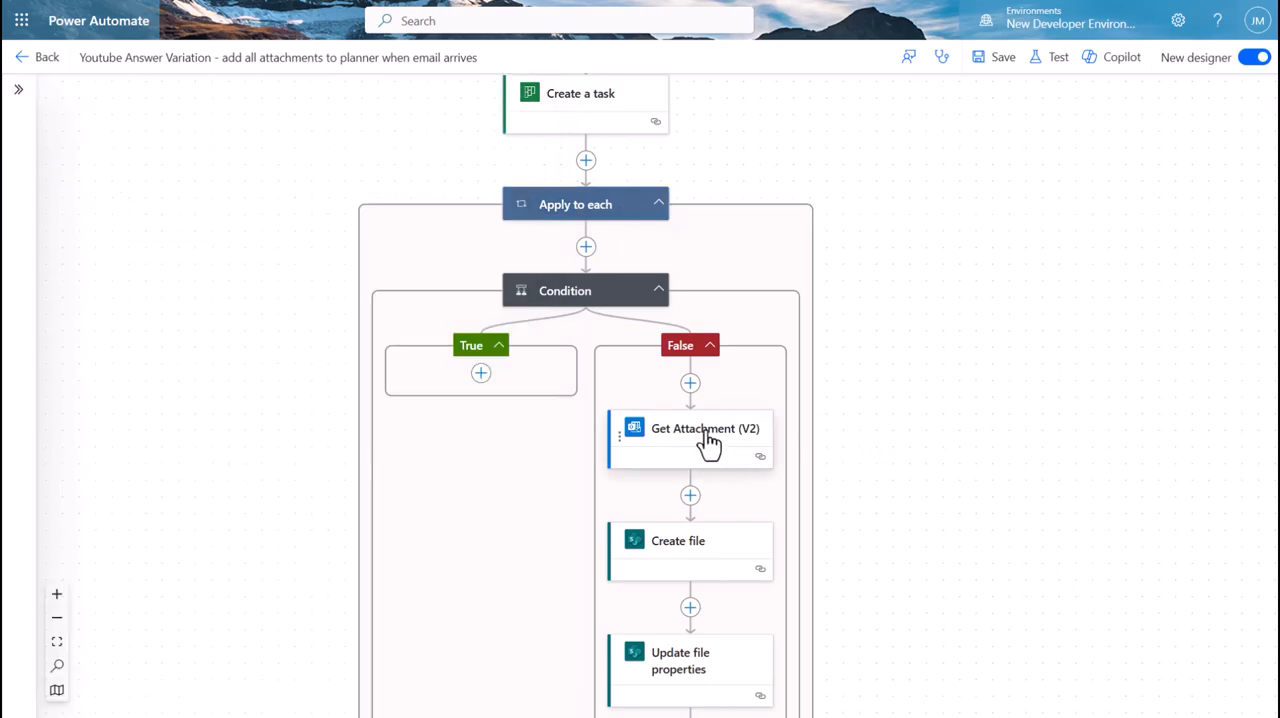
click(705, 438)
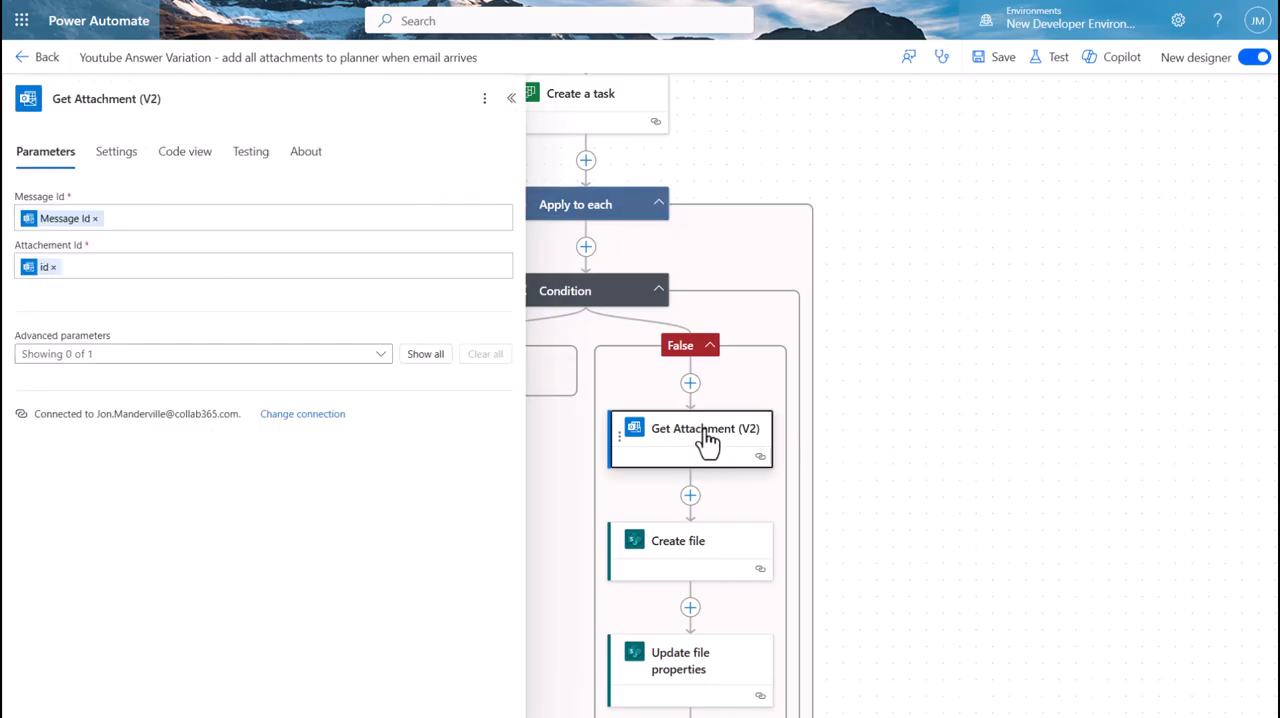
mouse_move(160, 265)
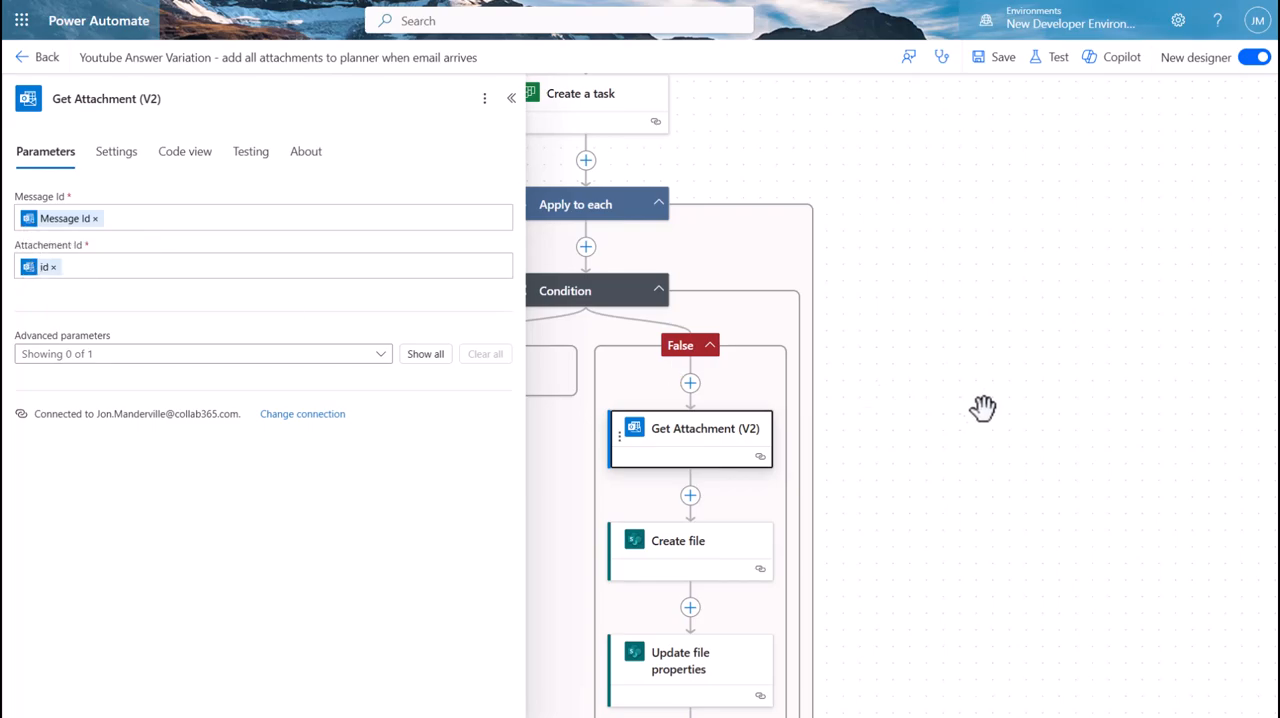
click(511, 98)
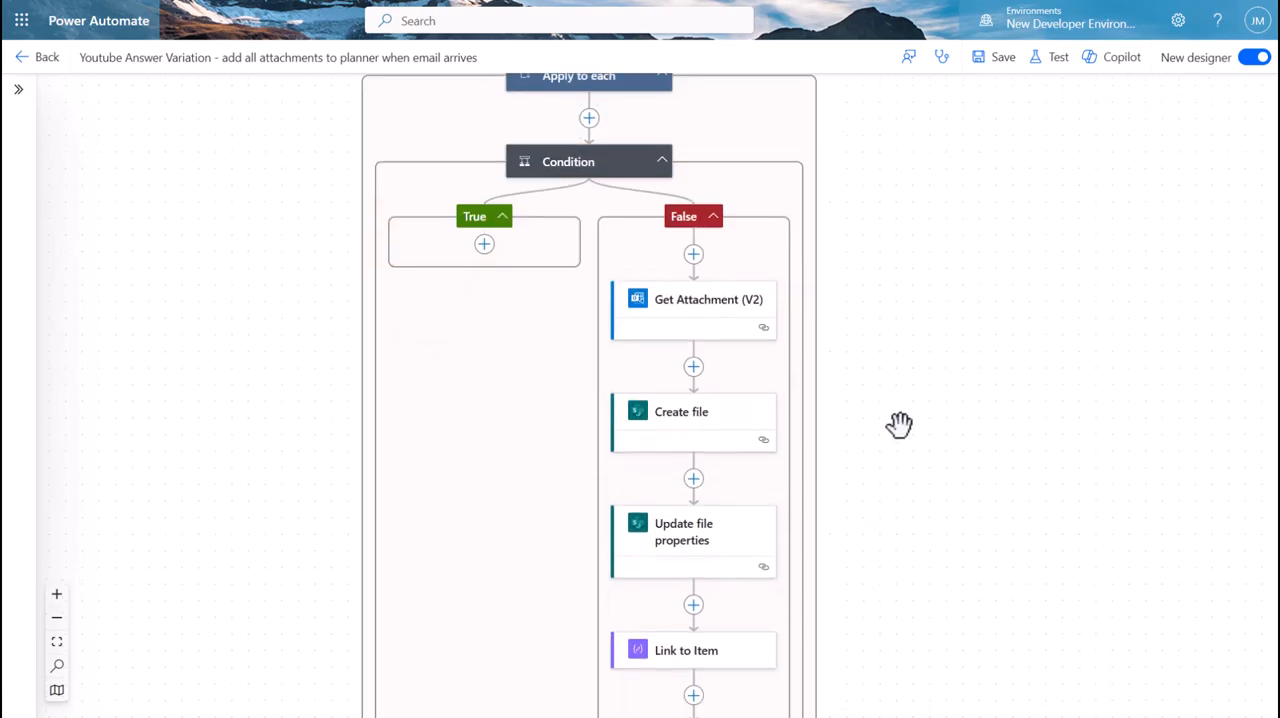
mouse_move(670, 545)
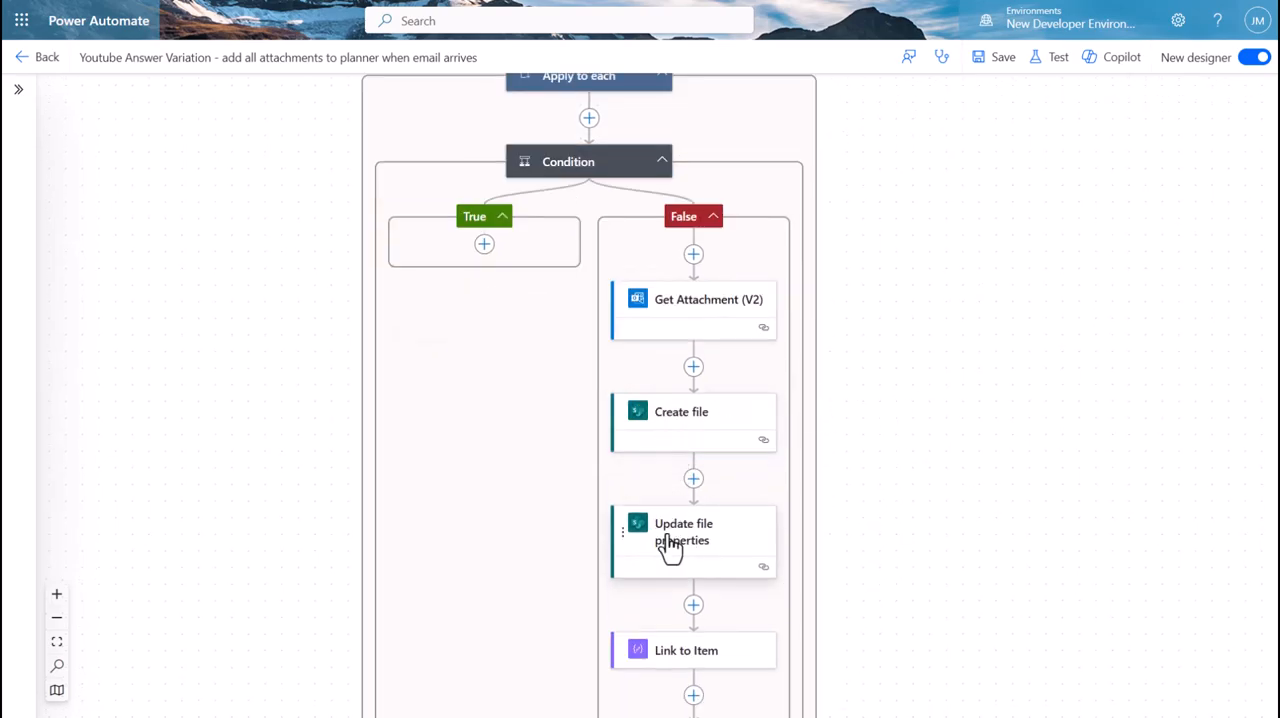
scroll(down, 3)
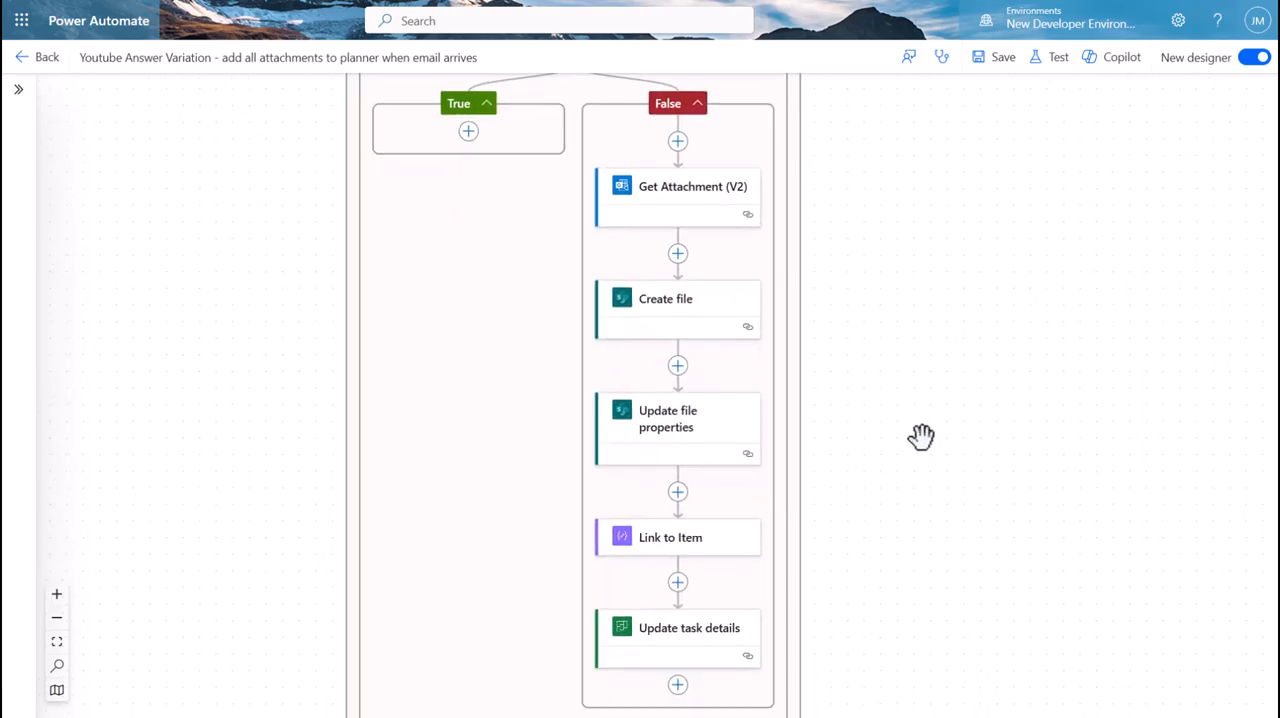
mouse_move(678, 545)
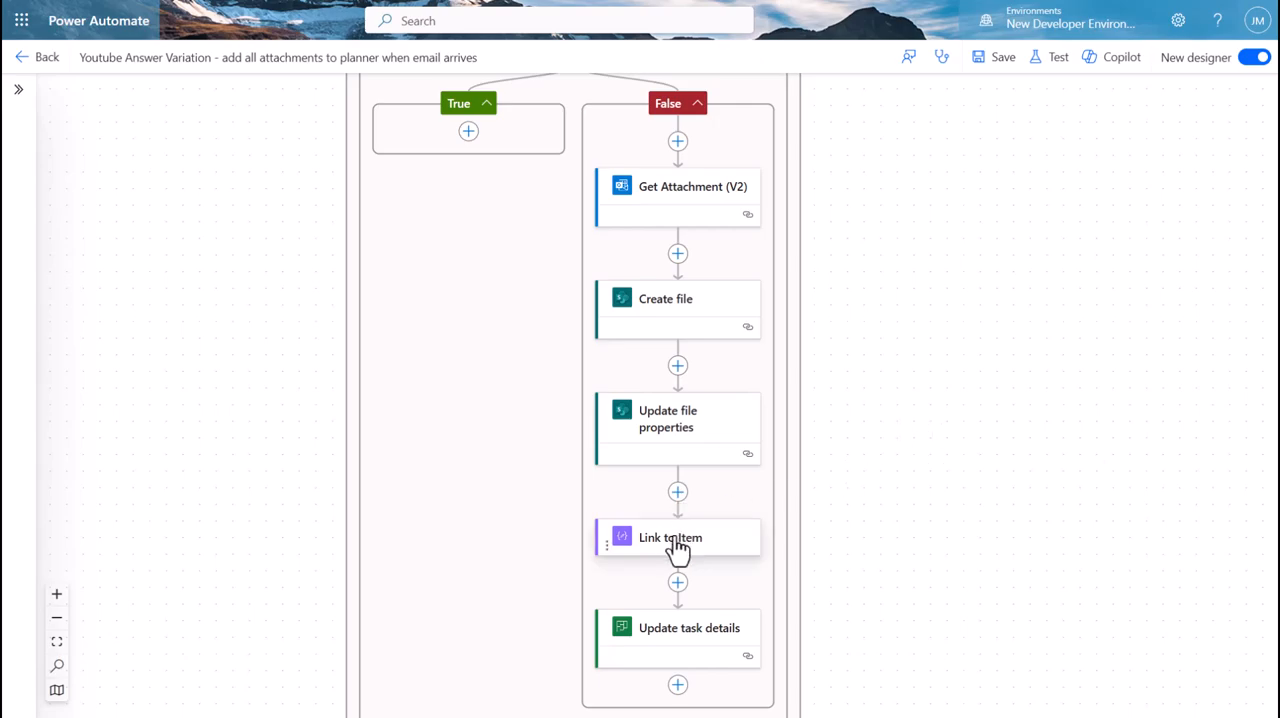
click(677, 537)
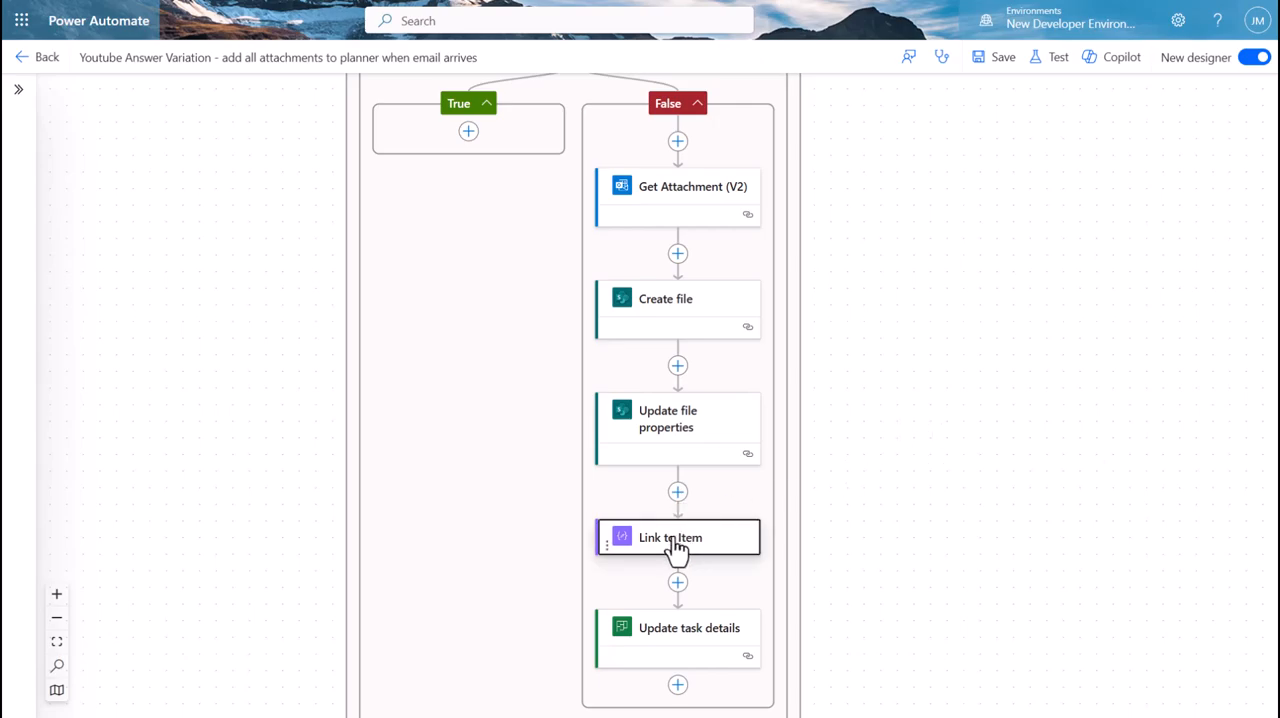
click(677, 537)
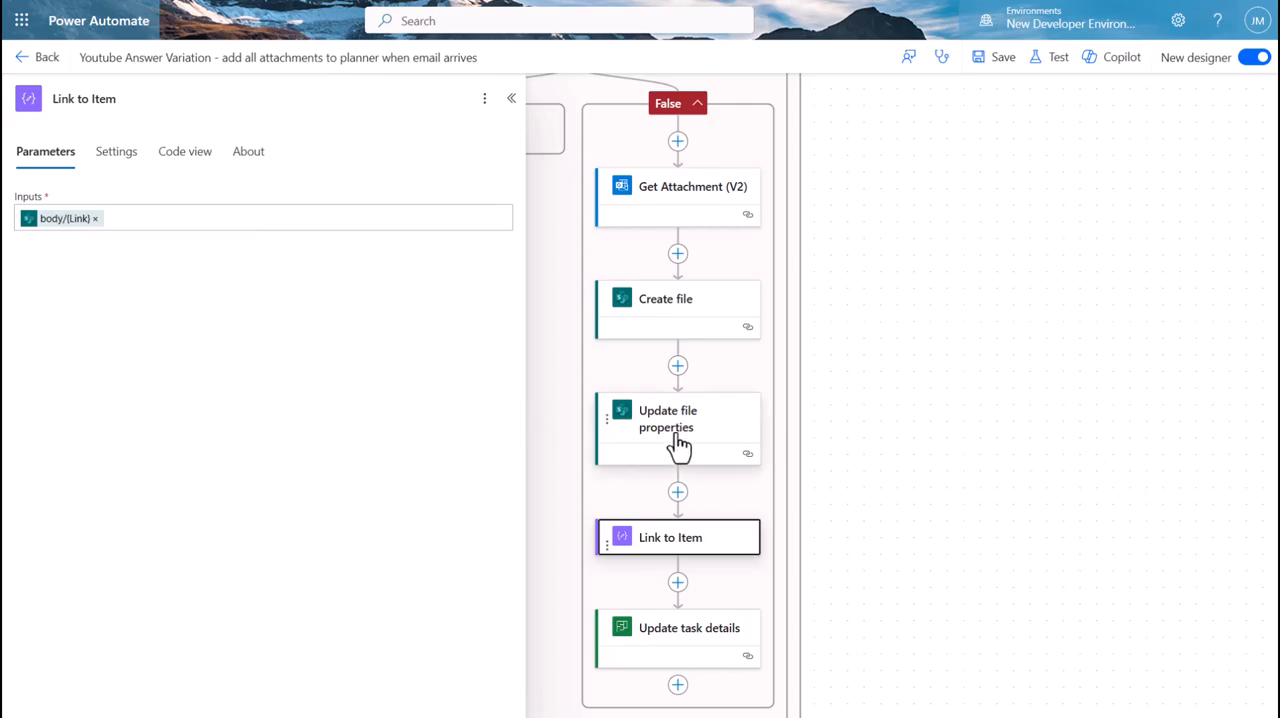
click(155, 218)
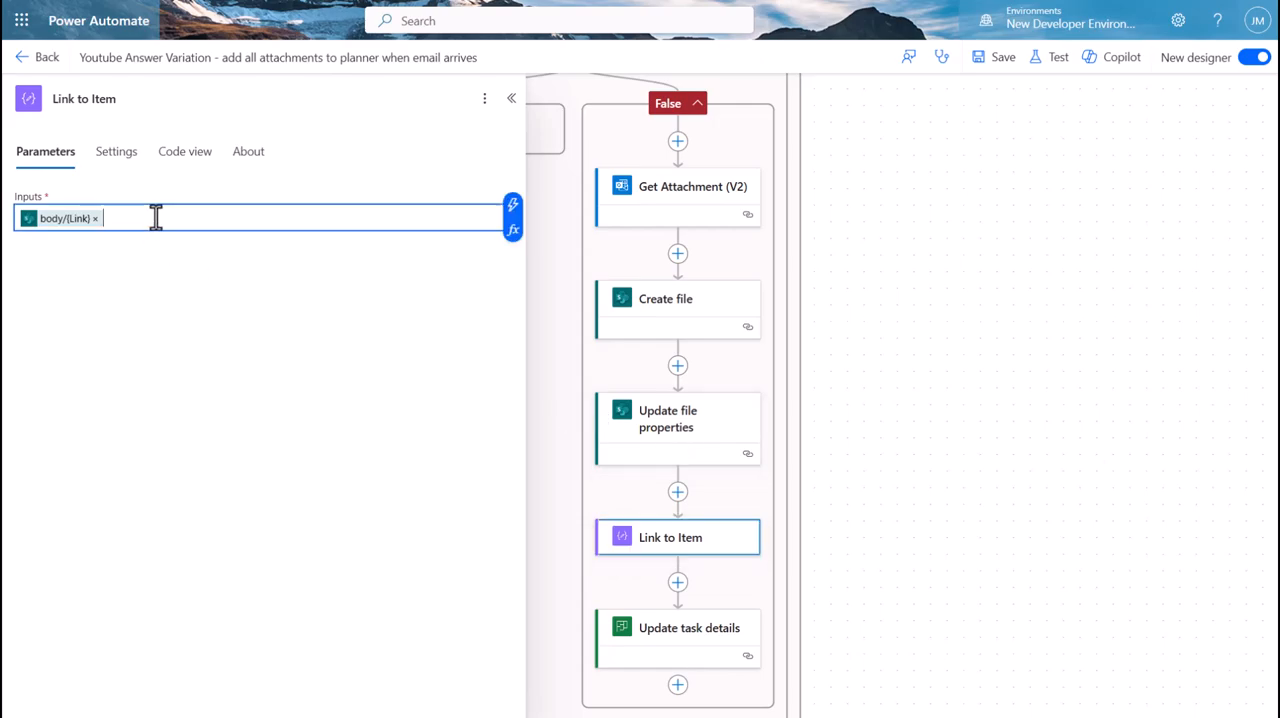
click(511, 98)
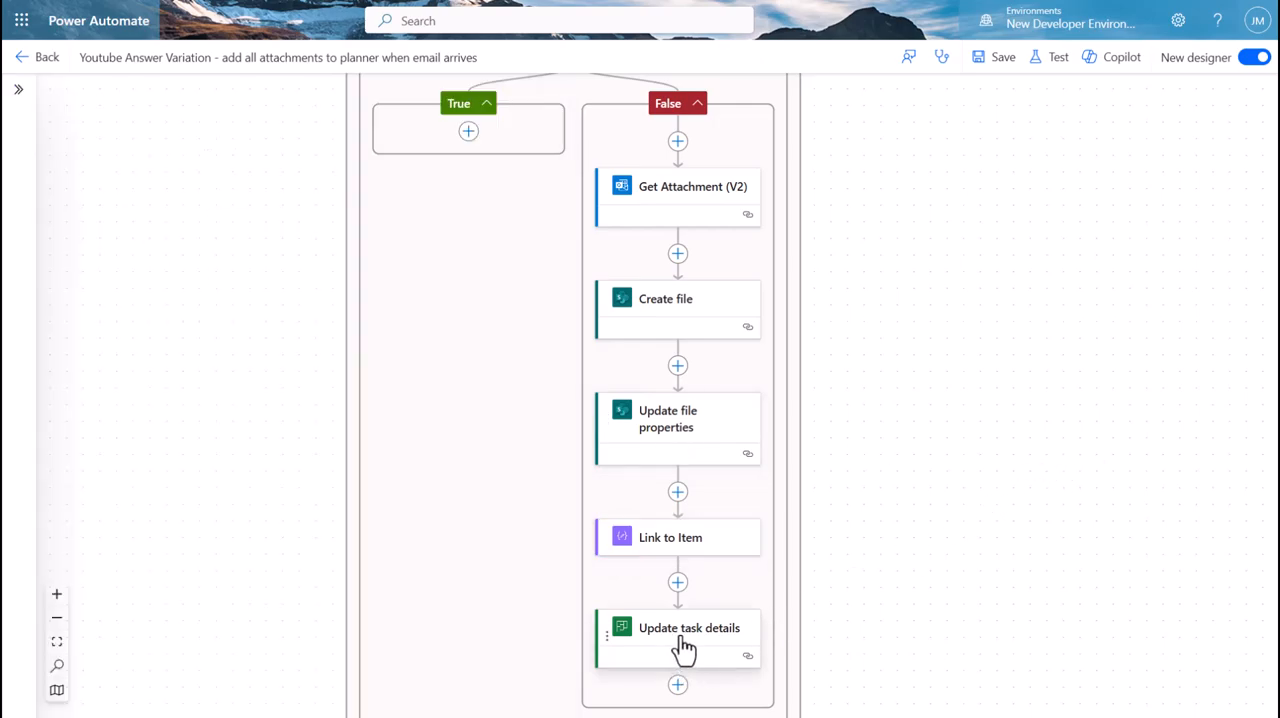
mouse_move(690, 645)
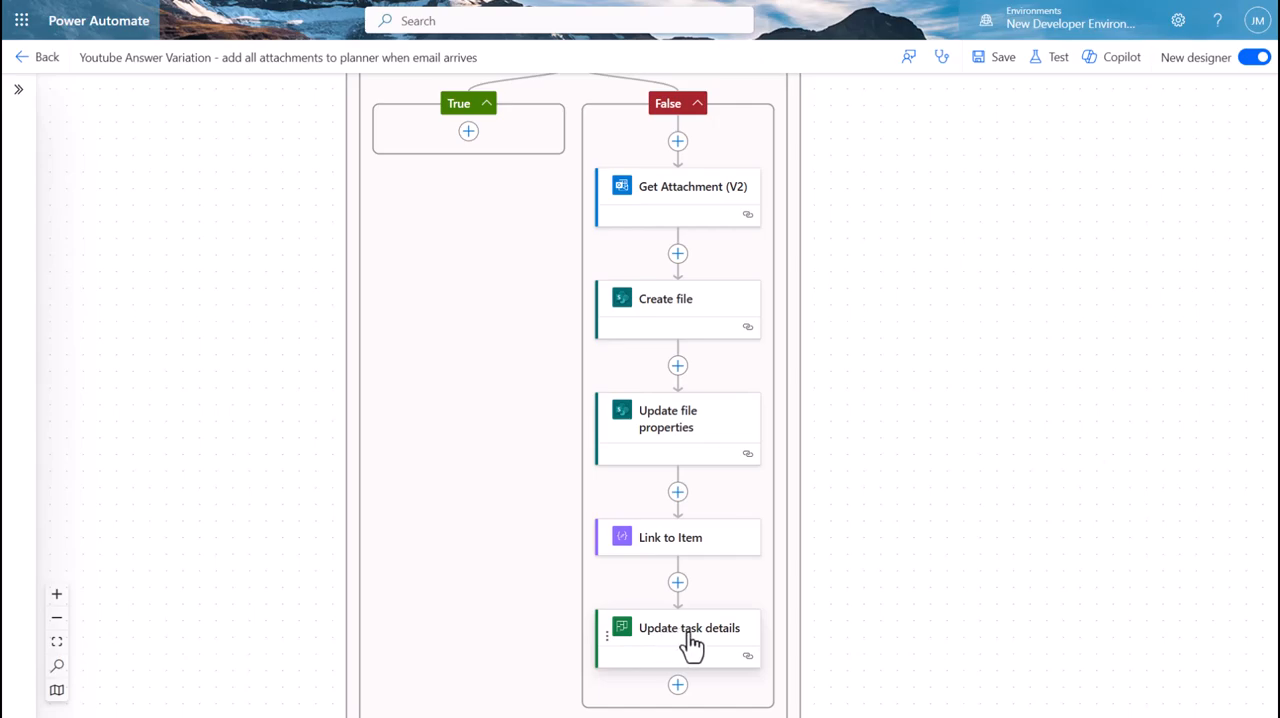
Step: Inspect Update task details: task Id and an Attachment reference to Link to Item's Outputs
click(689, 627)
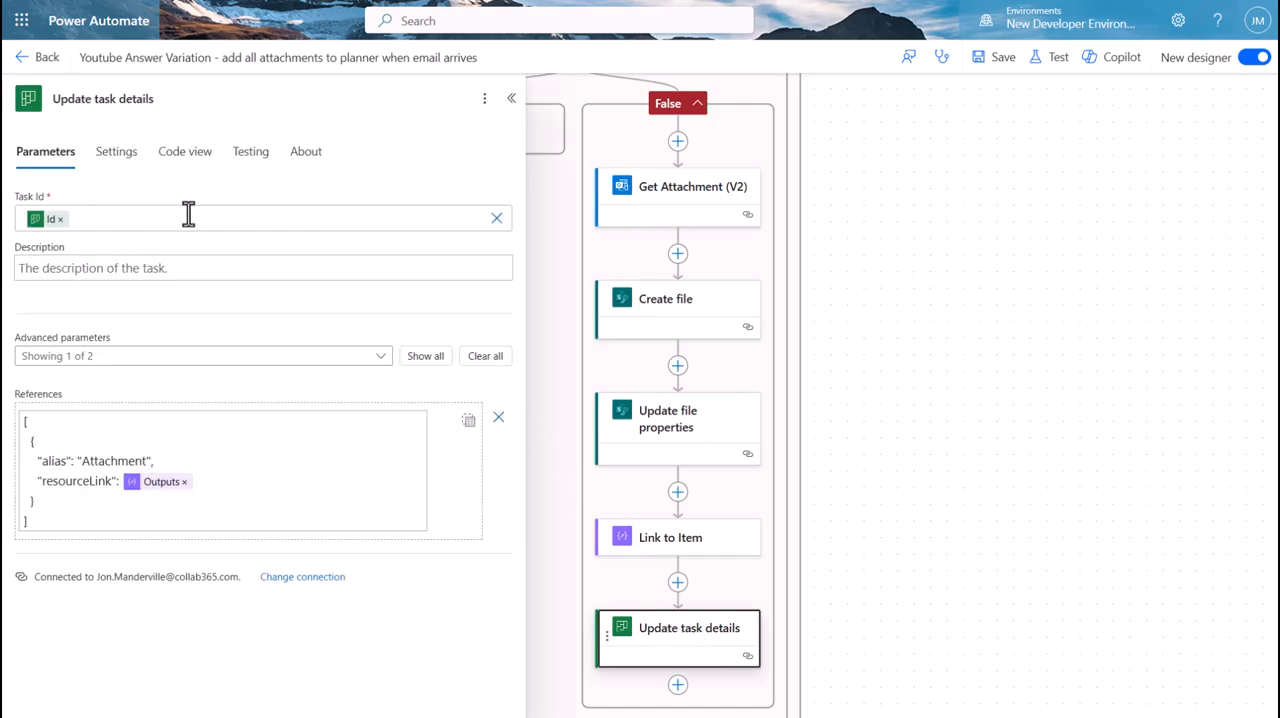
mouse_move(217, 441)
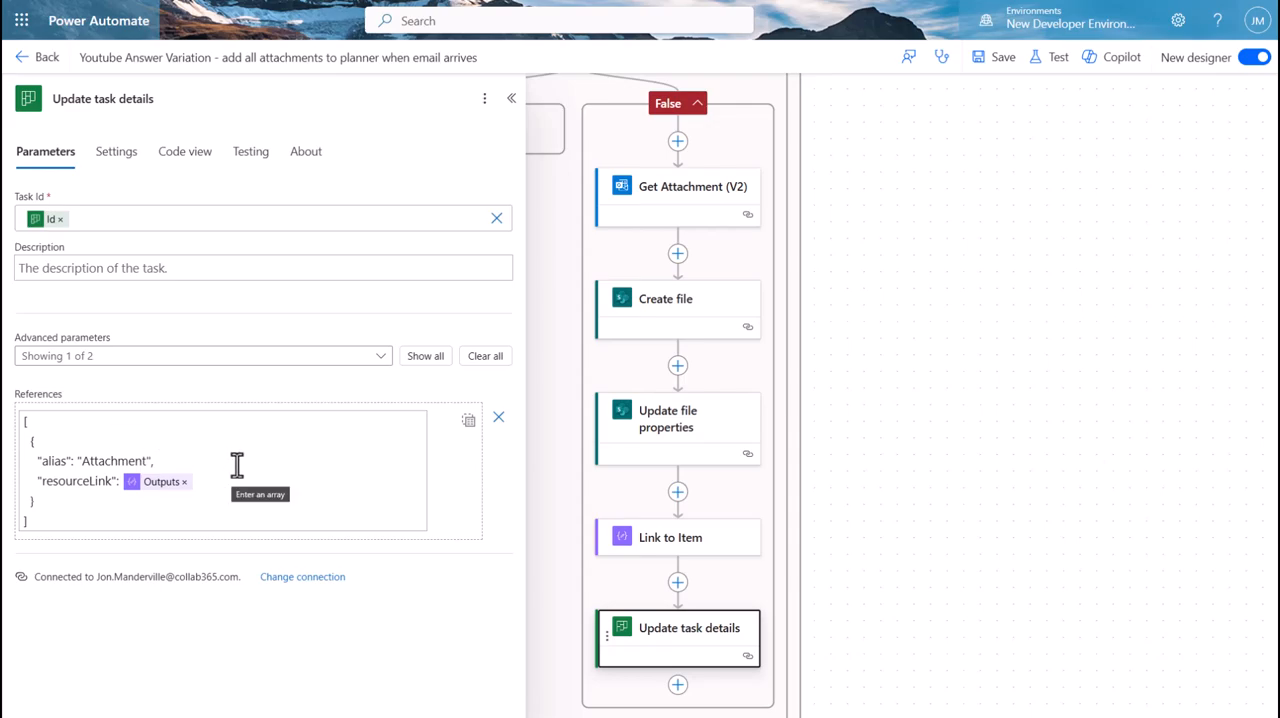
mouse_move(243, 470)
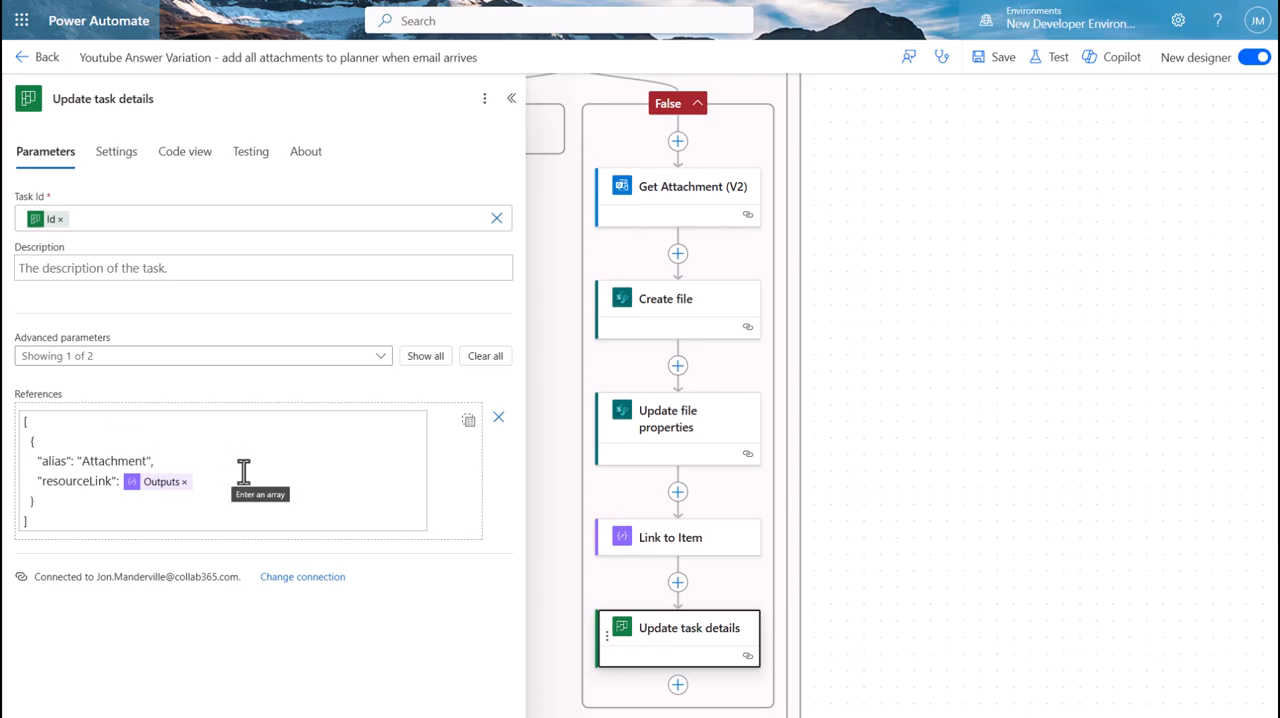
click(240, 470)
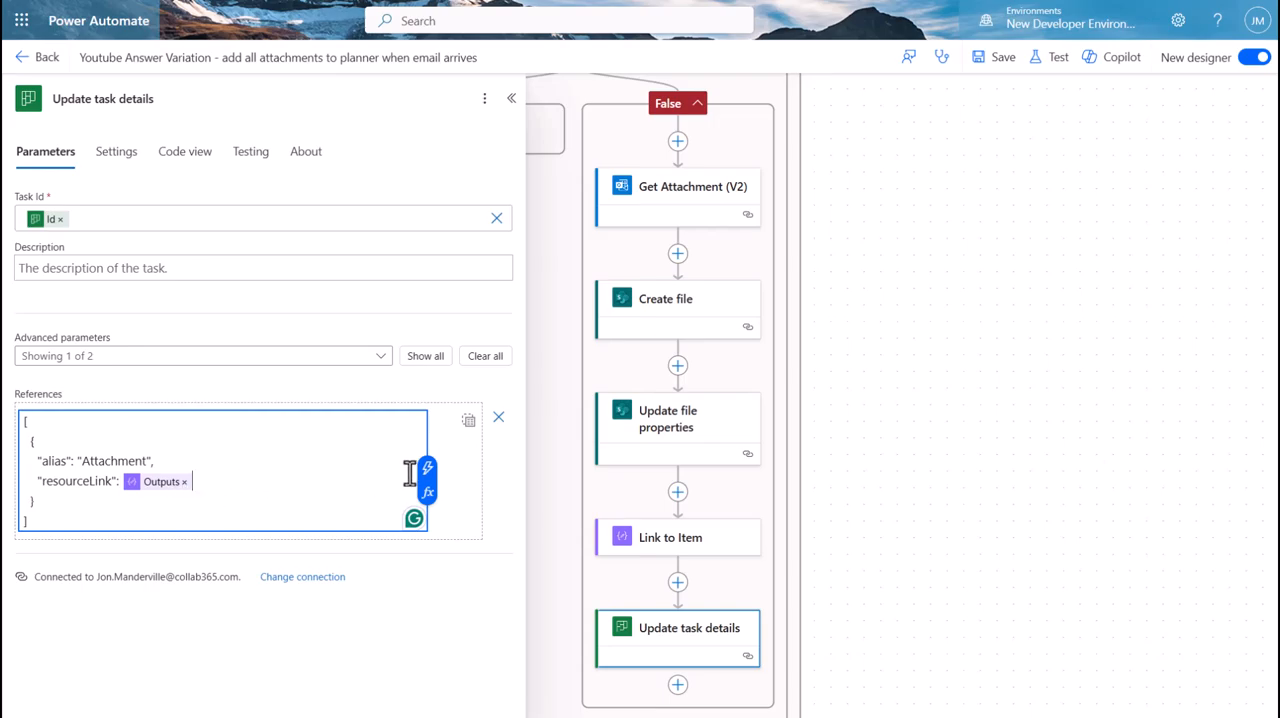
click(428, 468)
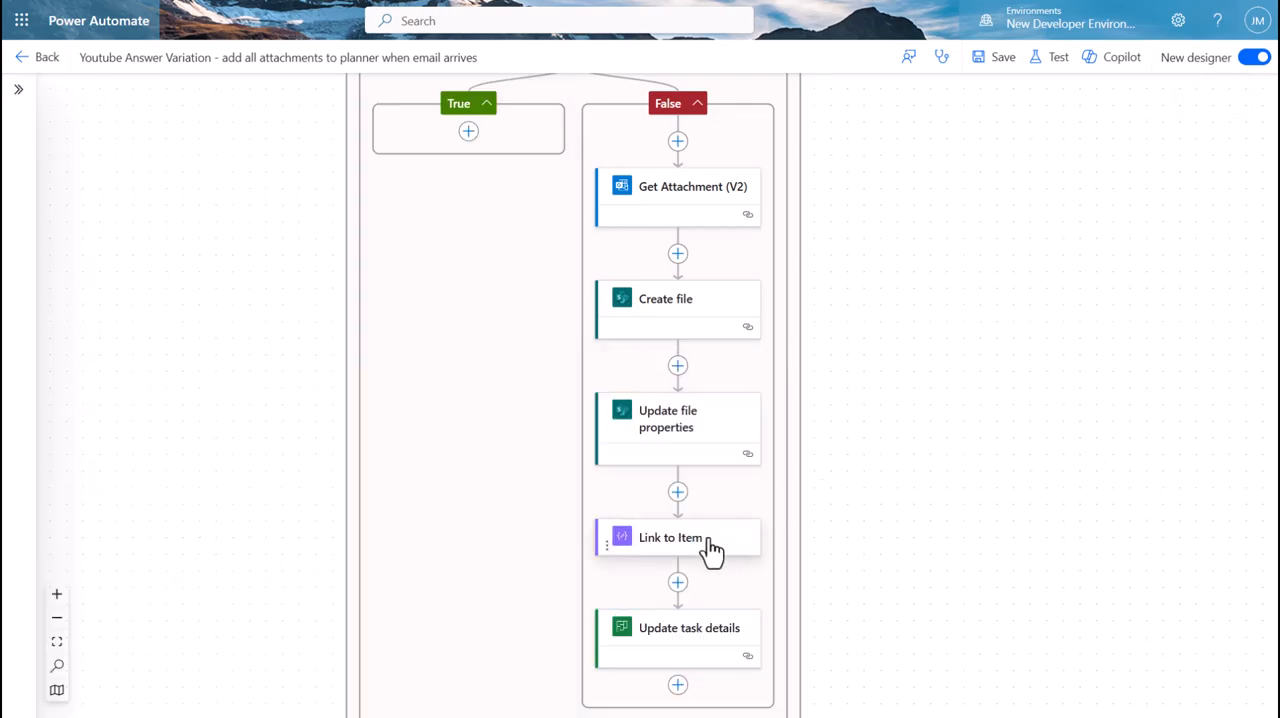
click(677, 537)
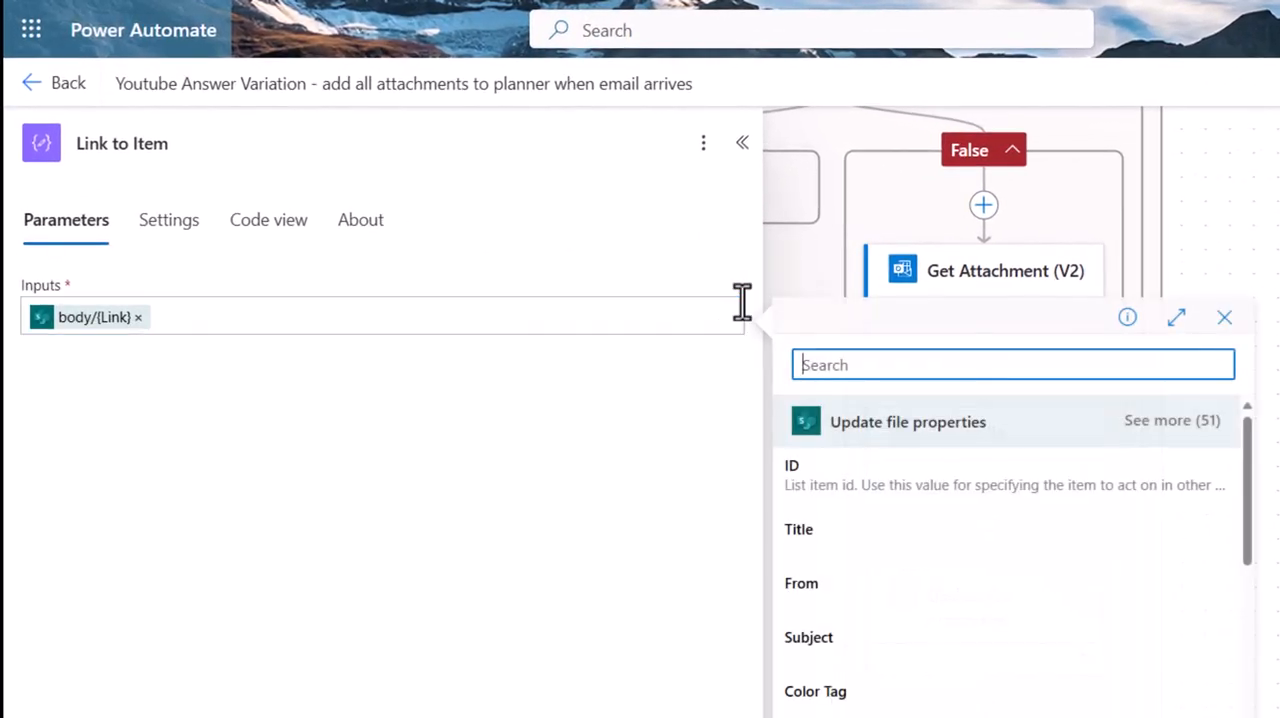
click(1171, 420)
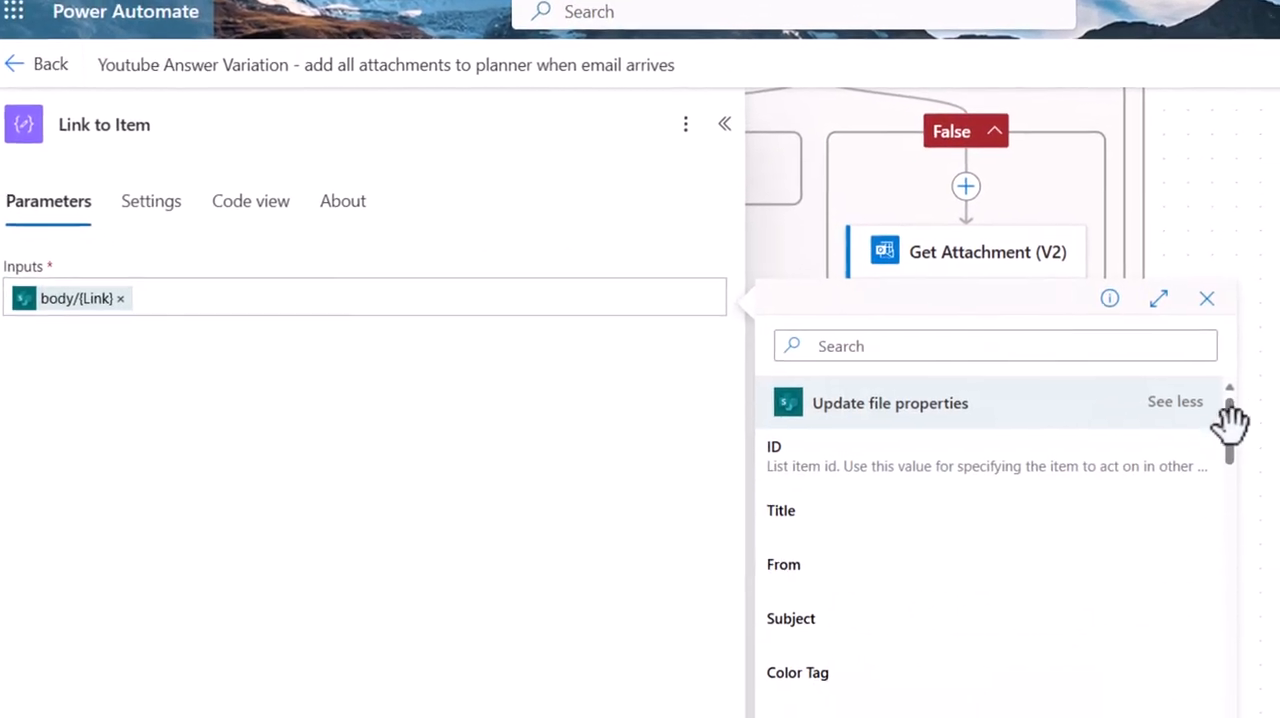
scroll(down, 3)
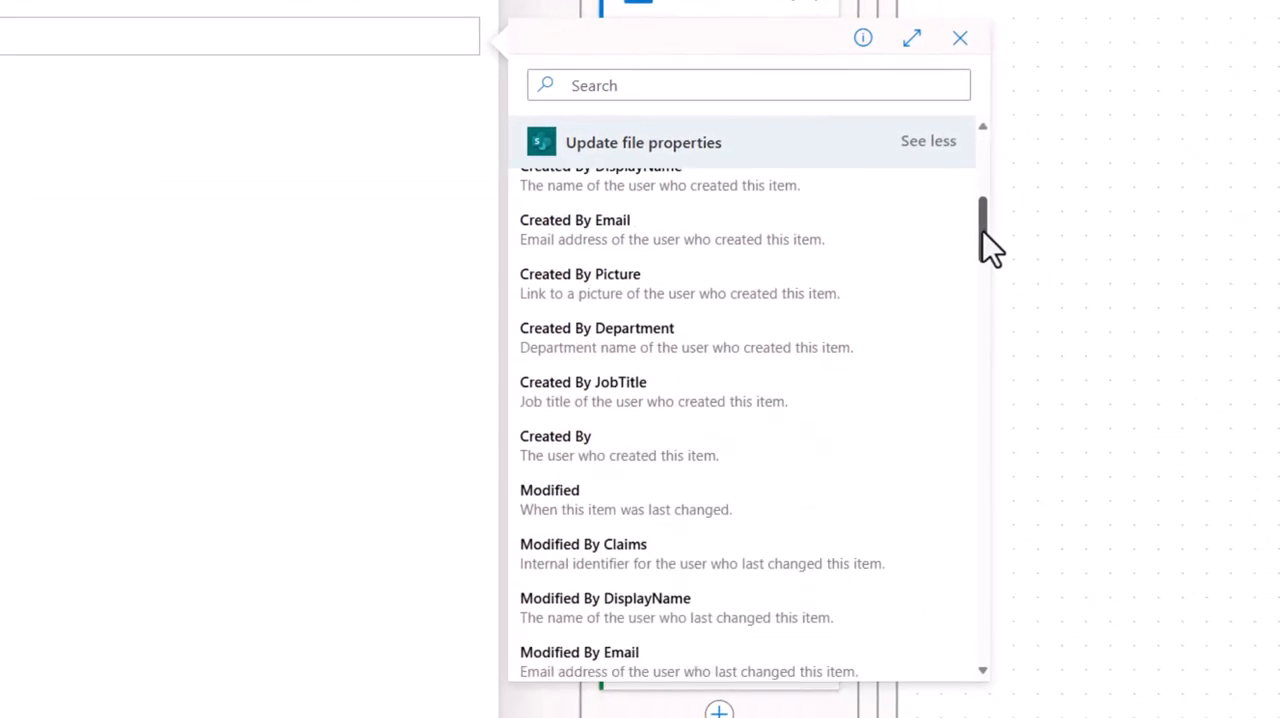
scroll(down, 3)
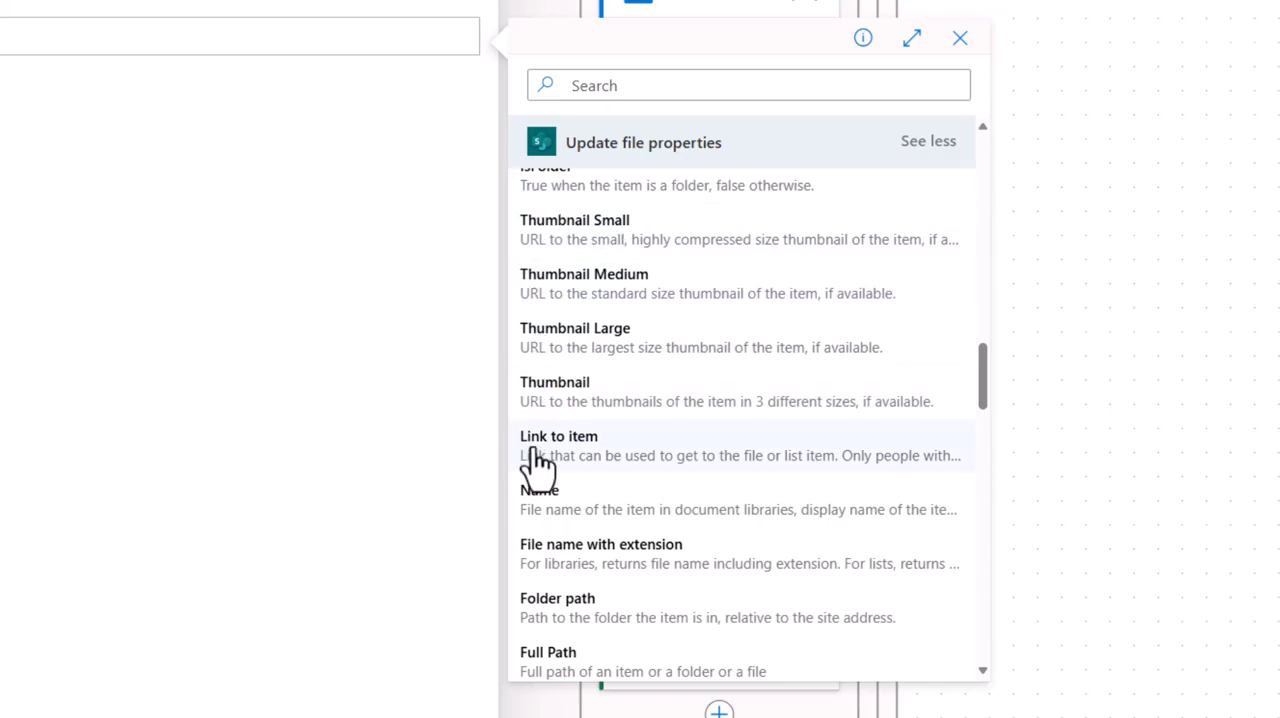
mouse_move(605, 455)
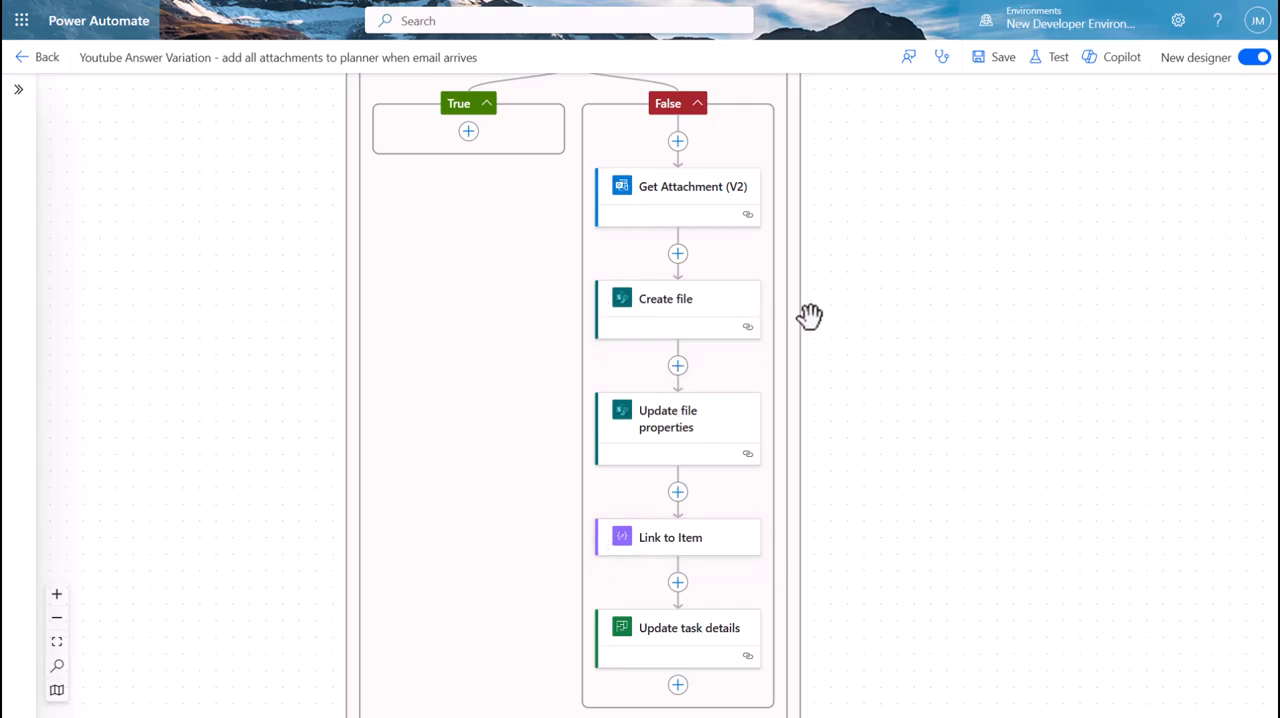
scroll(down, 3)
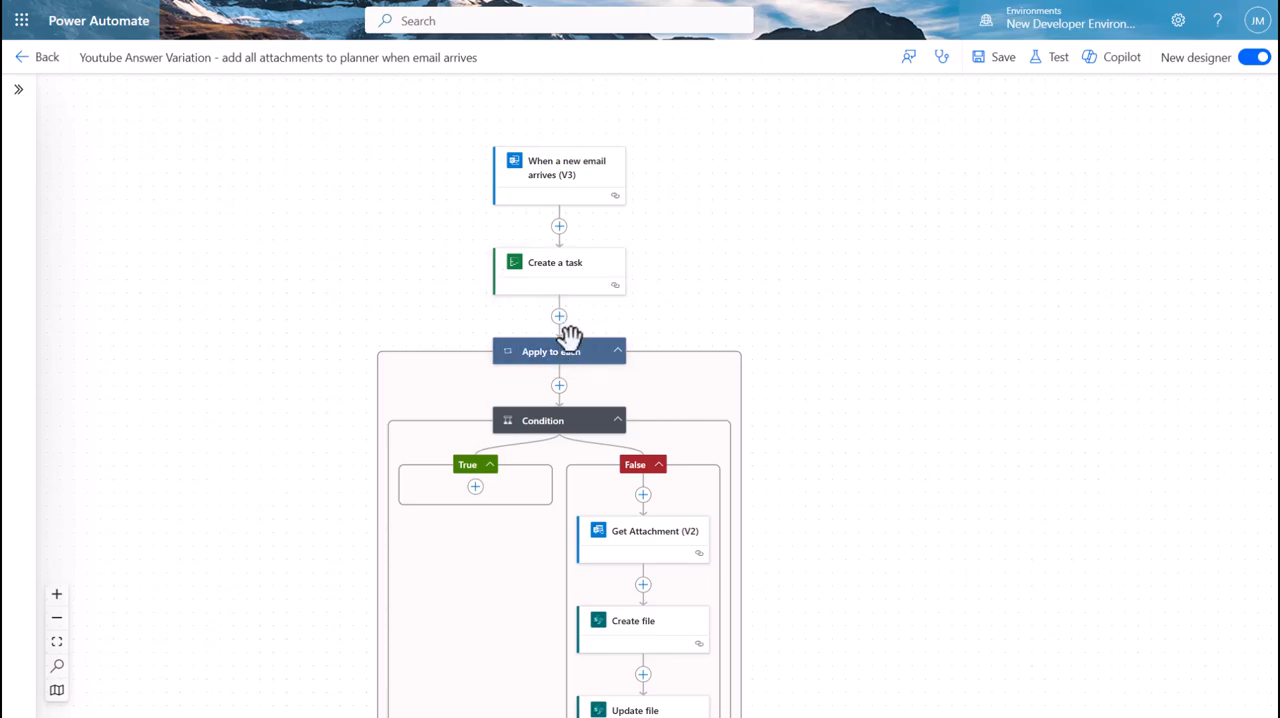
Step: Verify the loop iterates over the email's Attachments, then bring up the Test Flow options
click(550, 351)
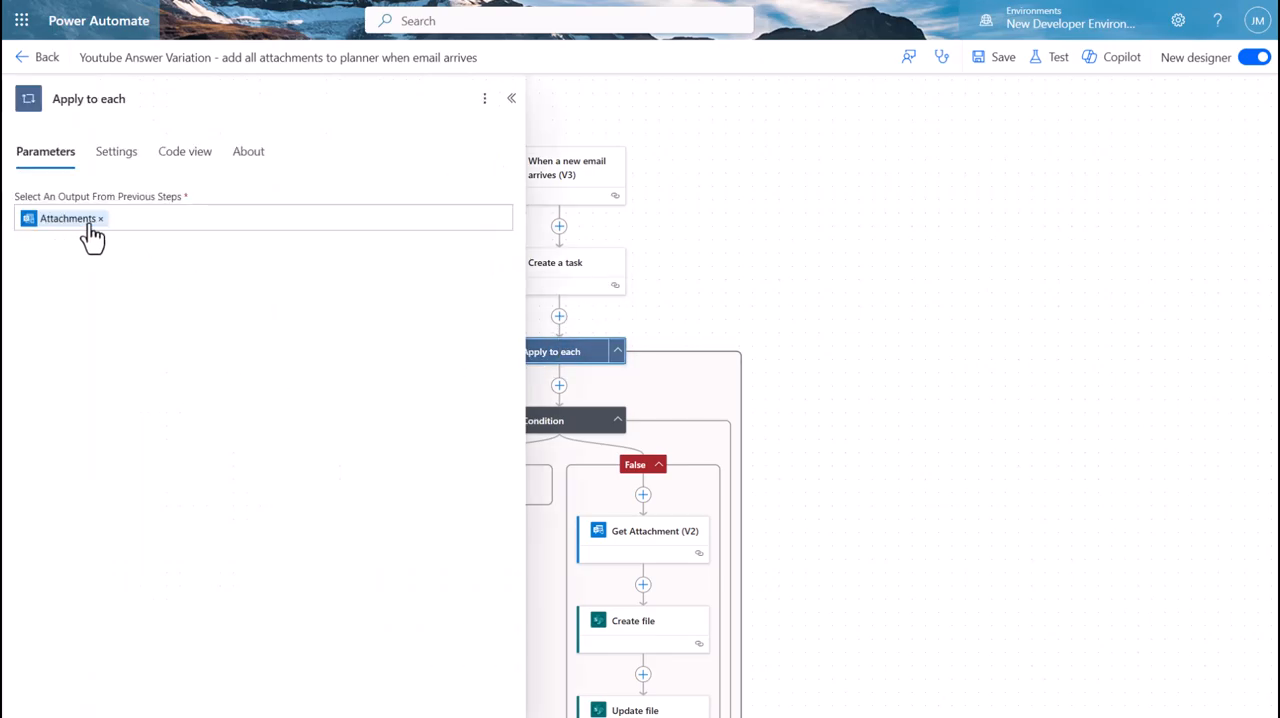
click(260, 218)
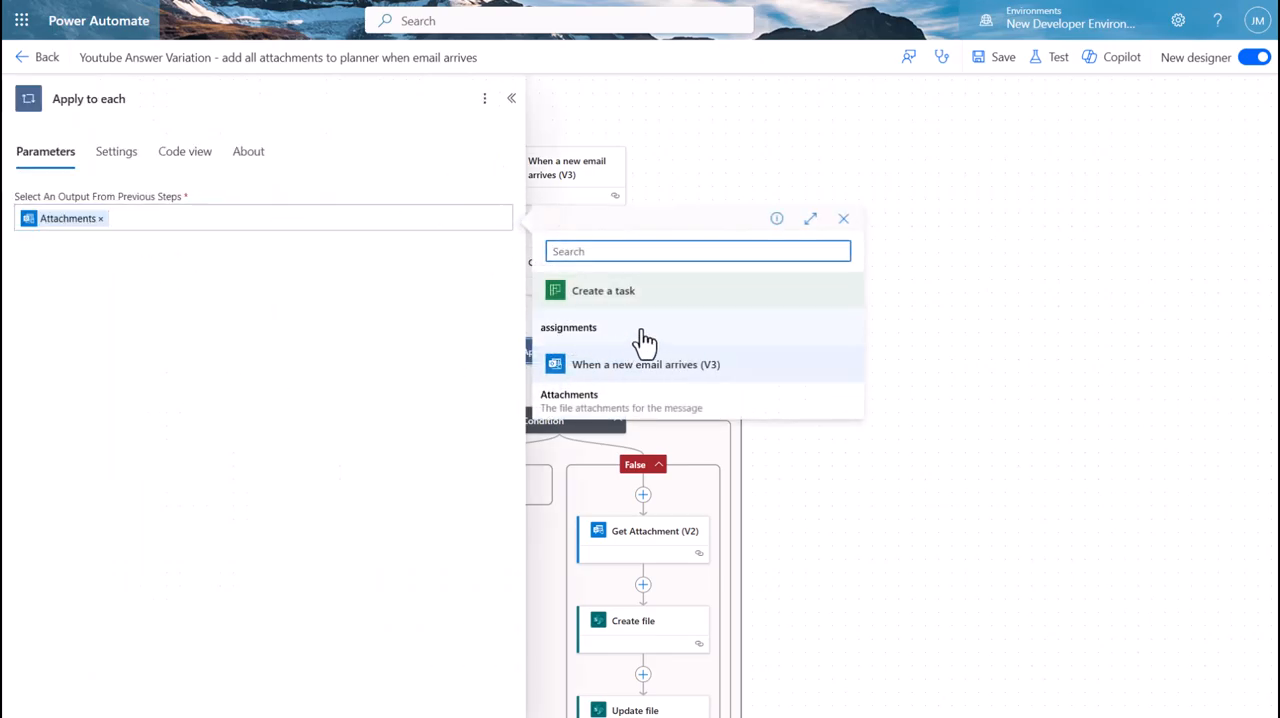
click(843, 218)
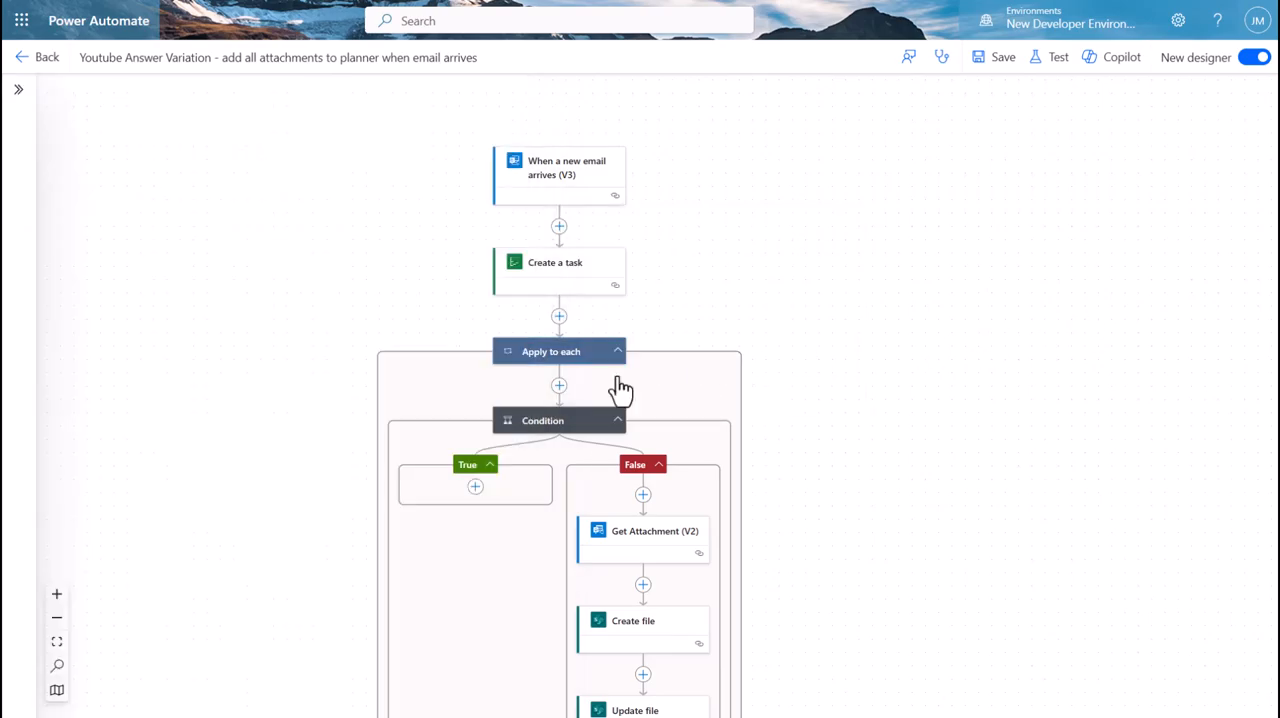
scroll(down, 3)
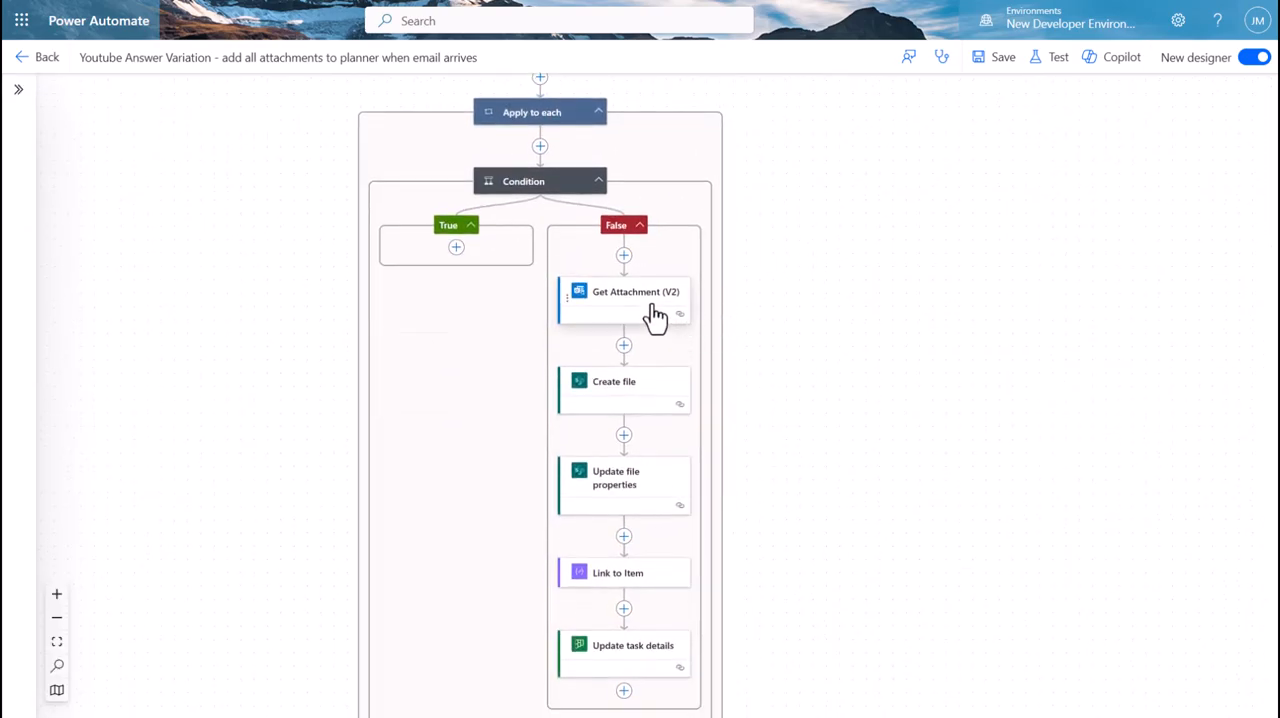
scroll(down, 3)
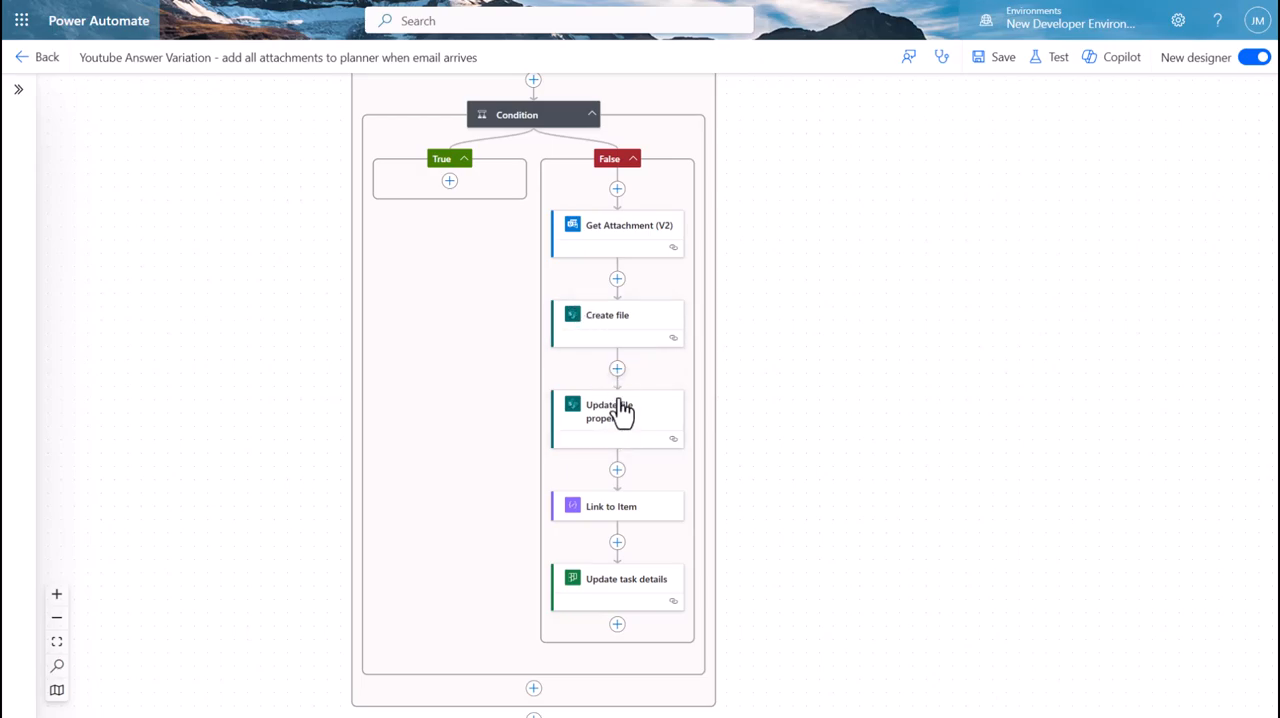
mouse_move(617, 448)
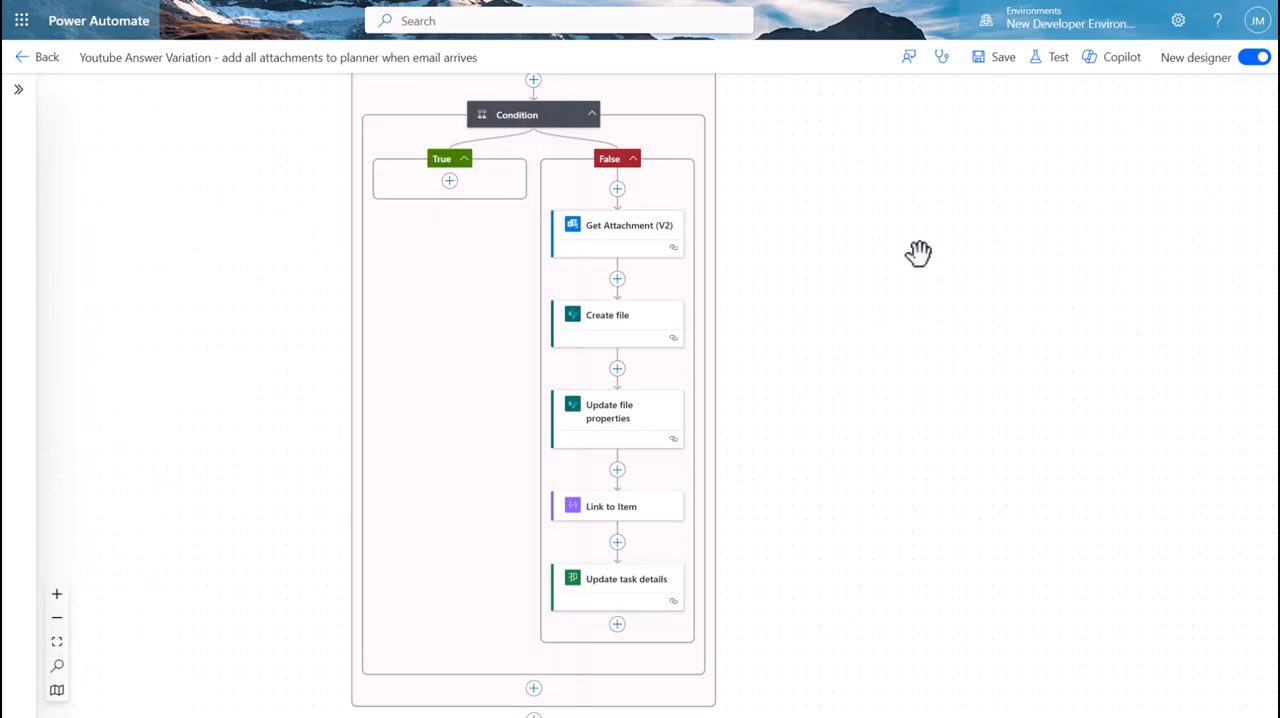
click(1057, 57)
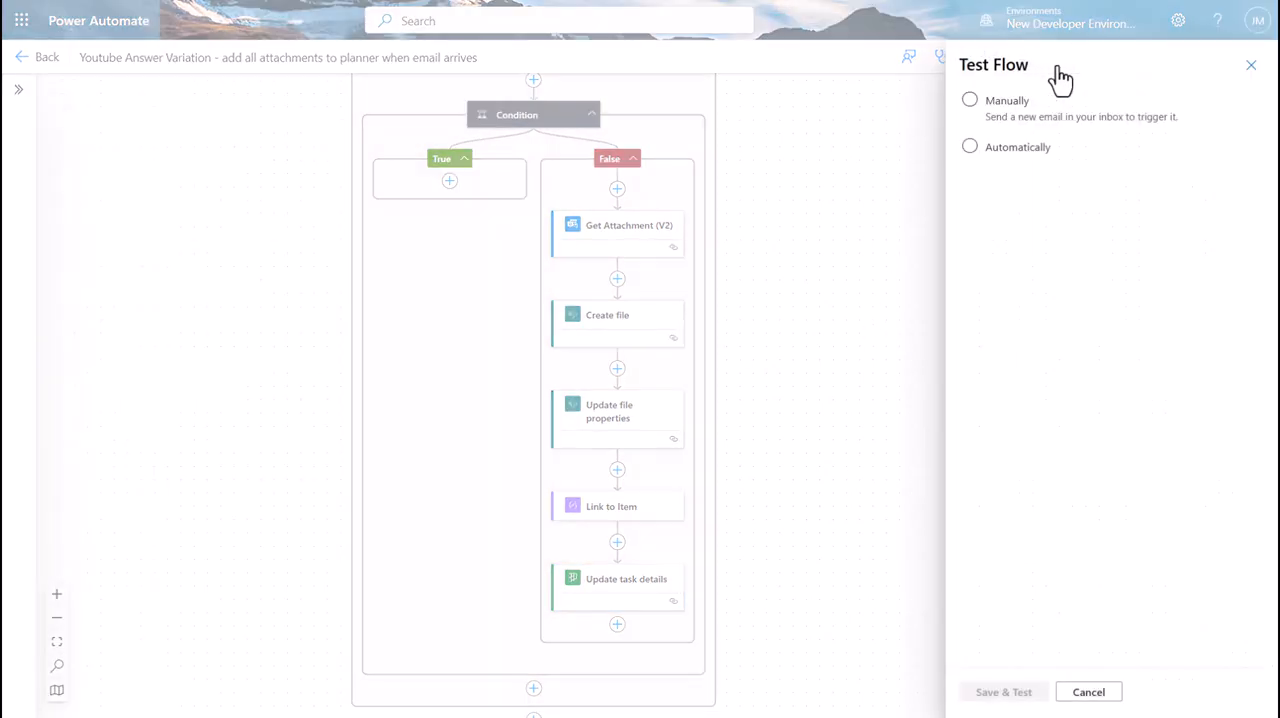
Step: Start an automatic test run of the flow
click(969, 99)
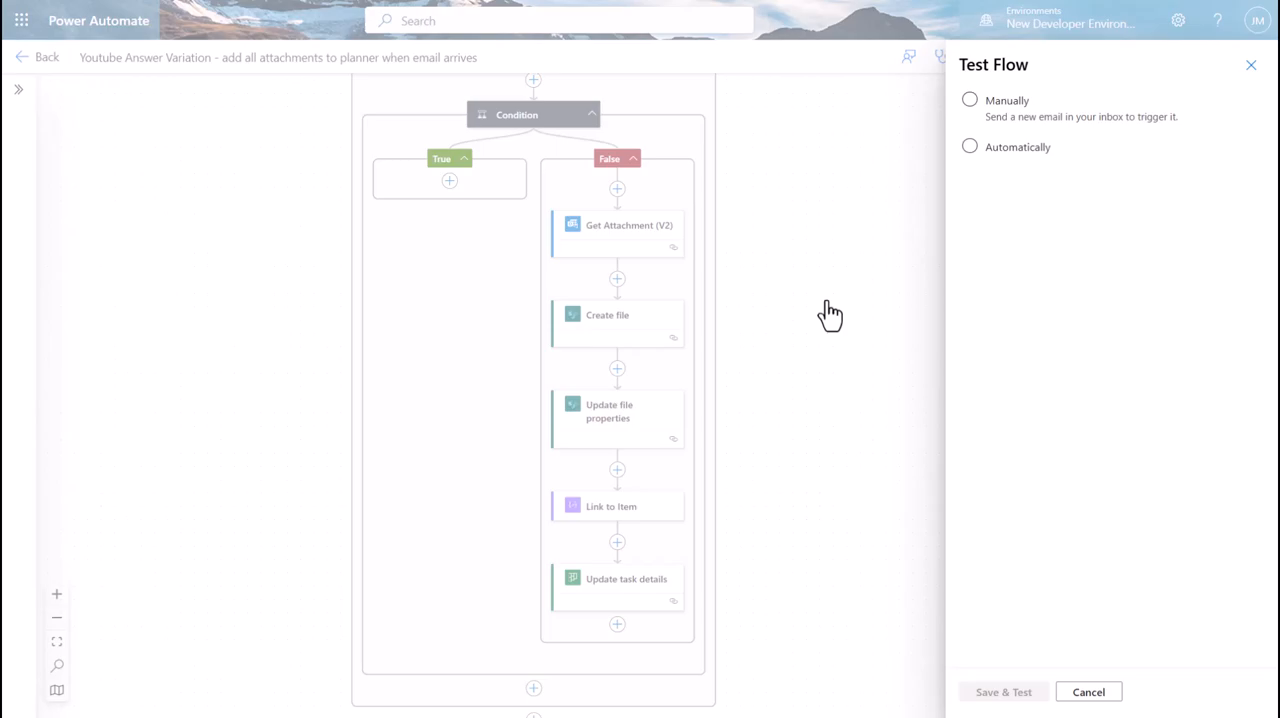
mouse_move(970, 160)
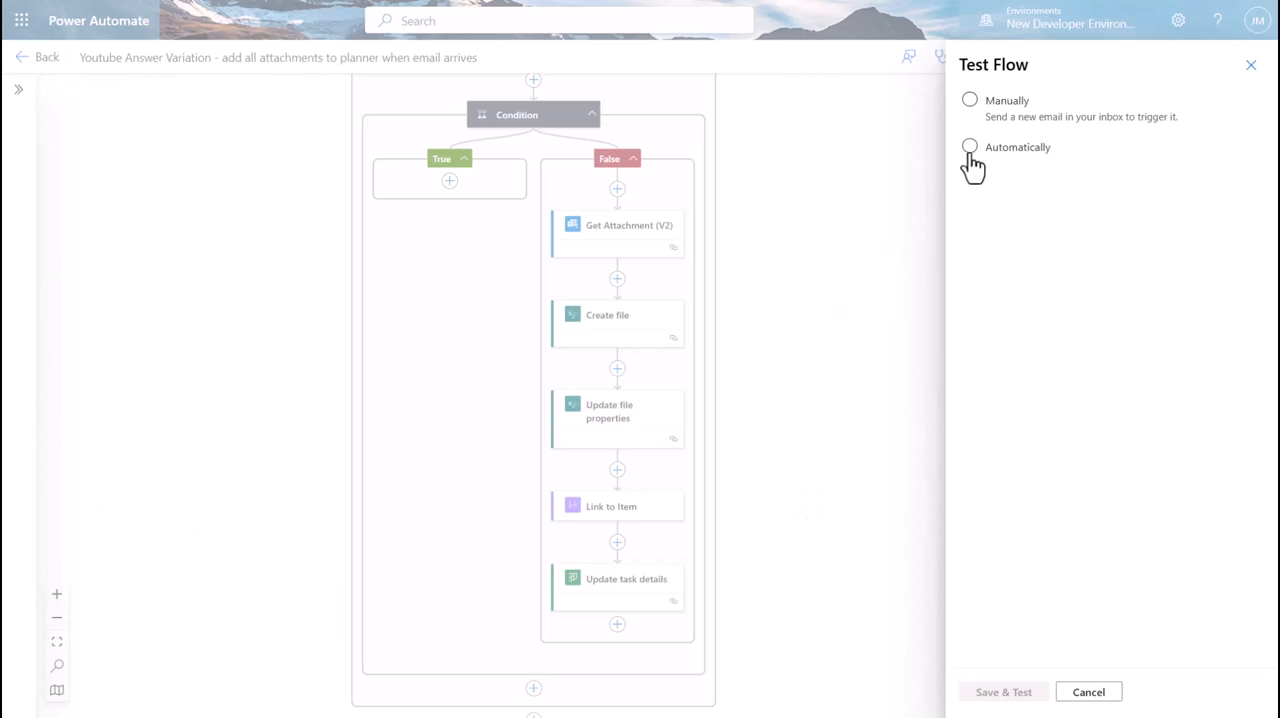
click(969, 146)
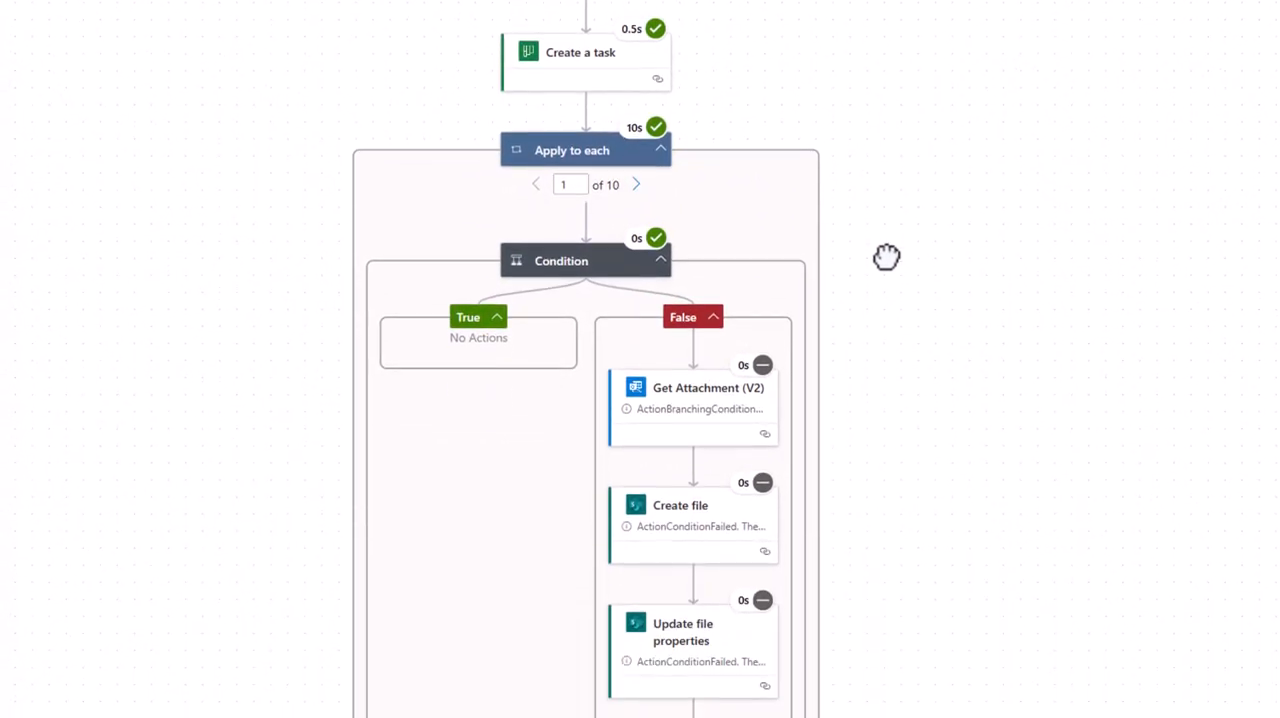
mouse_move(625, 188)
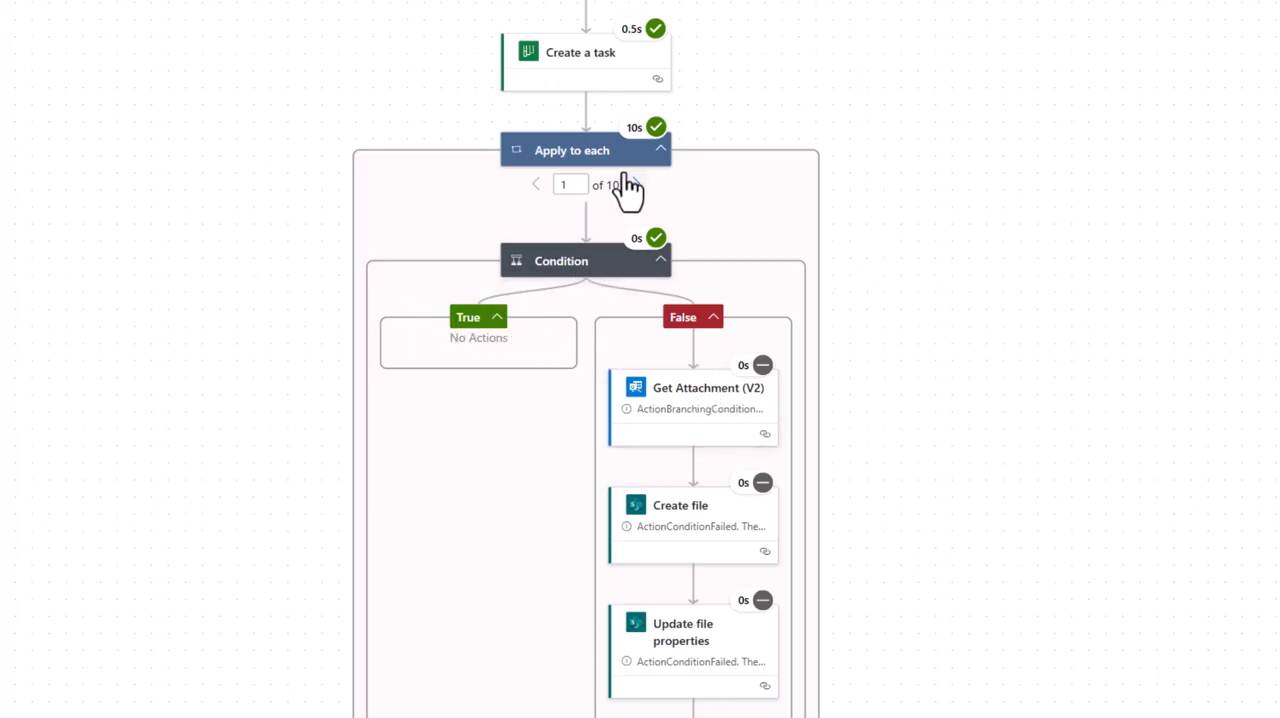
mouse_move(637, 185)
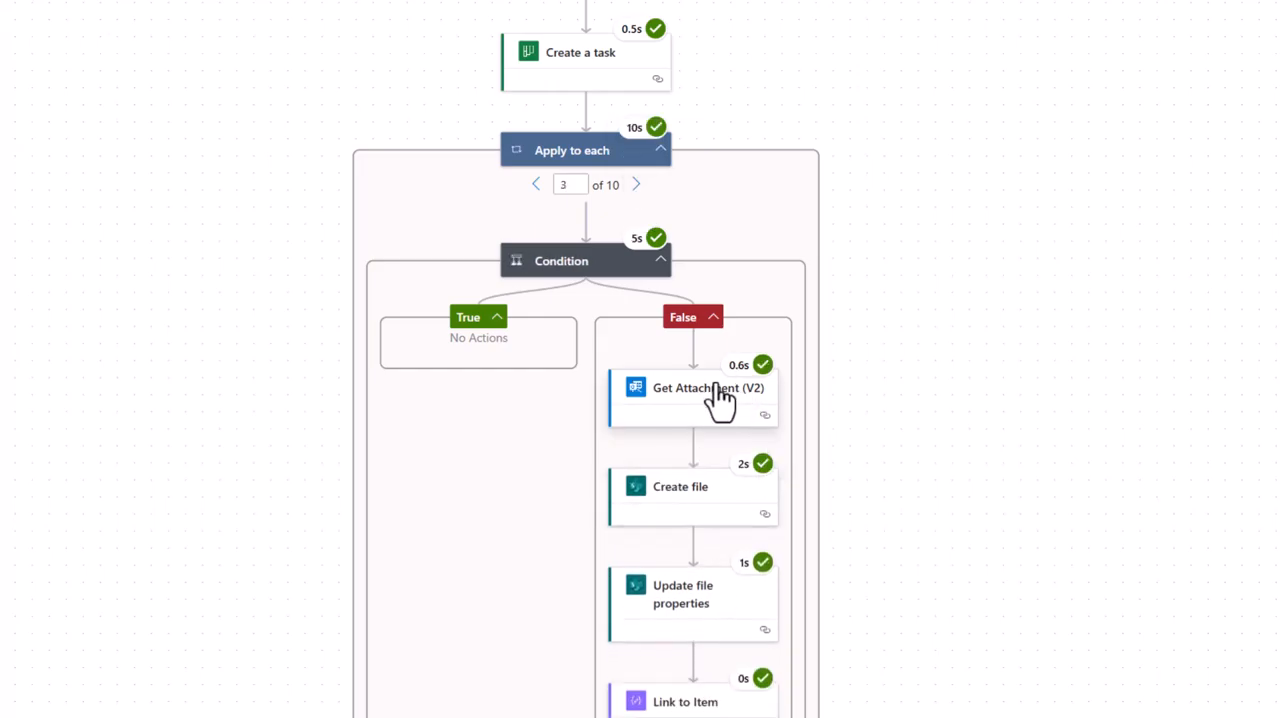
mouse_move(735, 422)
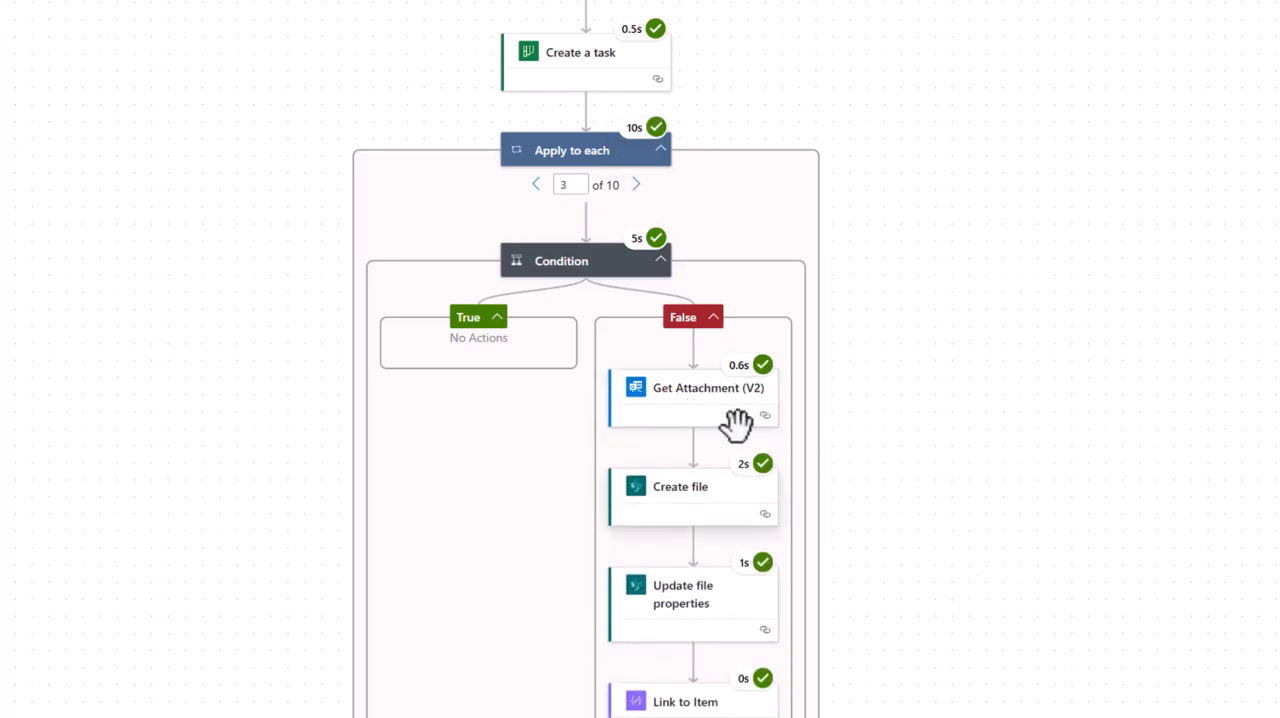
Step: Inspect Get Attachment and Link to Item run outputs showing the saved file's SharePoint link
click(707, 388)
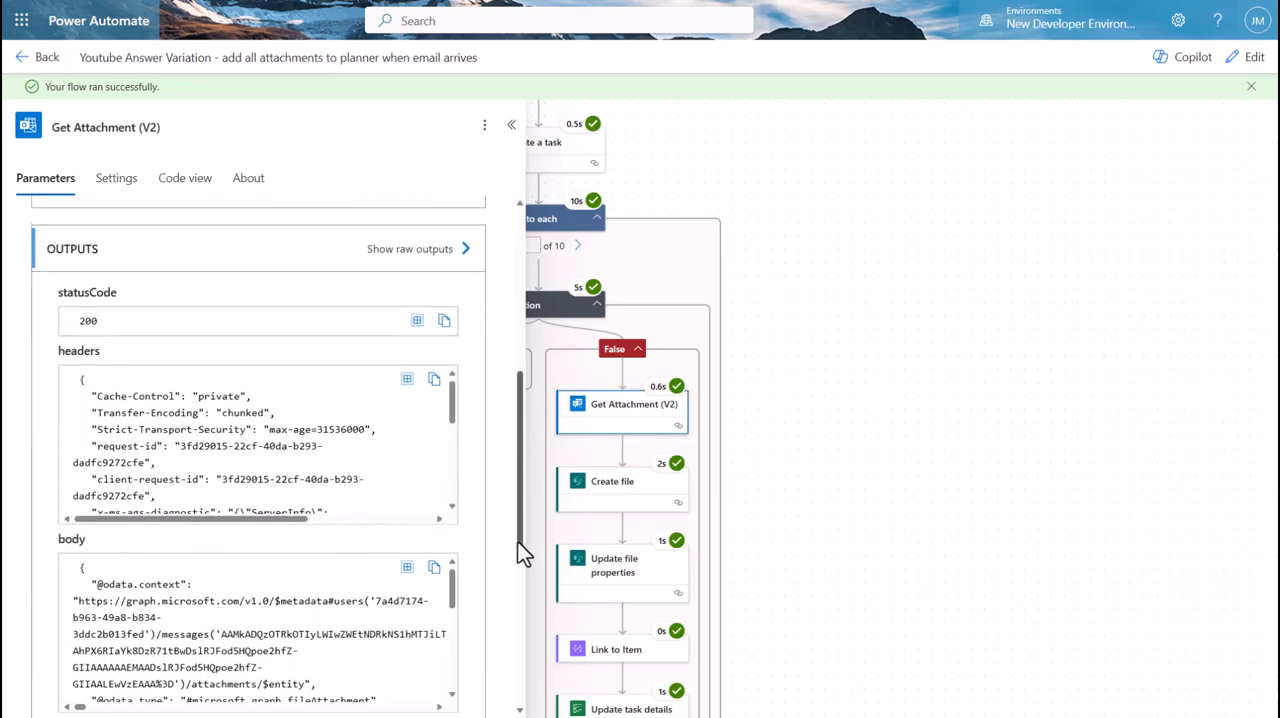
scroll(down, 3)
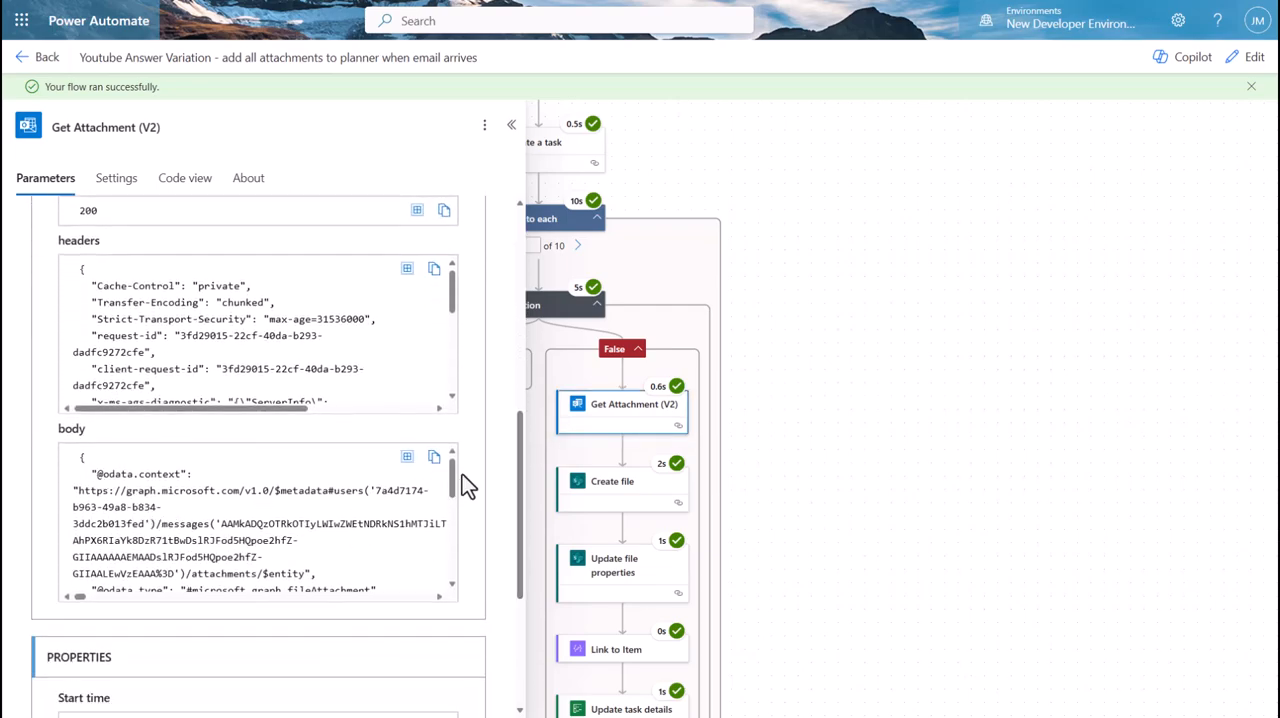
scroll(down, 3)
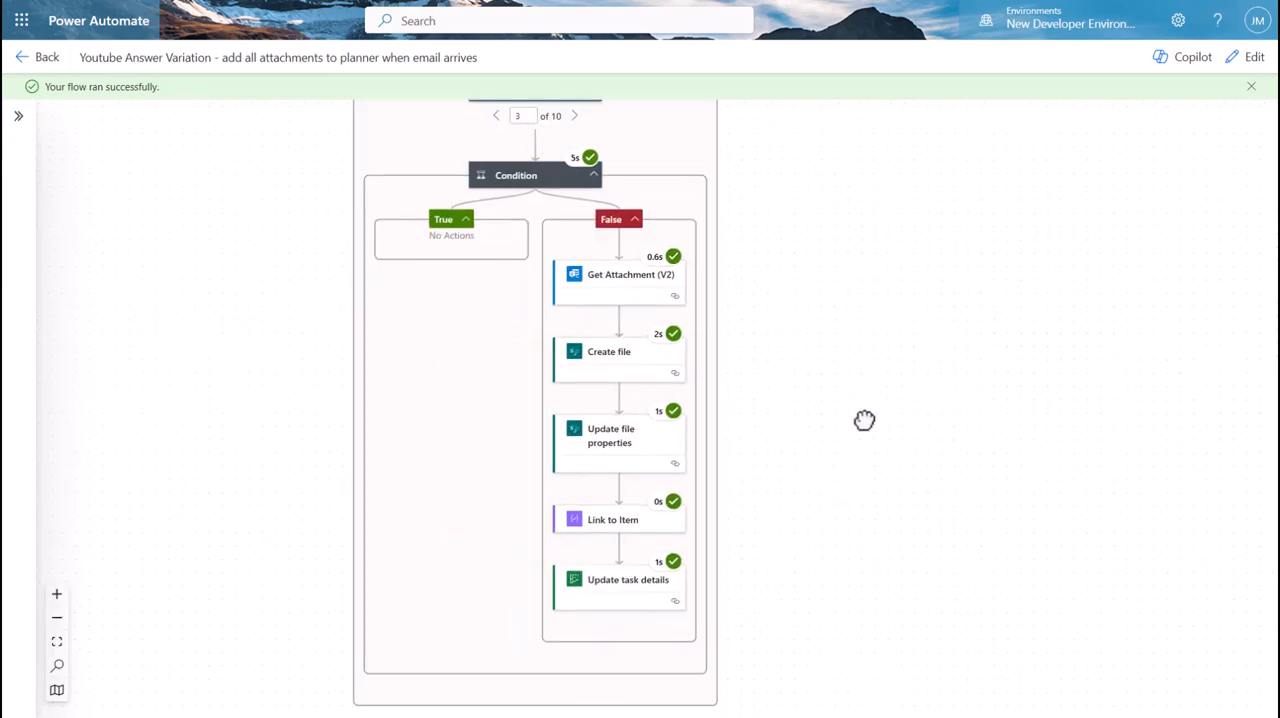
click(612, 519)
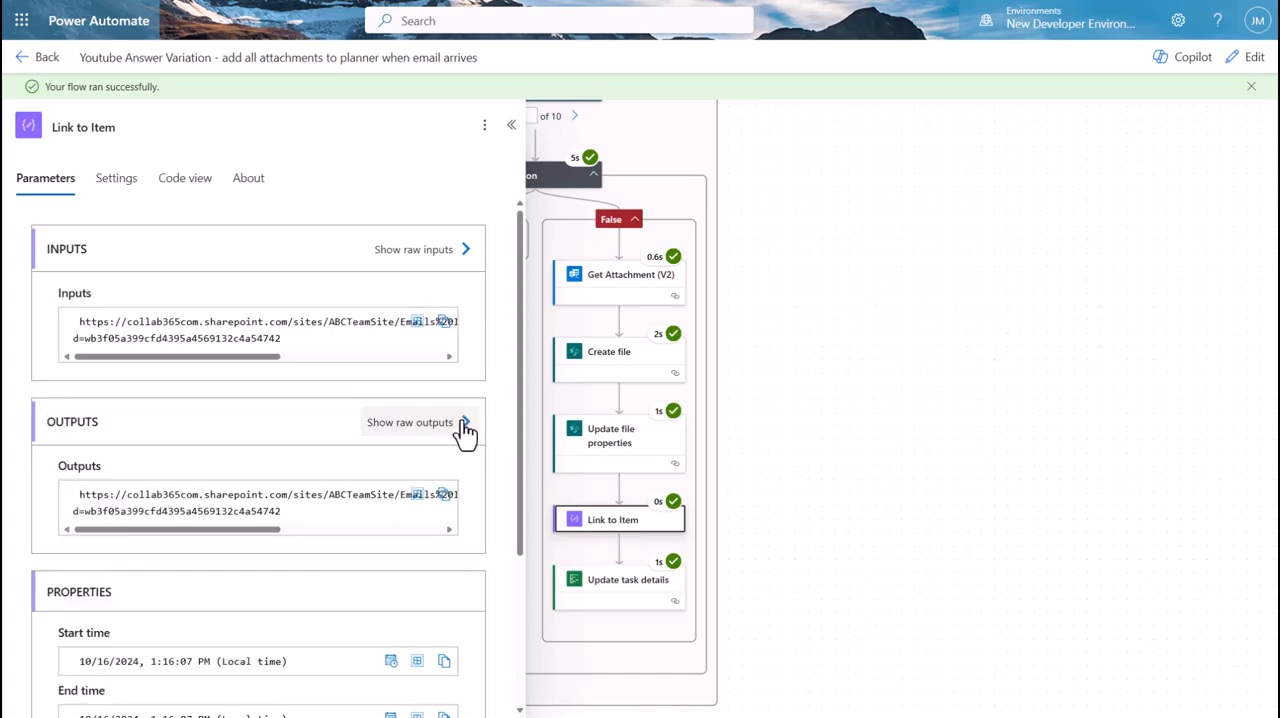
mouse_move(555, 512)
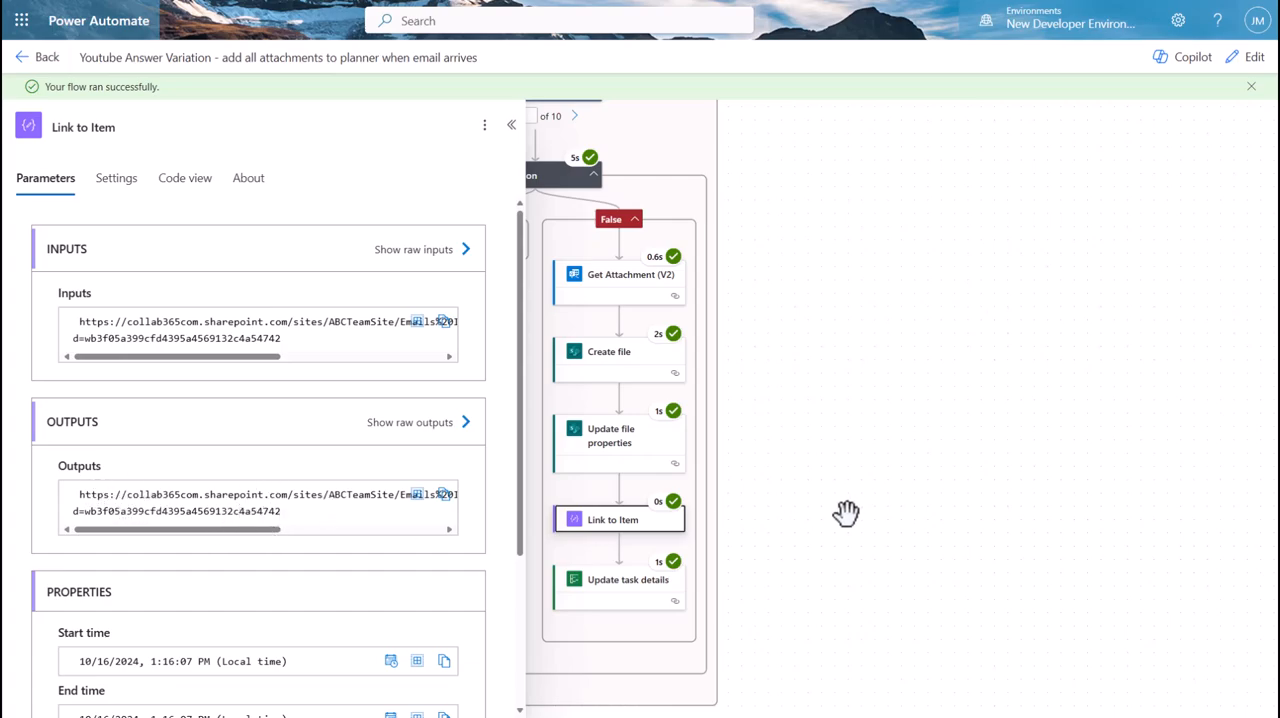
mouse_move(512, 125)
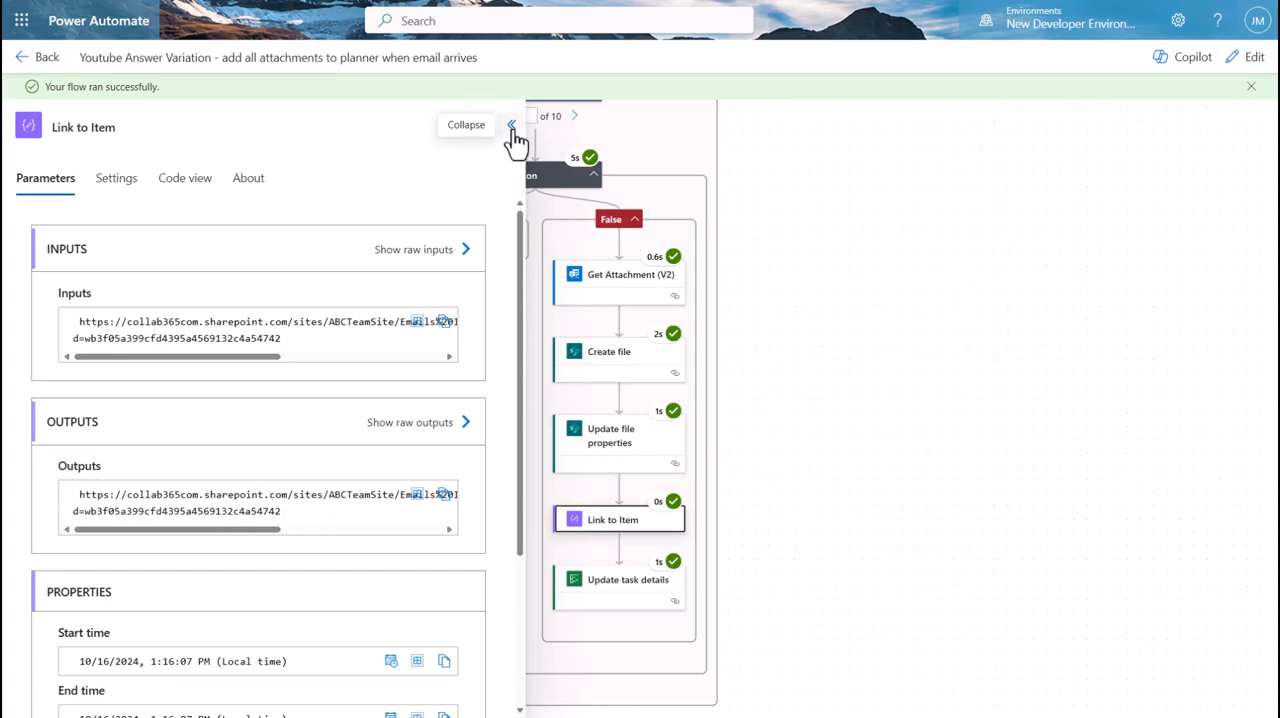
click(511, 125)
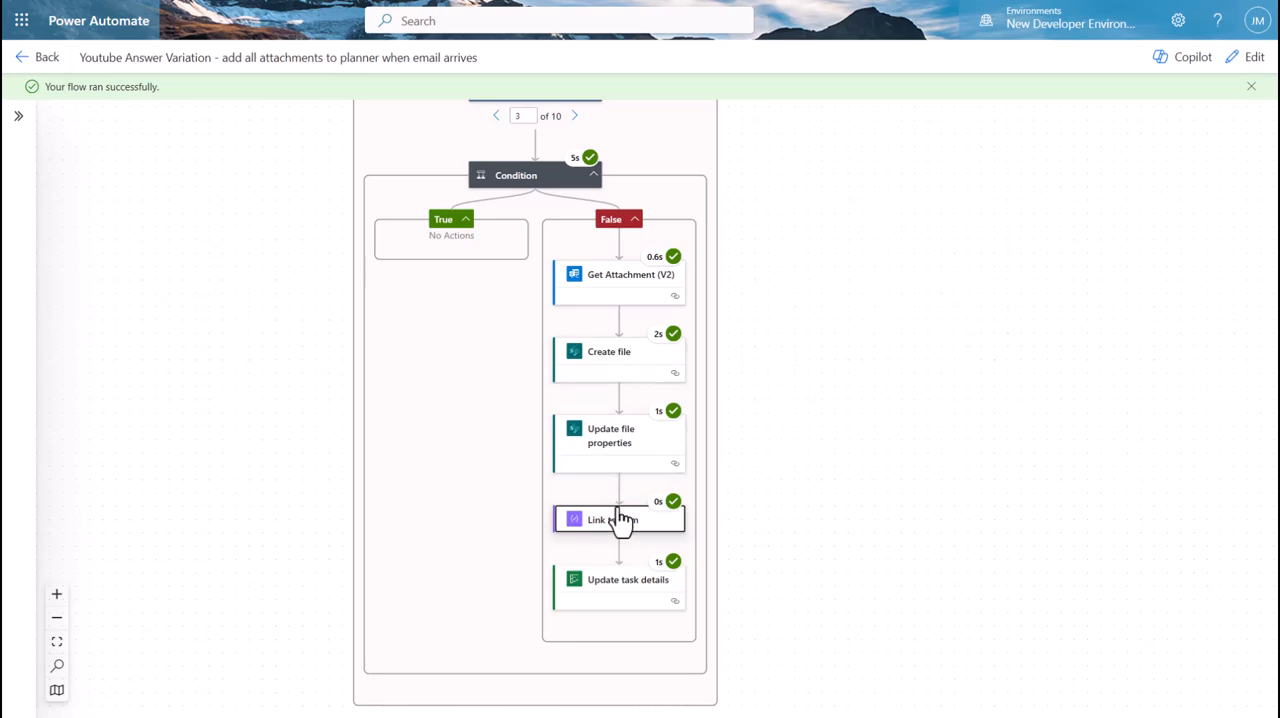
Step: Check the link in Update task details inputs and page to the next loop iteration
click(618, 580)
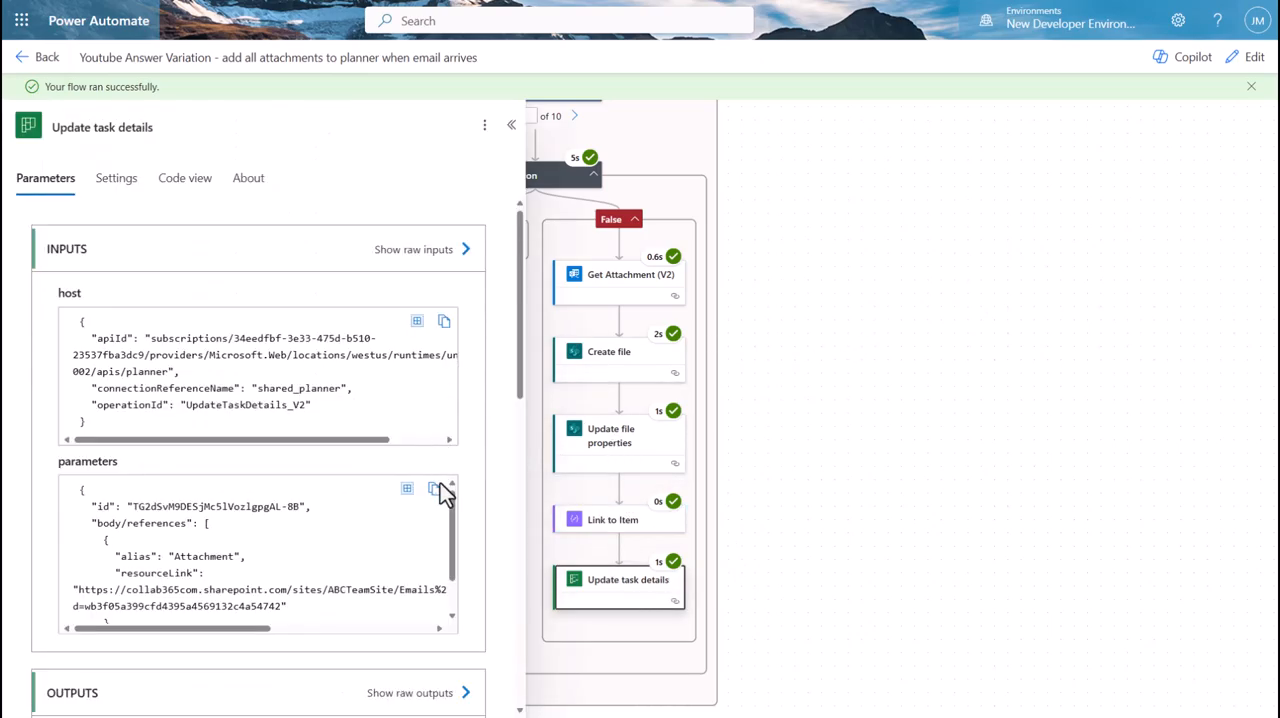
scroll(down, 3)
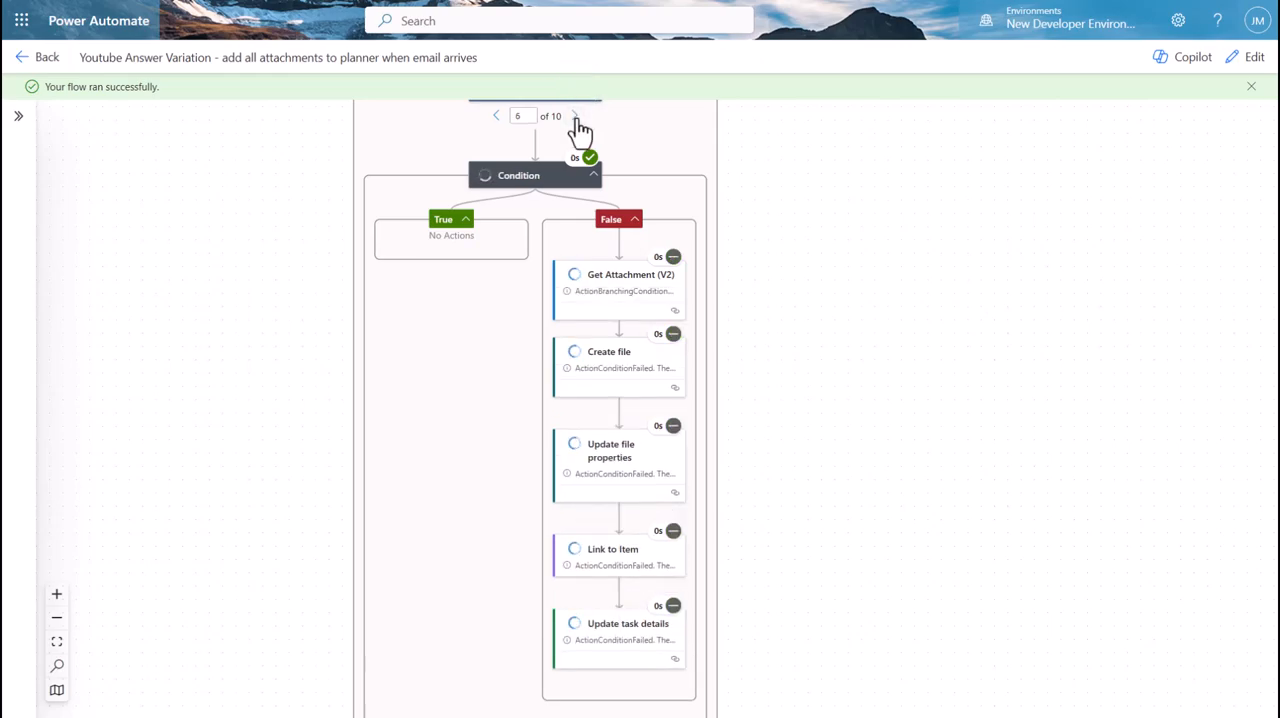
click(574, 115)
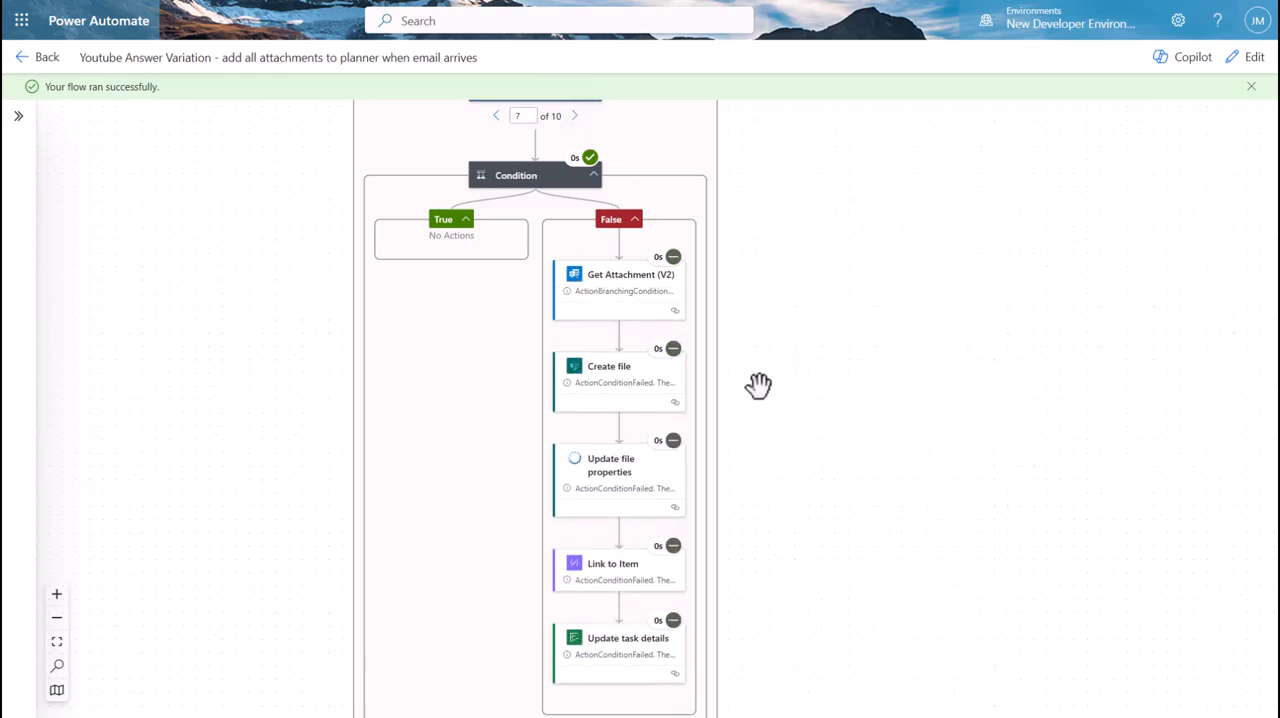
mouse_move(755, 388)
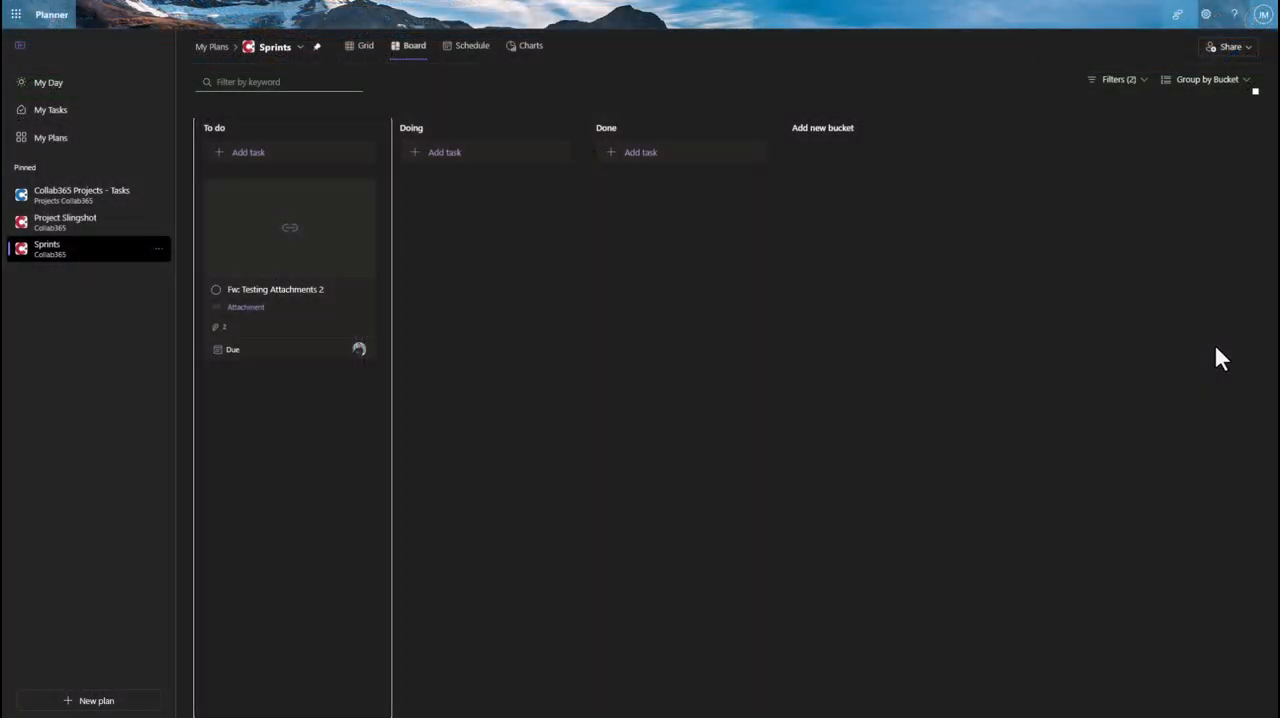
mouse_move(318, 302)
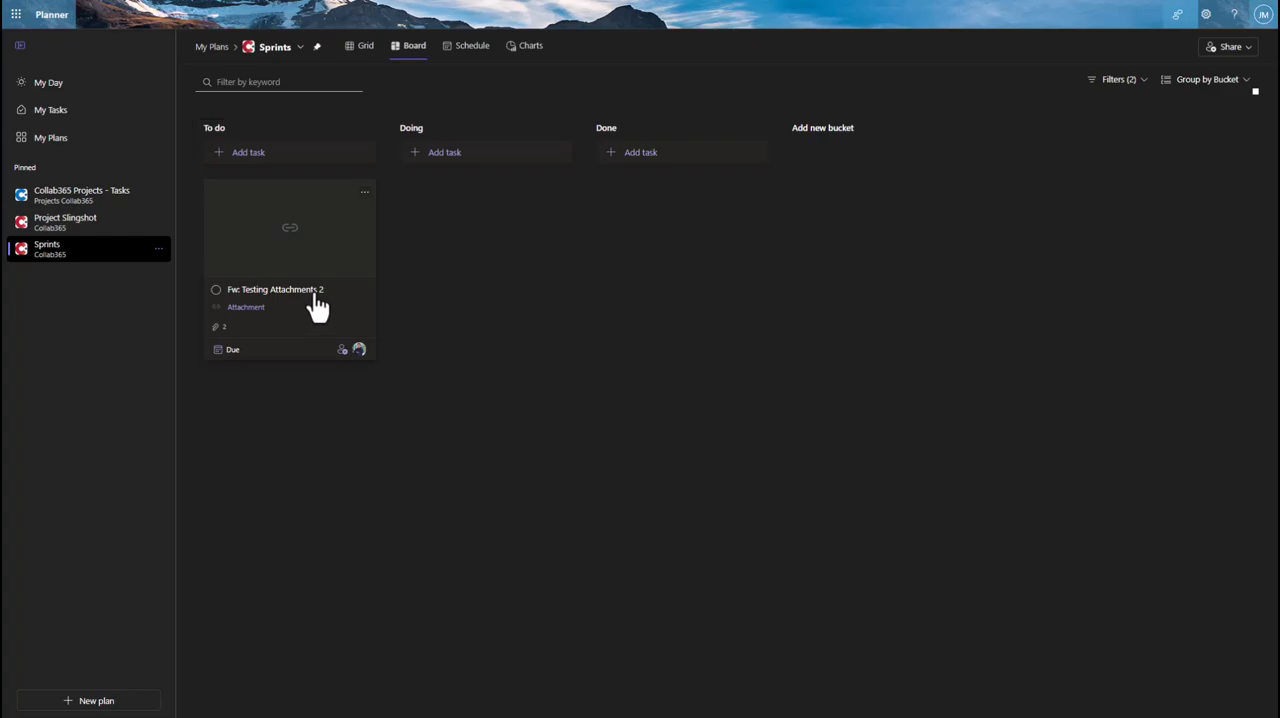
Step: Open the Fw: Testing Attachments 2 task, check its two SharePoint attachment links, and close it
click(275, 289)
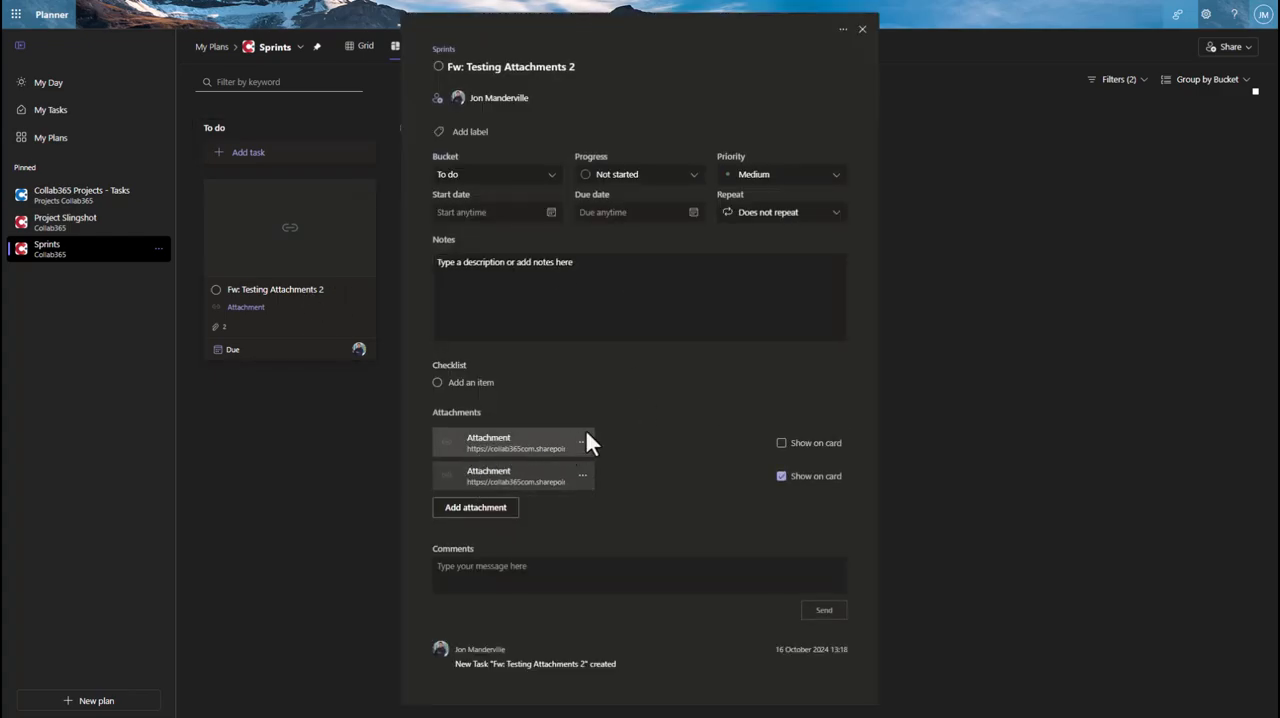
mouse_move(485, 455)
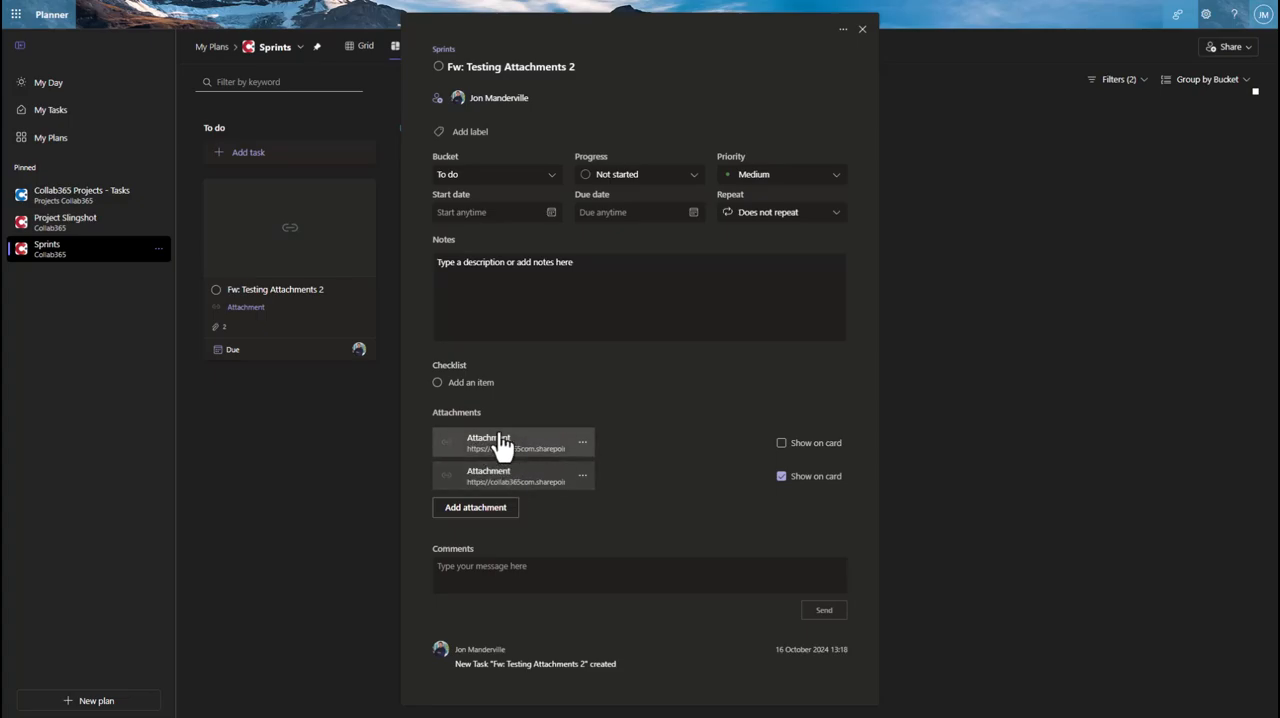
mouse_move(535, 452)
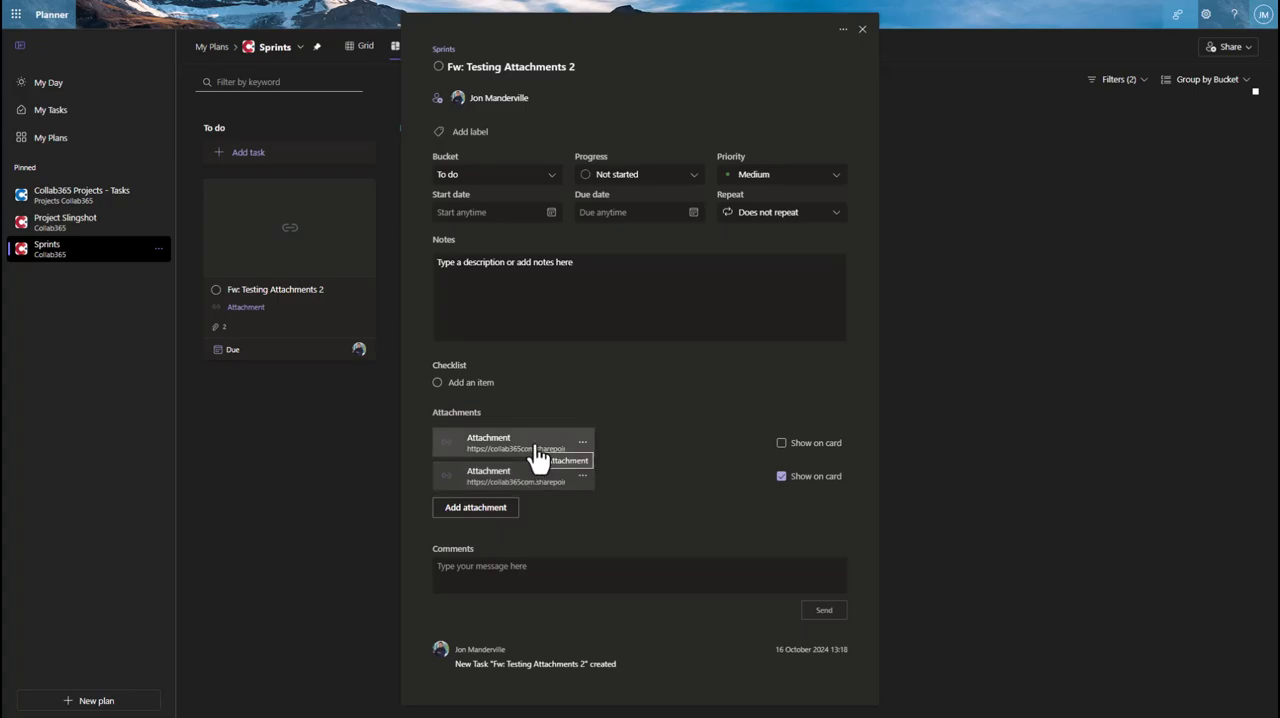
mouse_move(620, 473)
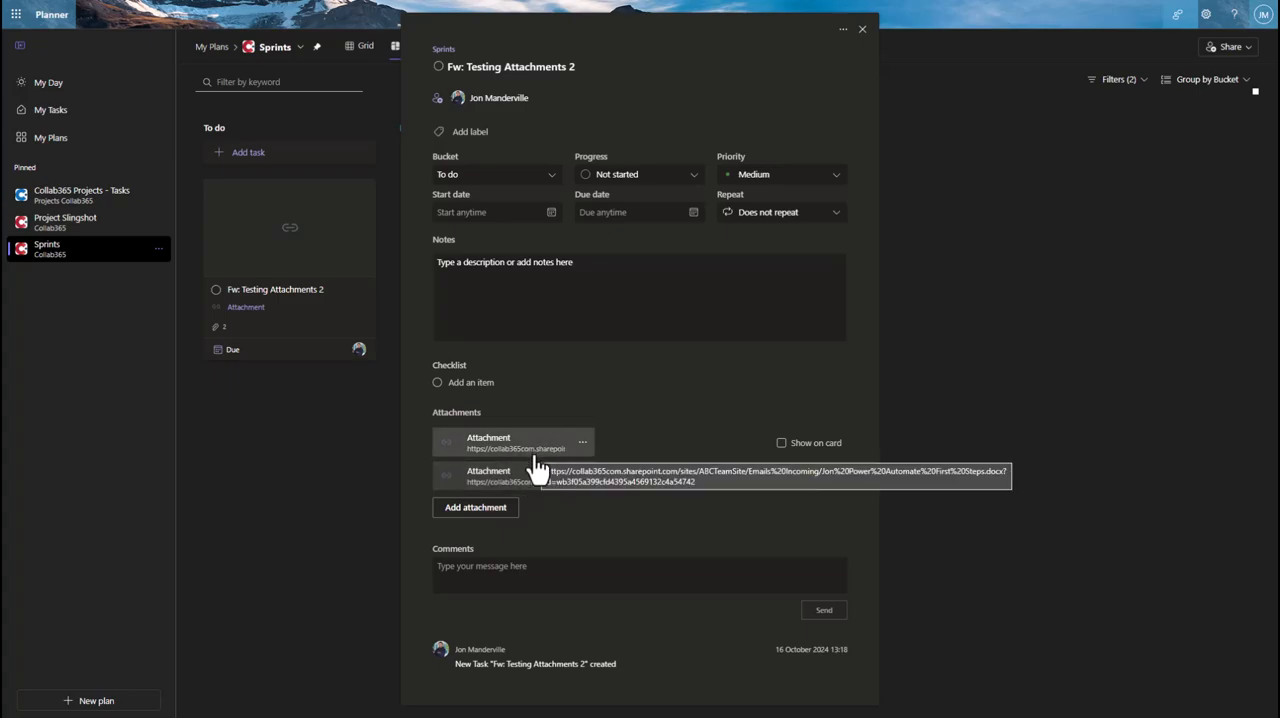
click(781, 476)
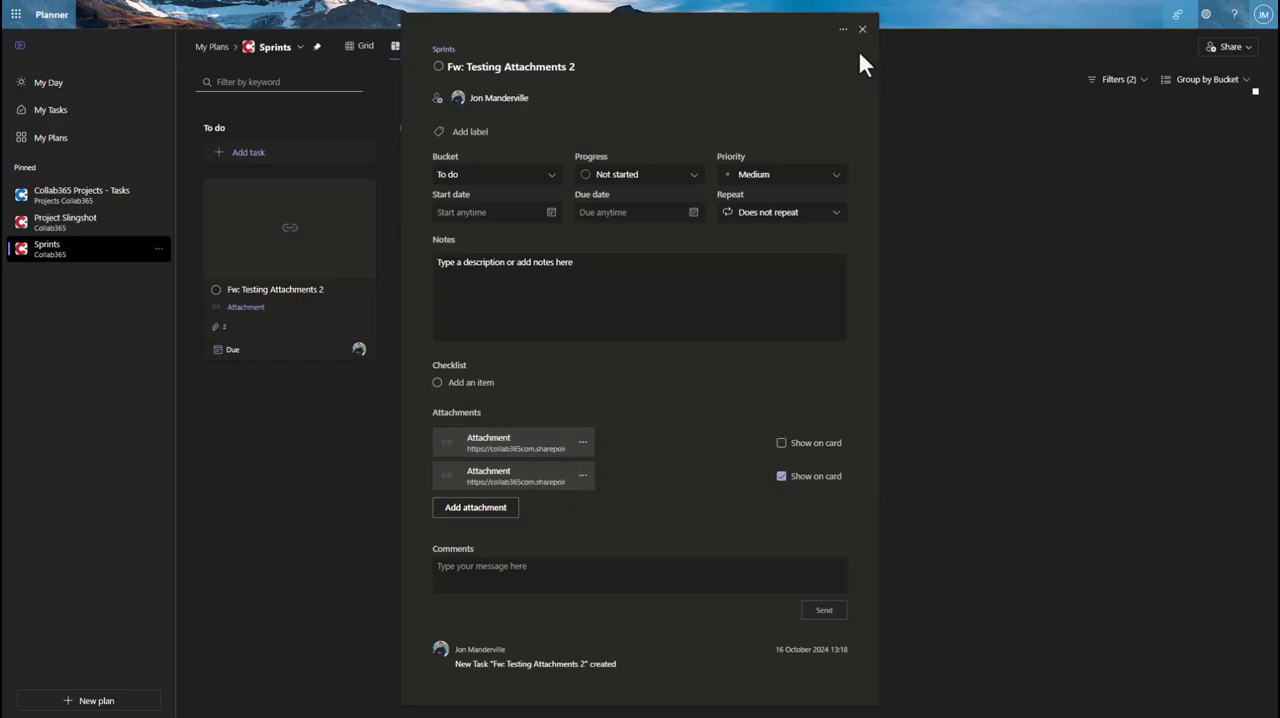
click(862, 28)
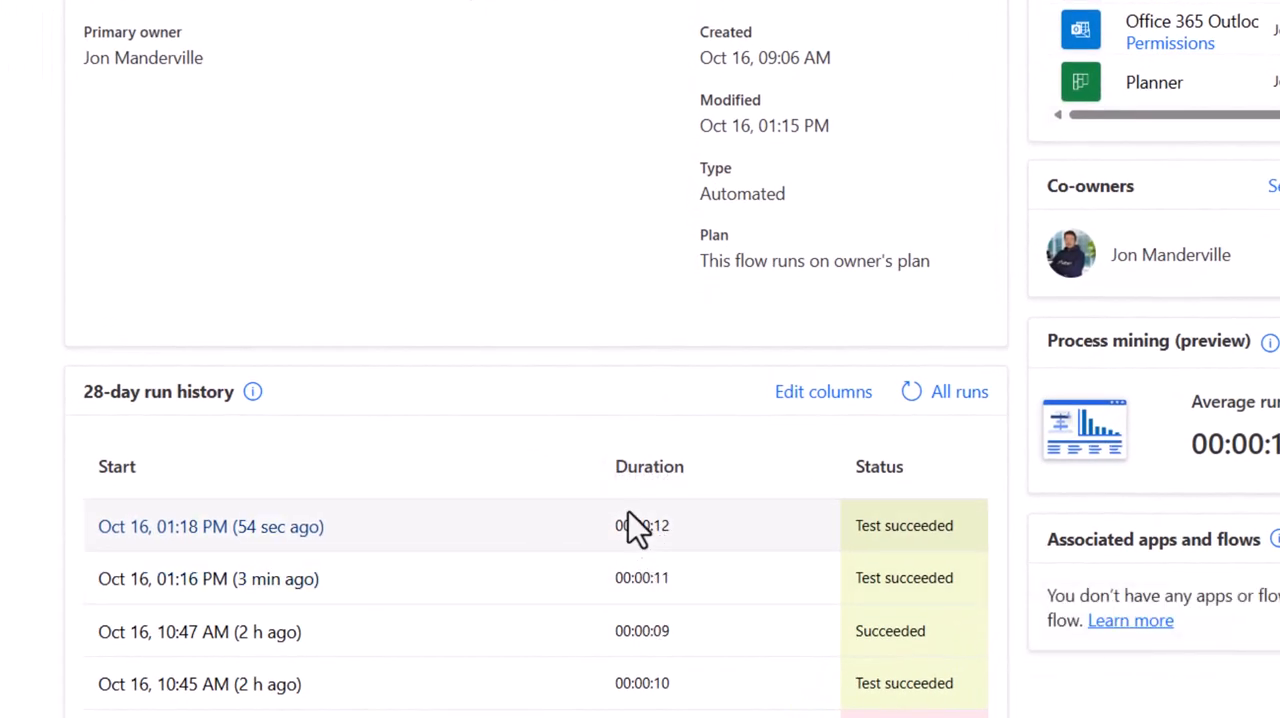
Step: Confirm the latest runs succeeded in the 28-day run history, then leave for another flow
scroll(down, 3)
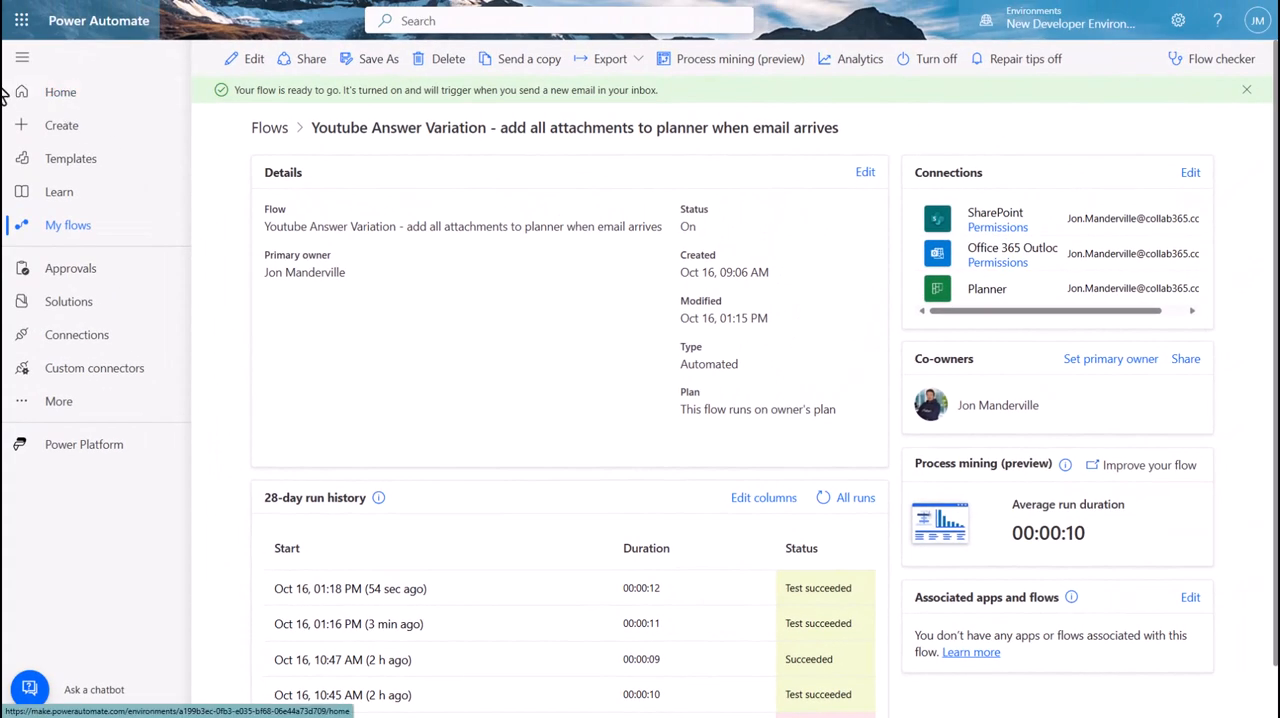
click(243, 58)
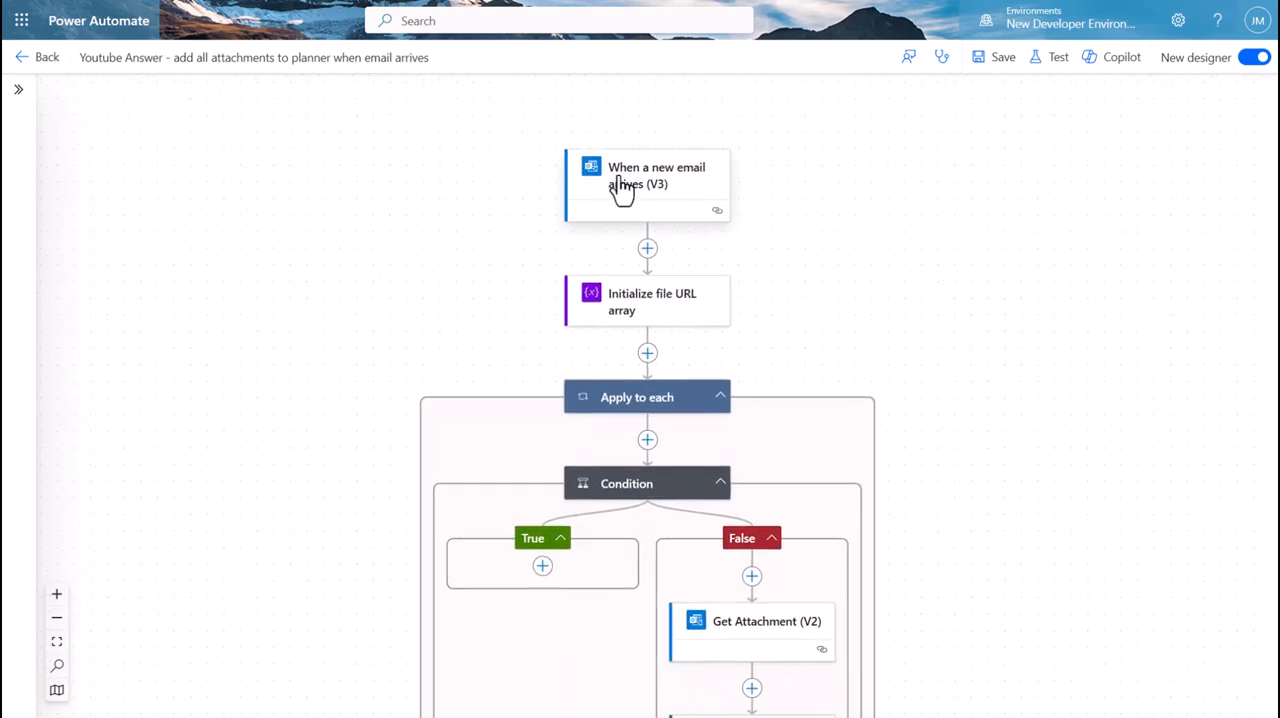
mouse_move(612, 308)
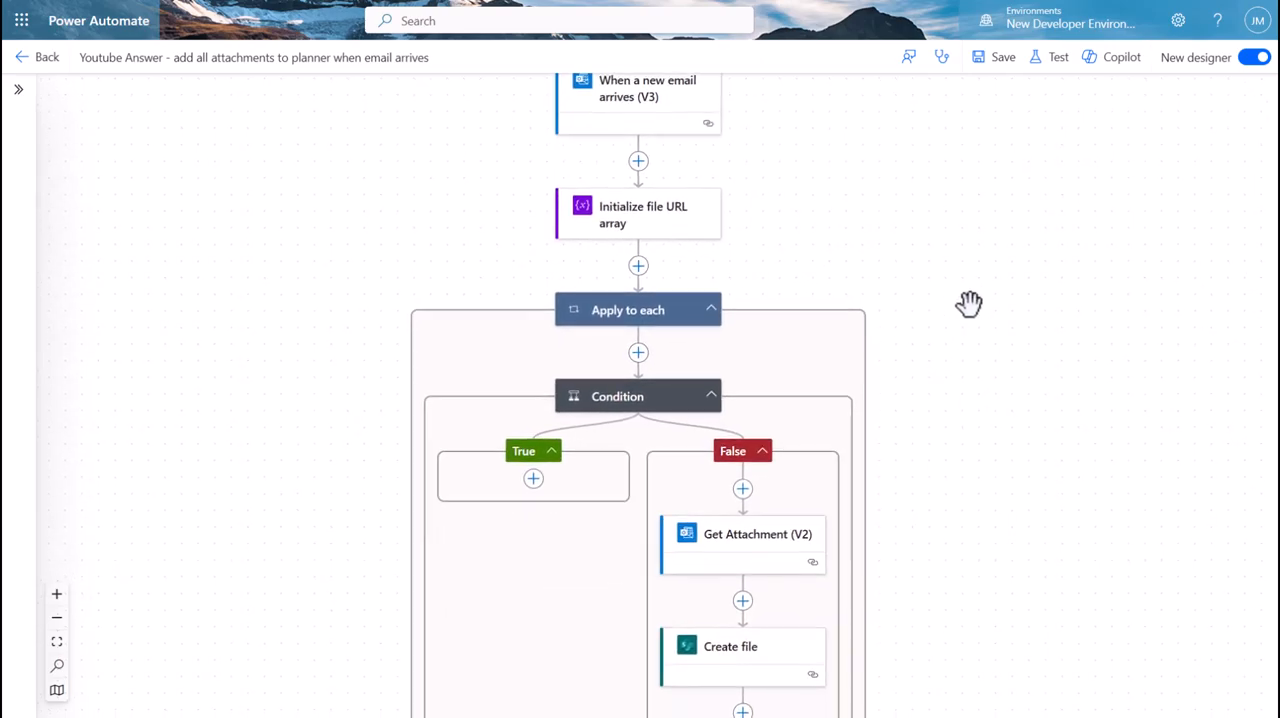
Step: Scroll through the older flow and inspect the Apply to each 2 loop's parameters
scroll(down, 3)
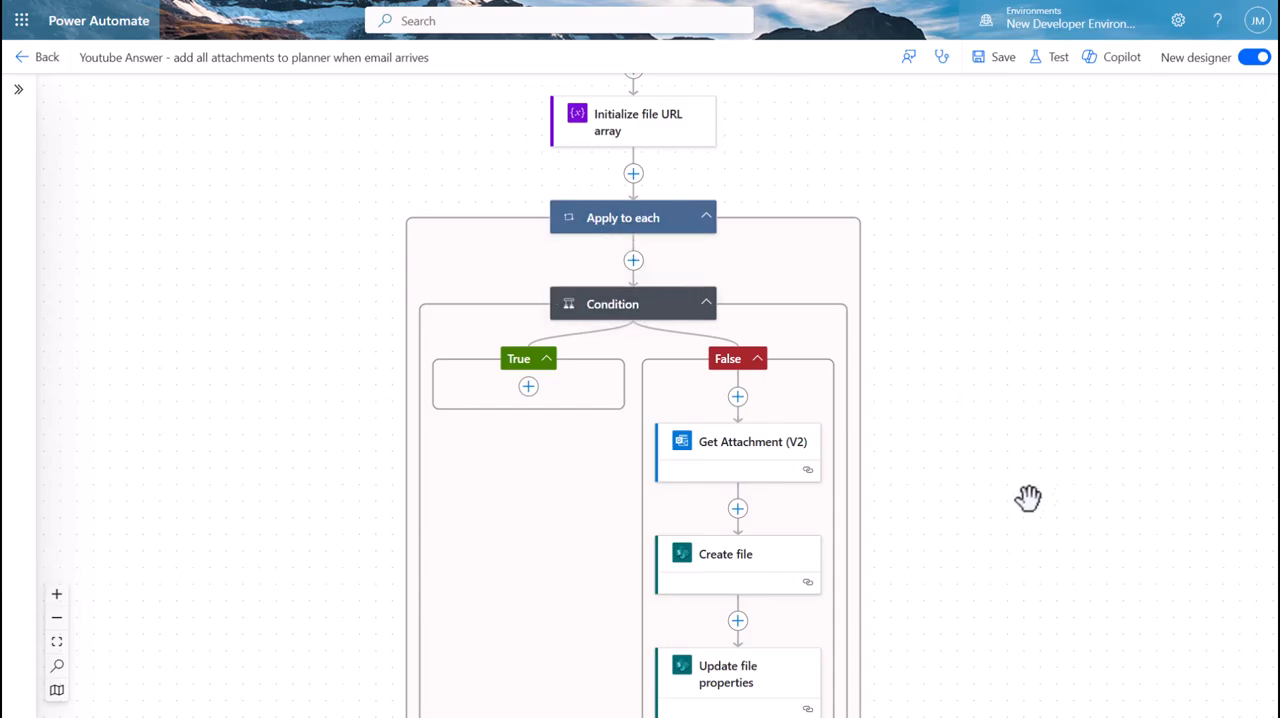
scroll(down, 3)
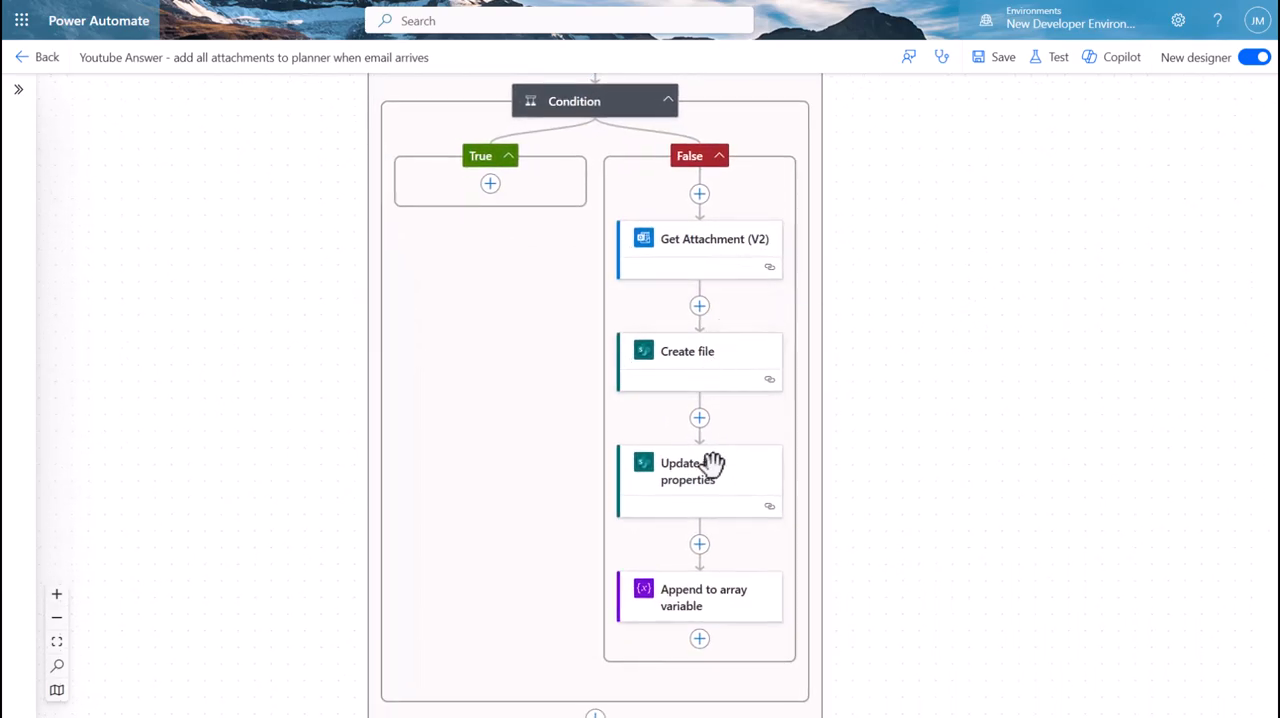
scroll(down, 3)
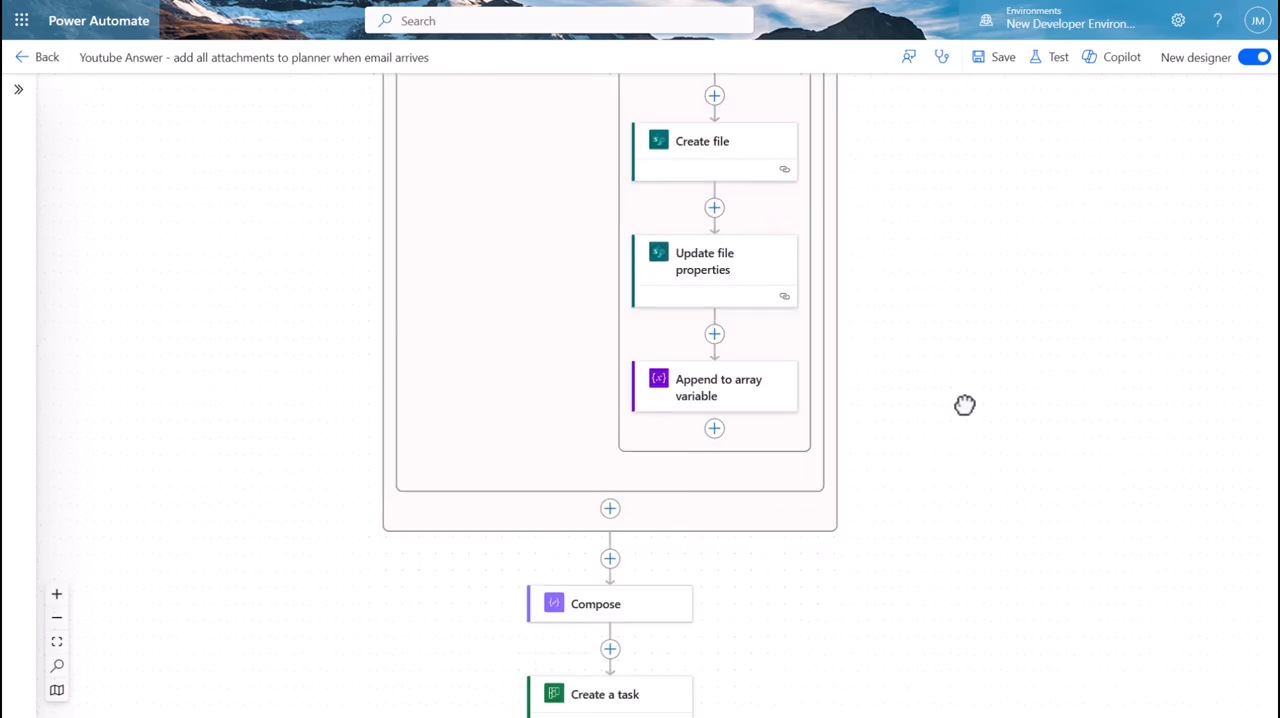
scroll(down, 3)
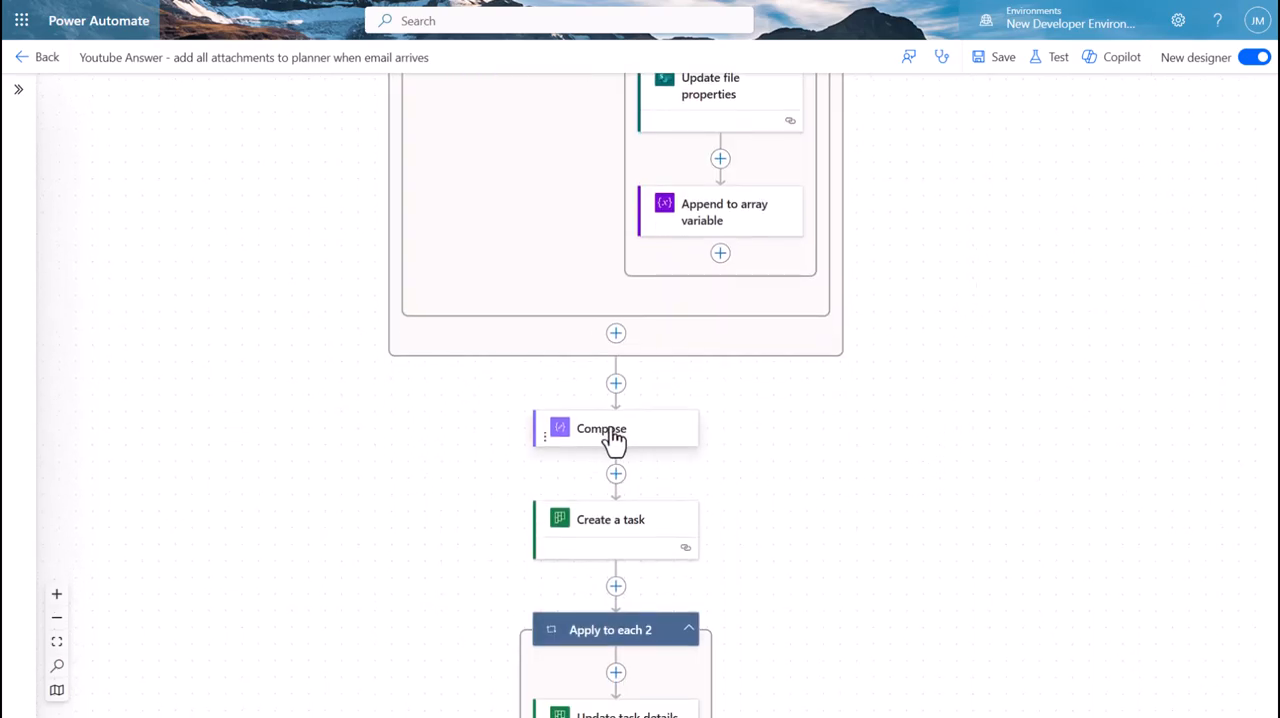
scroll(down, 3)
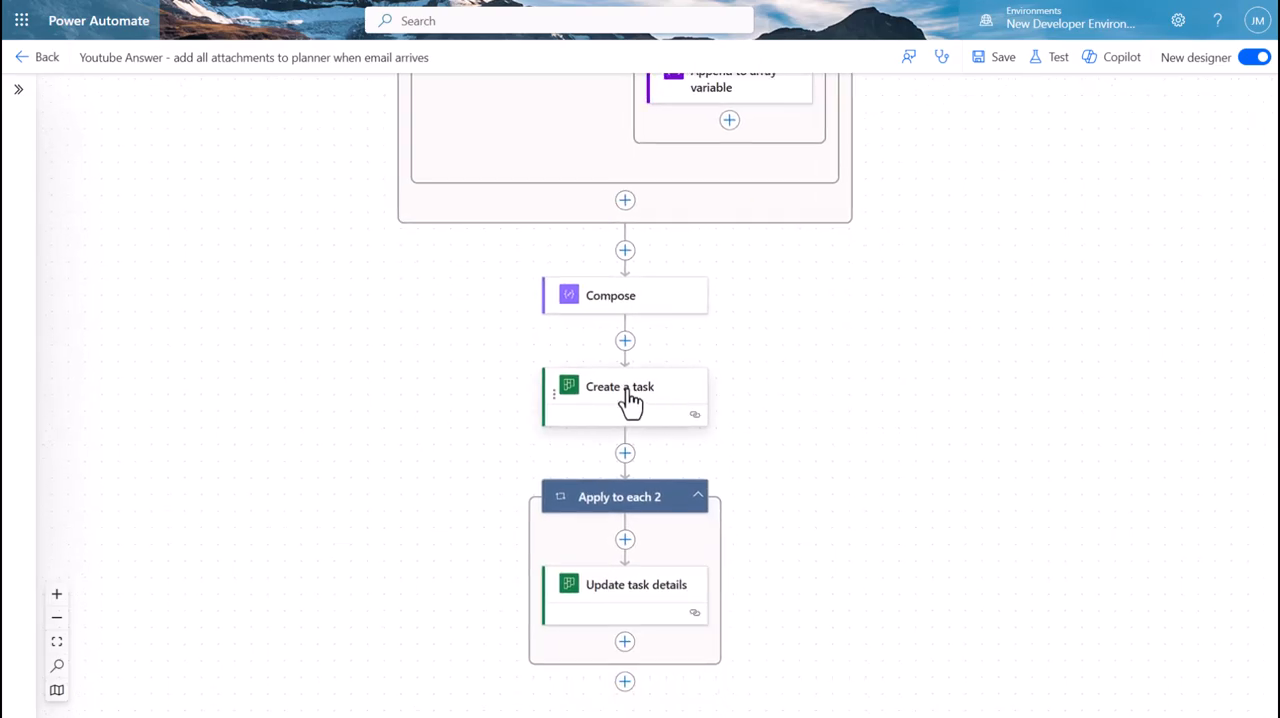
mouse_move(630, 497)
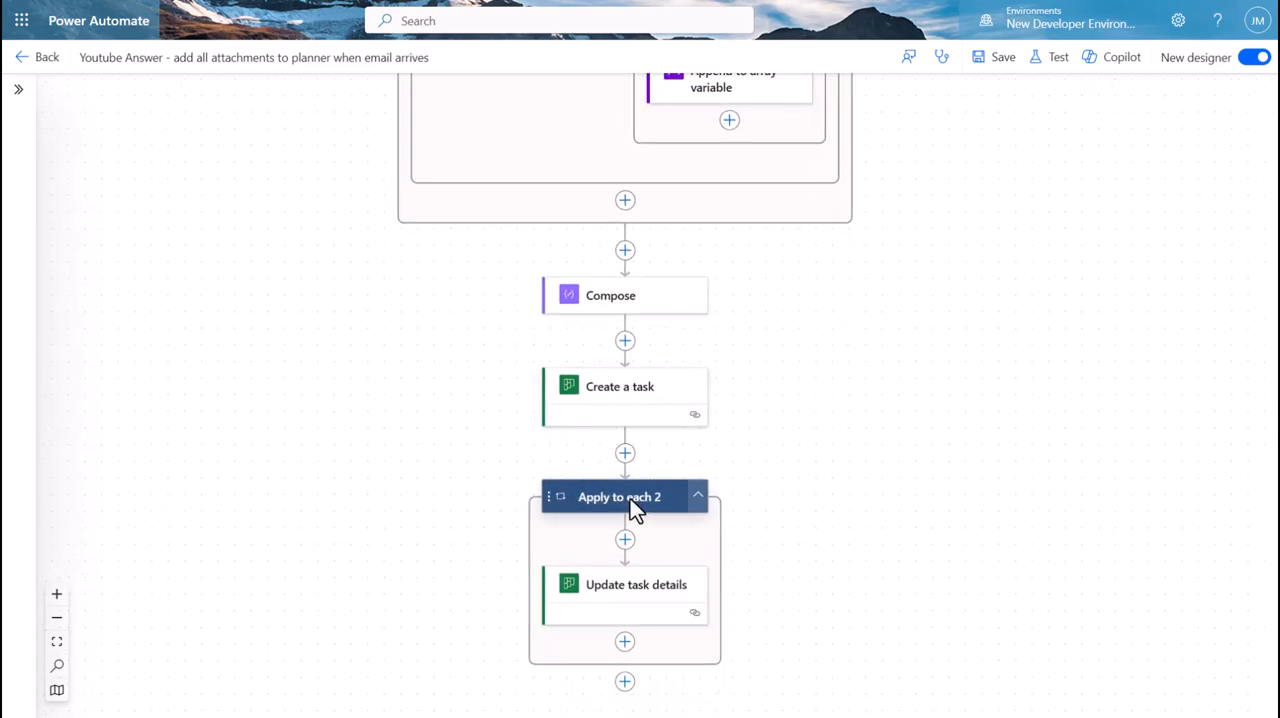
click(619, 496)
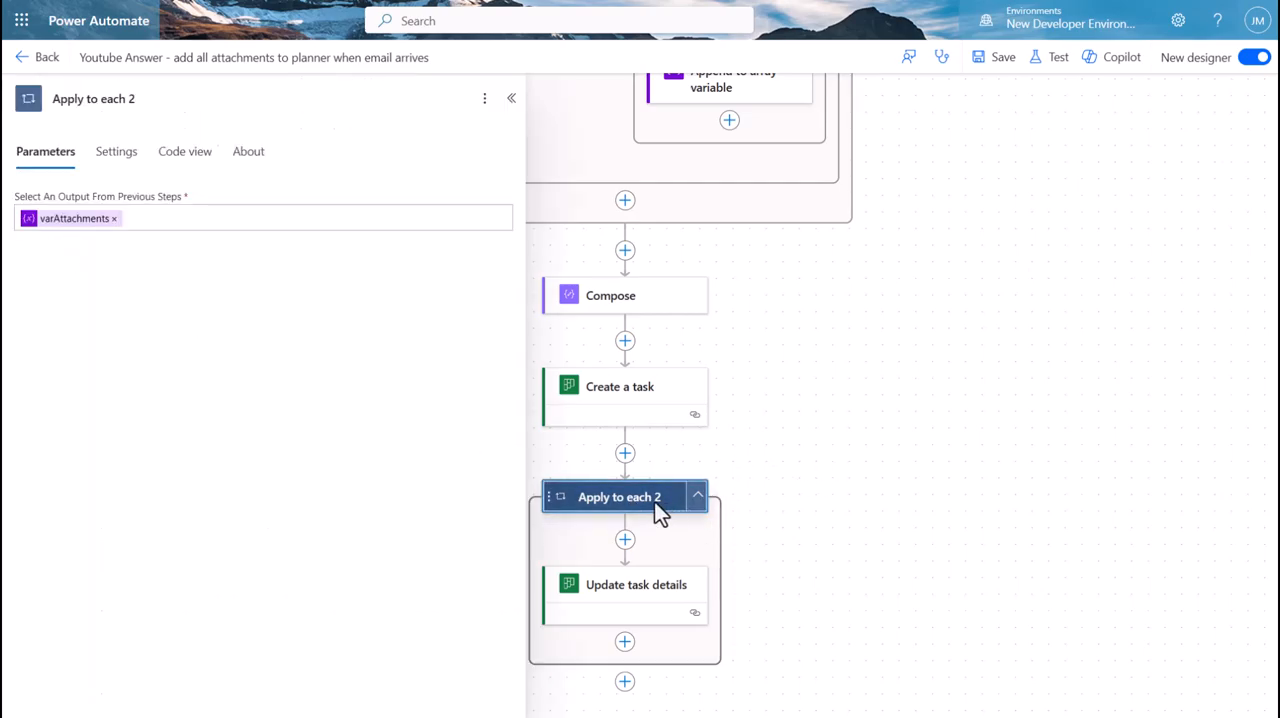
mouse_move(890, 439)
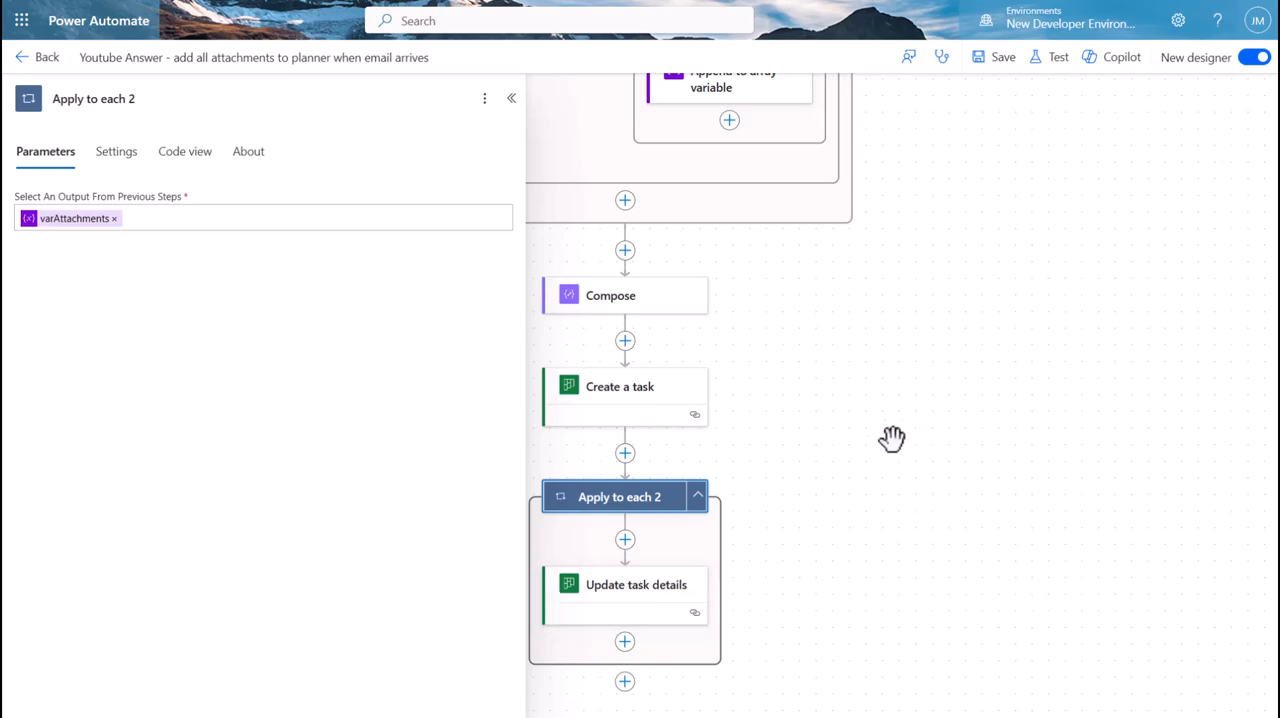
click(511, 97)
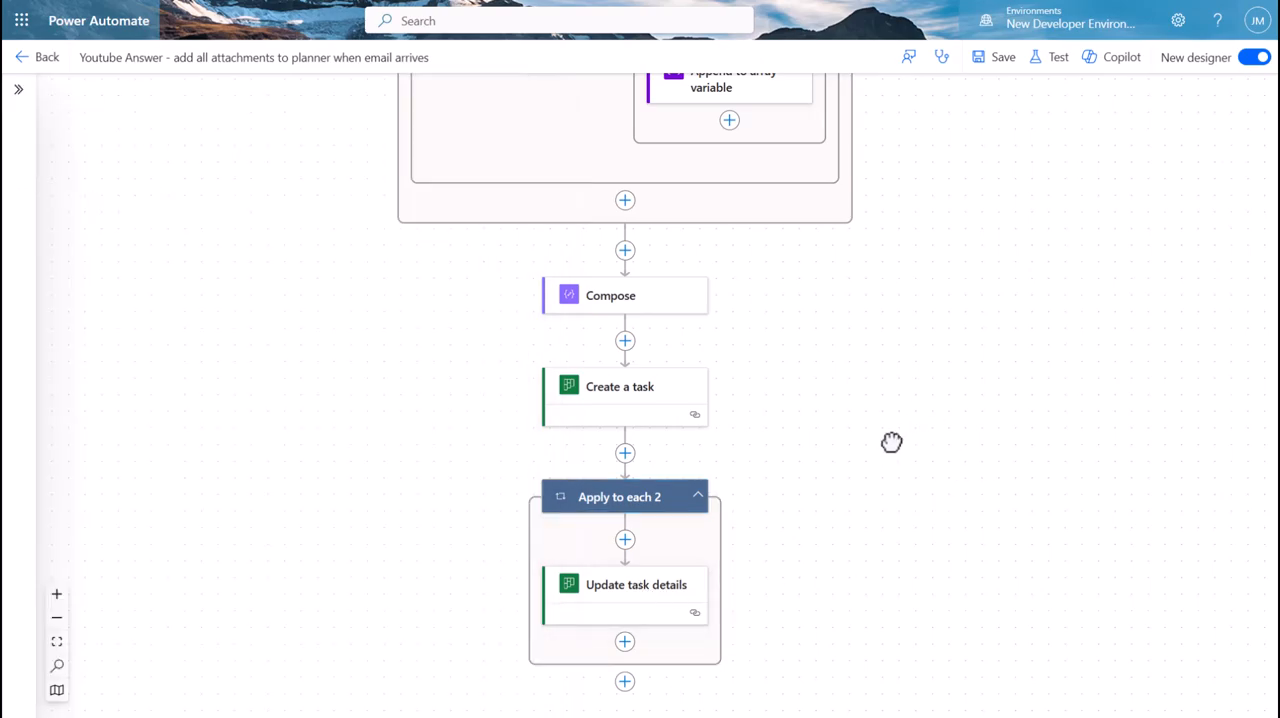
mouse_move(884, 440)
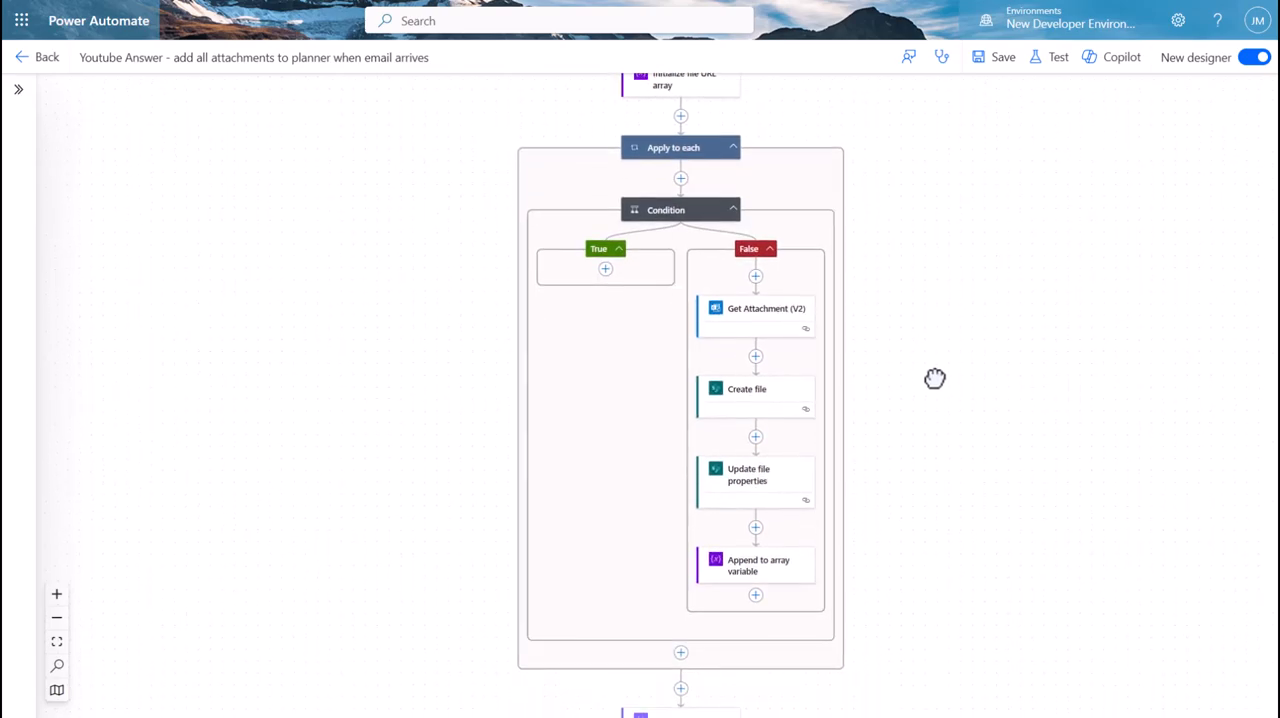
Step: Review the remaining flow steps, then return from the designer to the flow details
scroll(down, 3)
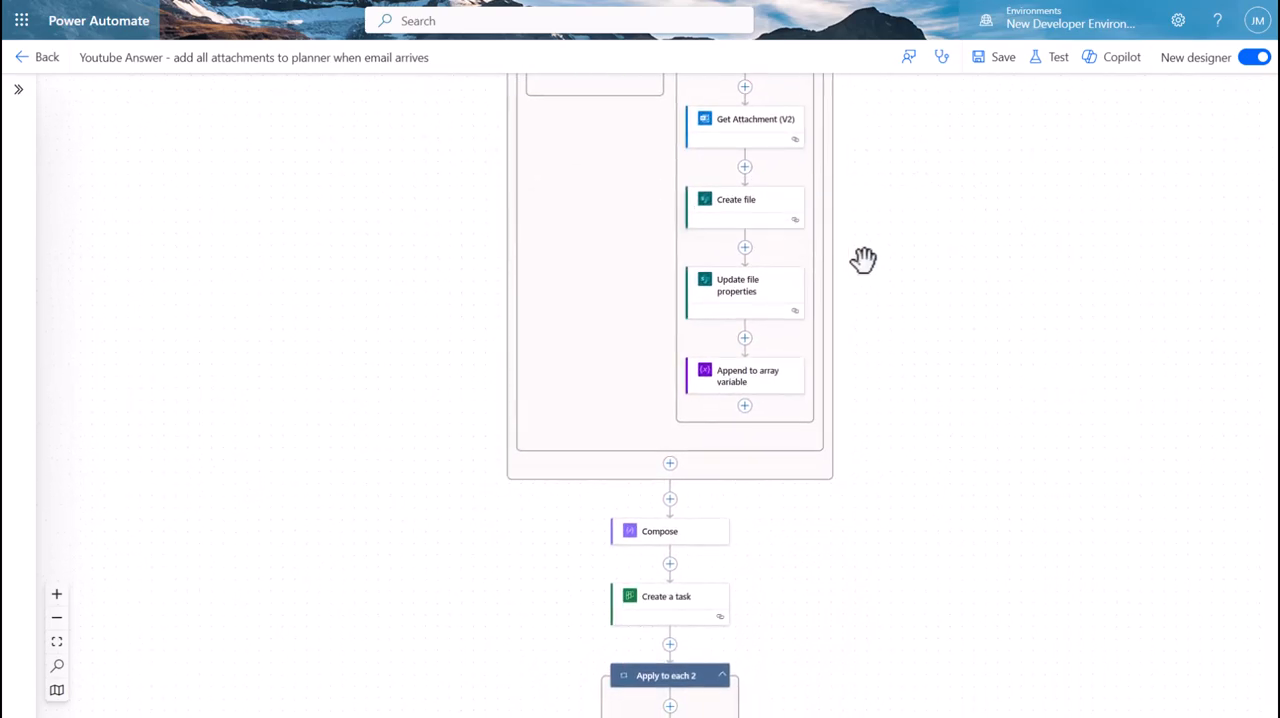
scroll(down, 3)
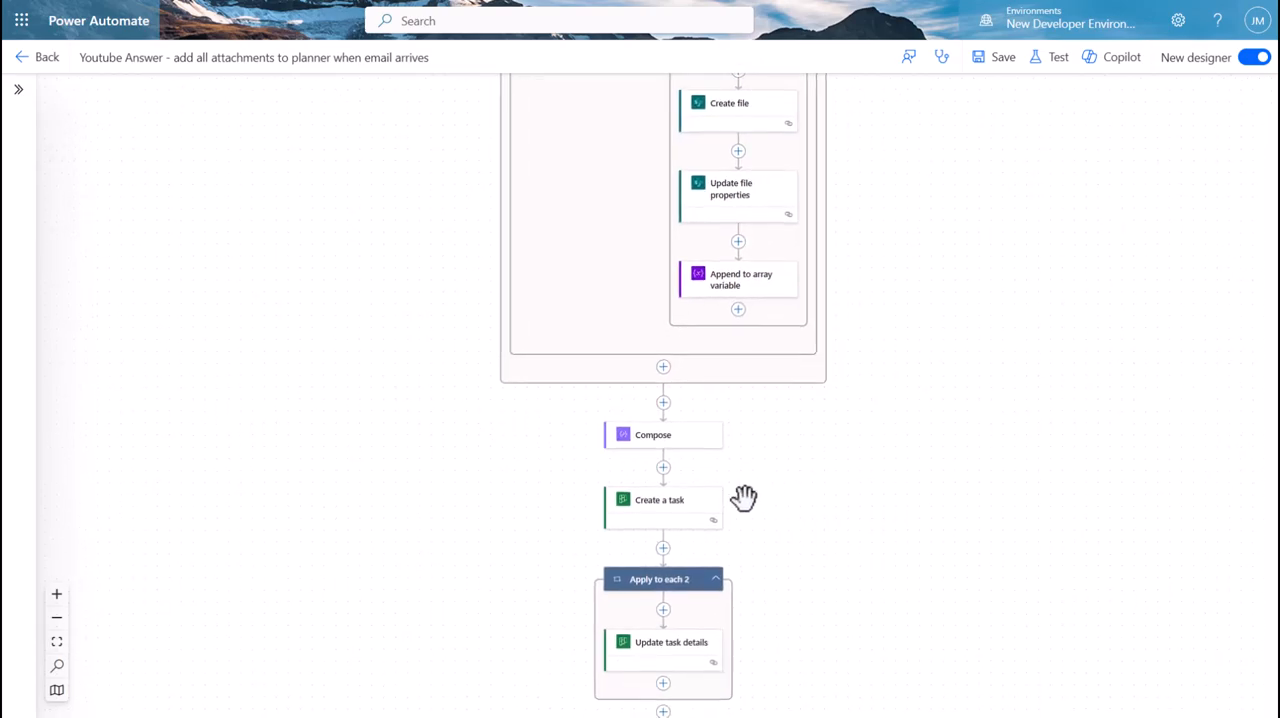
mouse_move(768, 601)
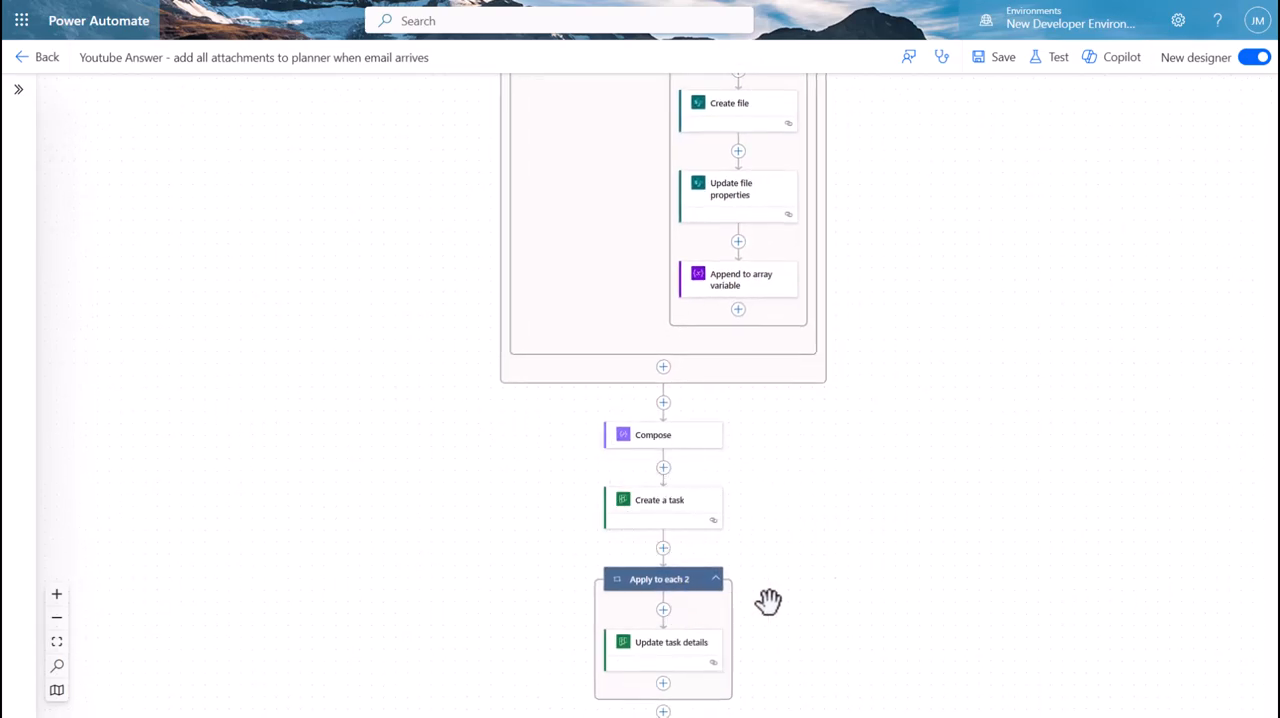
drag(768, 601, 267, 332)
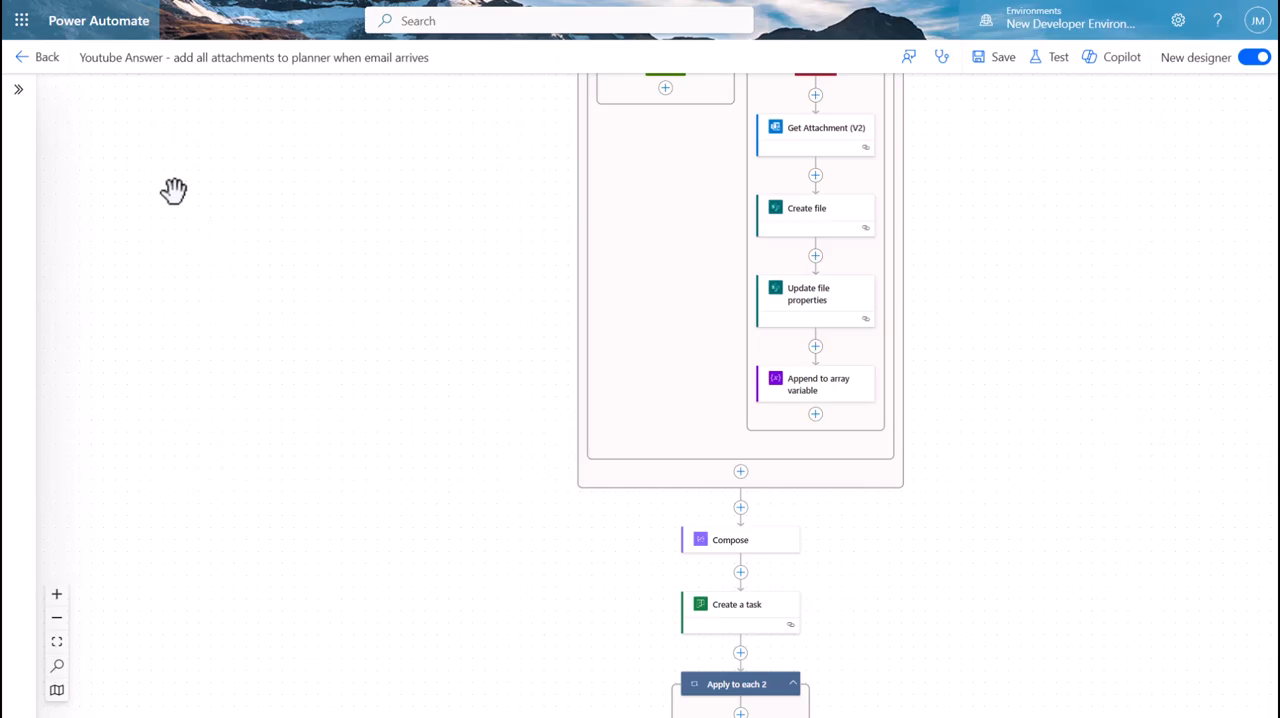
click(37, 57)
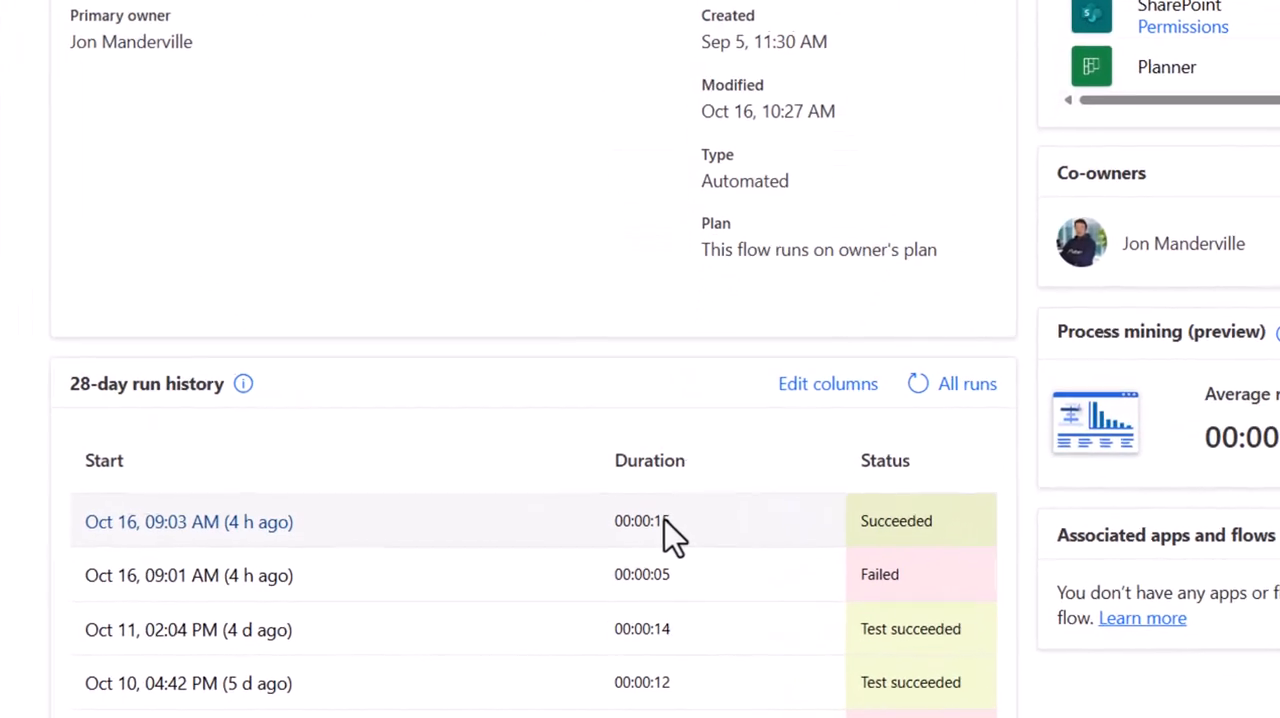
Step: Scroll down the Youtube Answer flow details to its 28-day run history
scroll(down, 3)
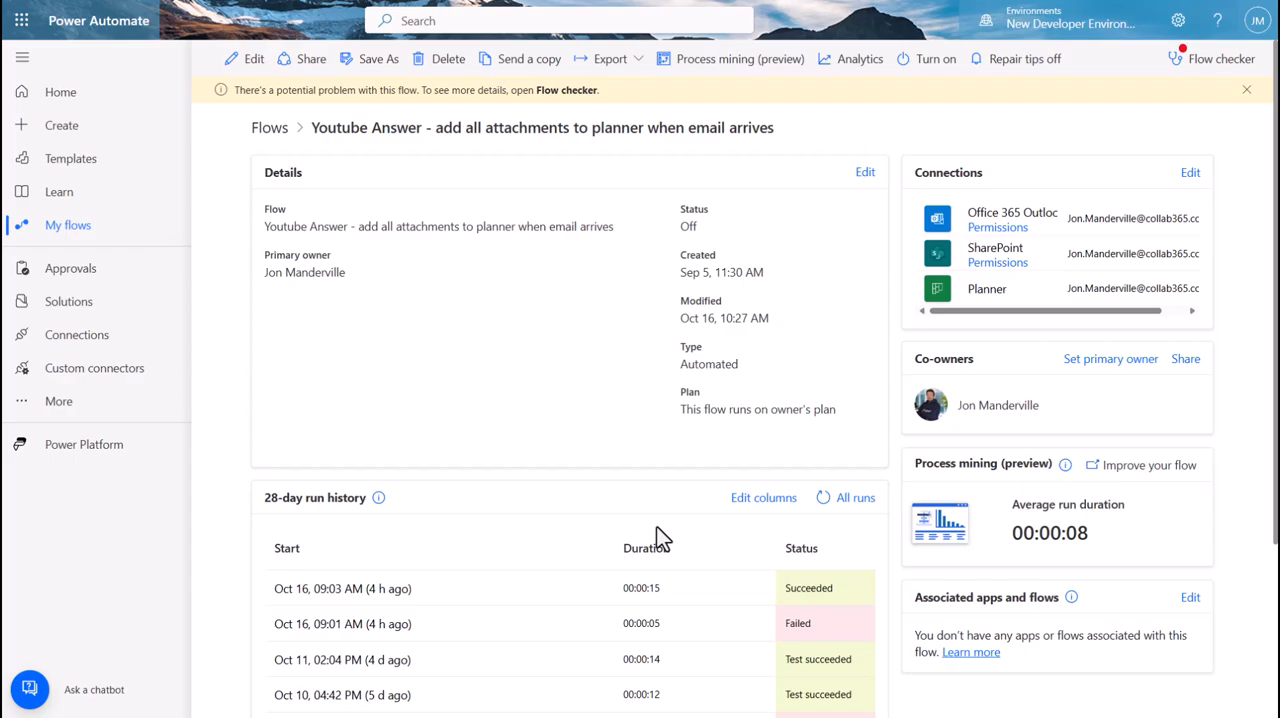
mouse_move(662, 540)
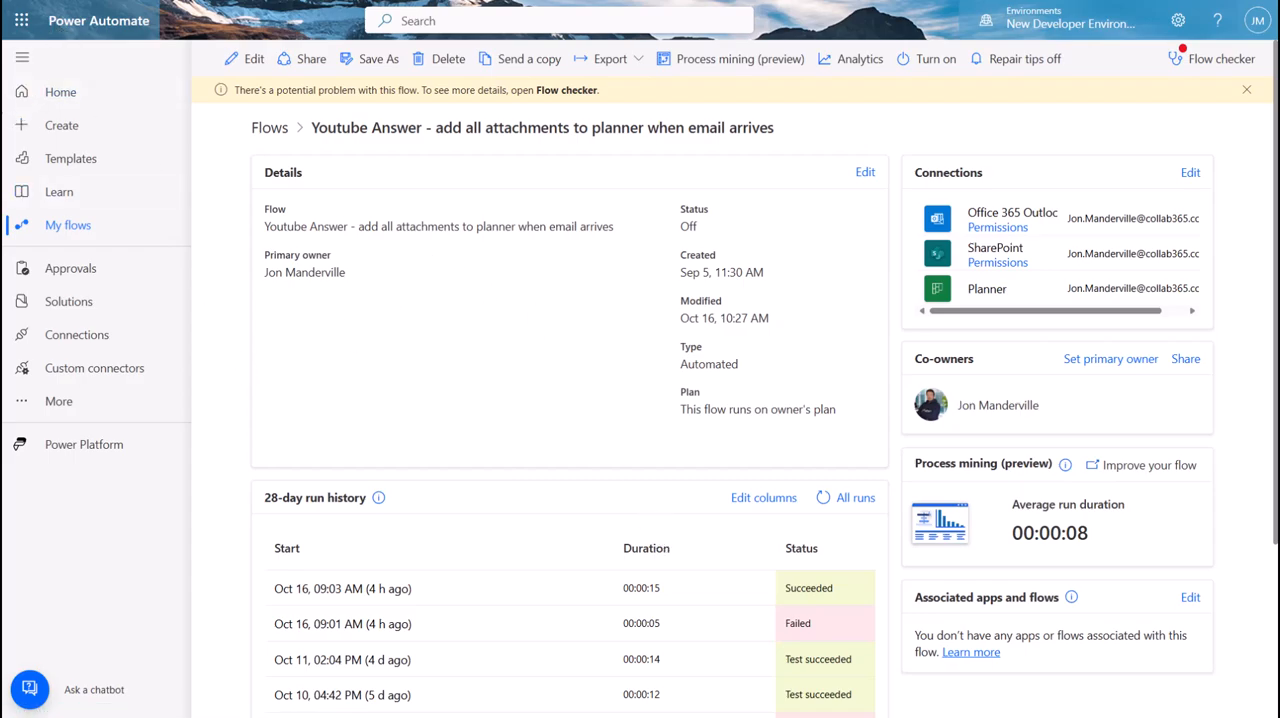